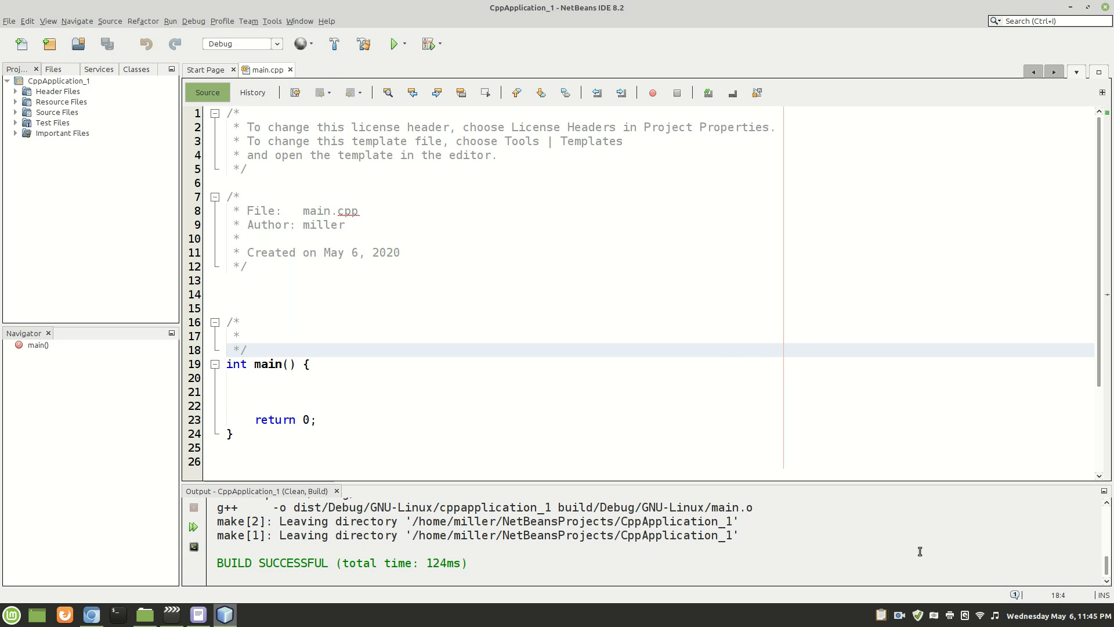
Place the caret on the blank line above main() where the includes will go
{"action": "left_click", "coordinate": [247, 349]}
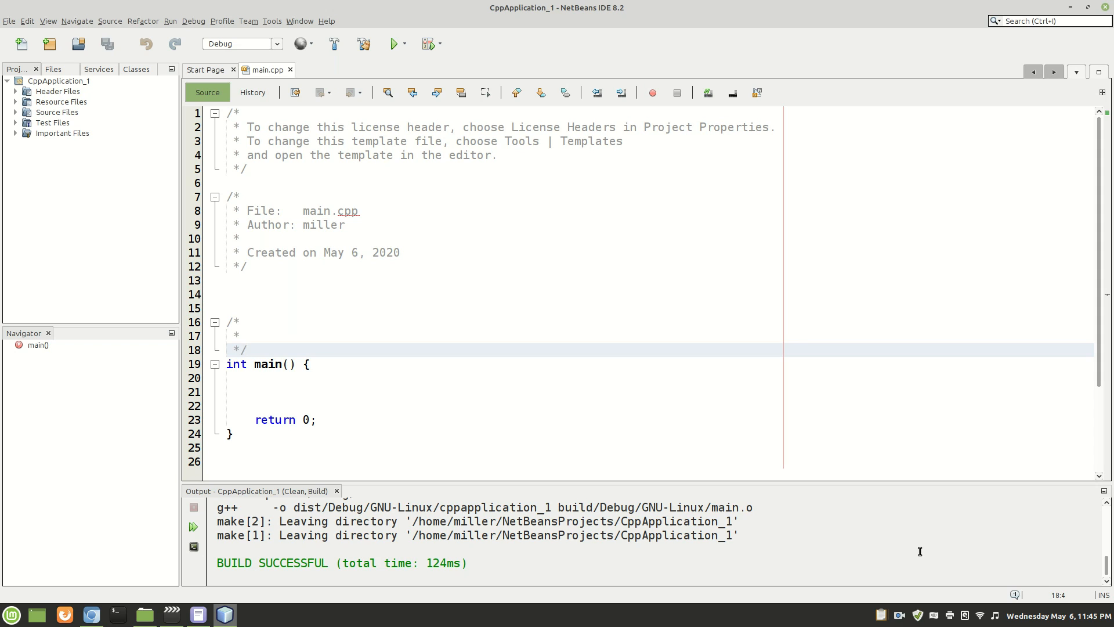
{"action": "left_click", "coordinate": [246, 350]}
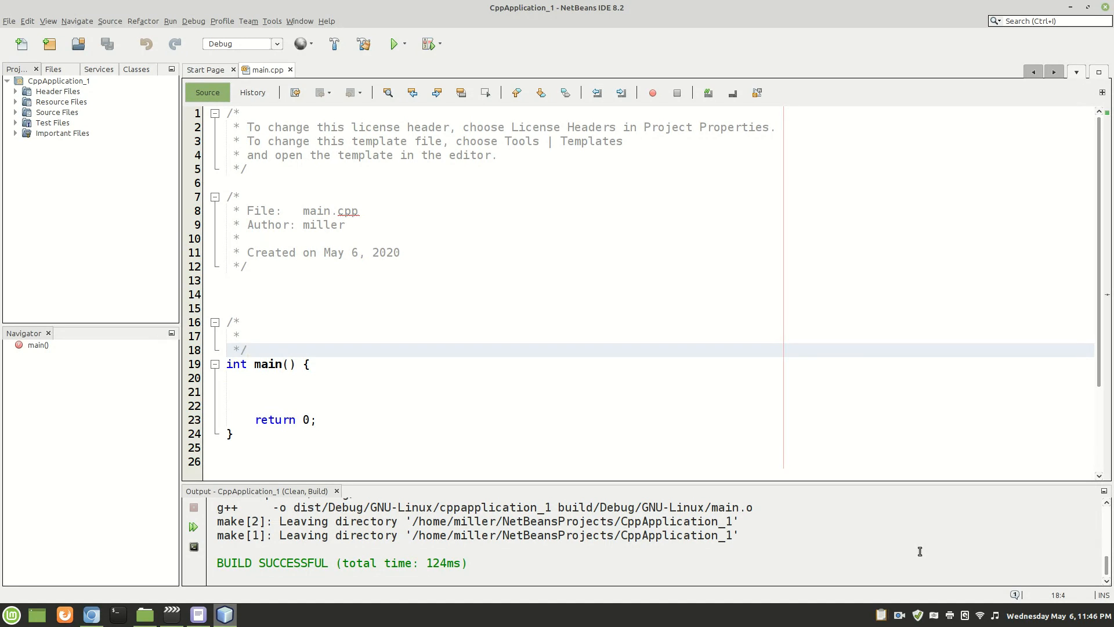
{"action": "left_click", "coordinate": [247, 349]}
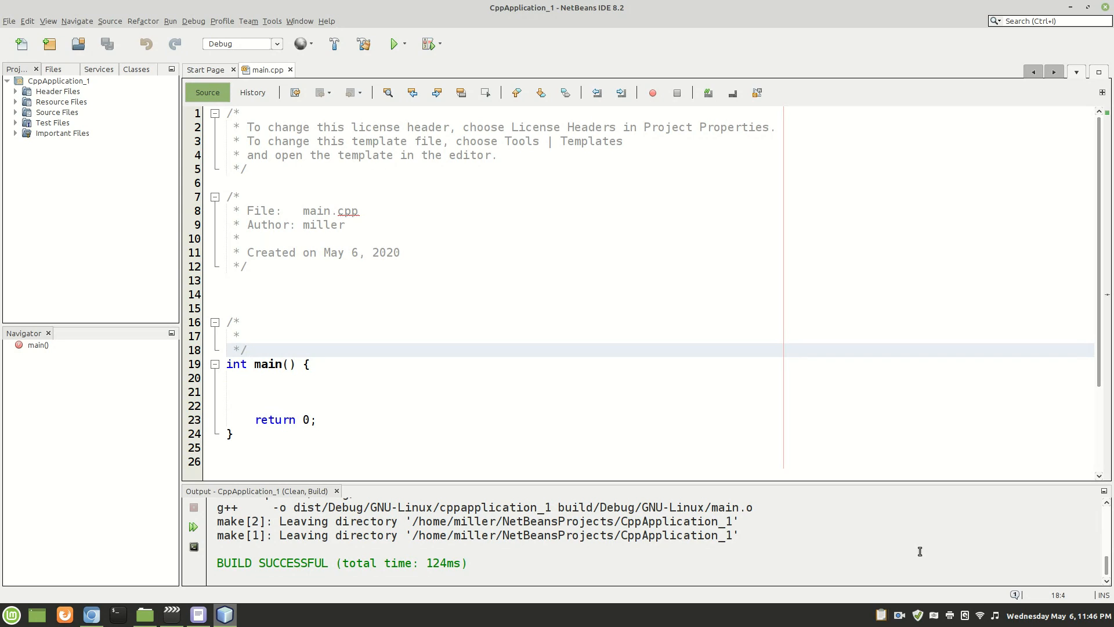
{"action": "left_click", "coordinate": [248, 349]}
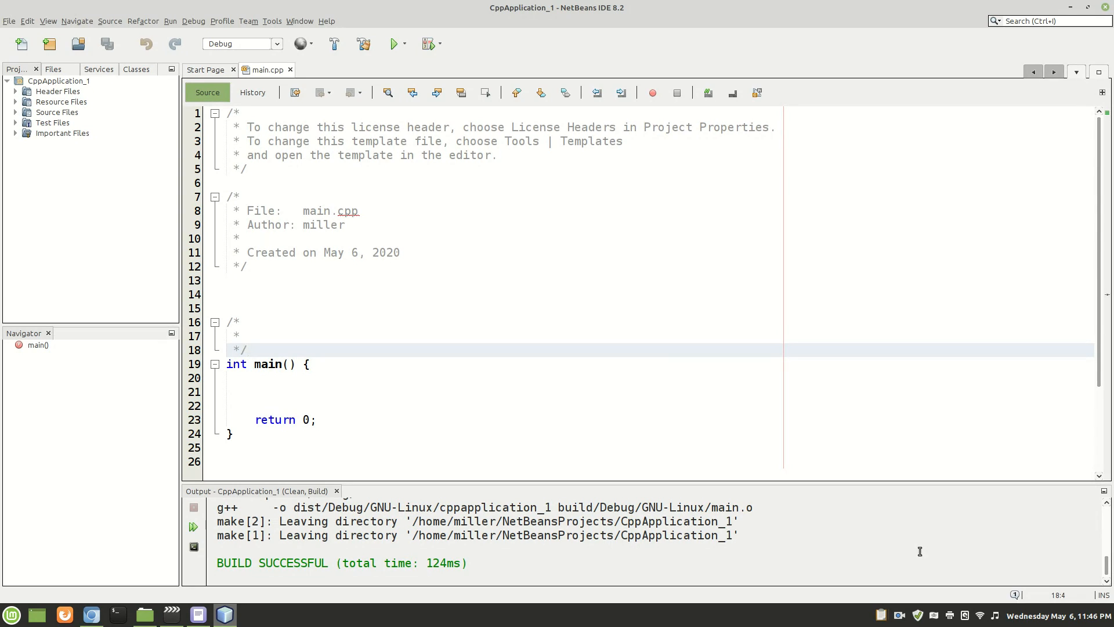
{"action": "left_click", "coordinate": [246, 349]}
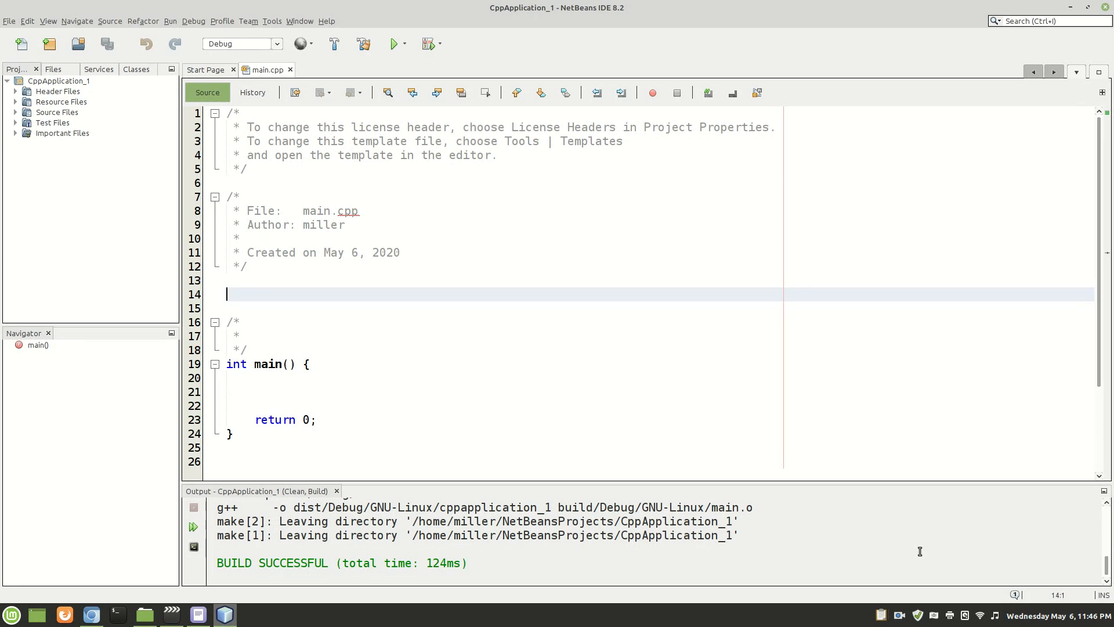
Add #include <string>, #include <map> and #include <iostream> using completion
{"action": "type", "text": "#include <>"}
{"action": "type", "text": "#include <string>"}
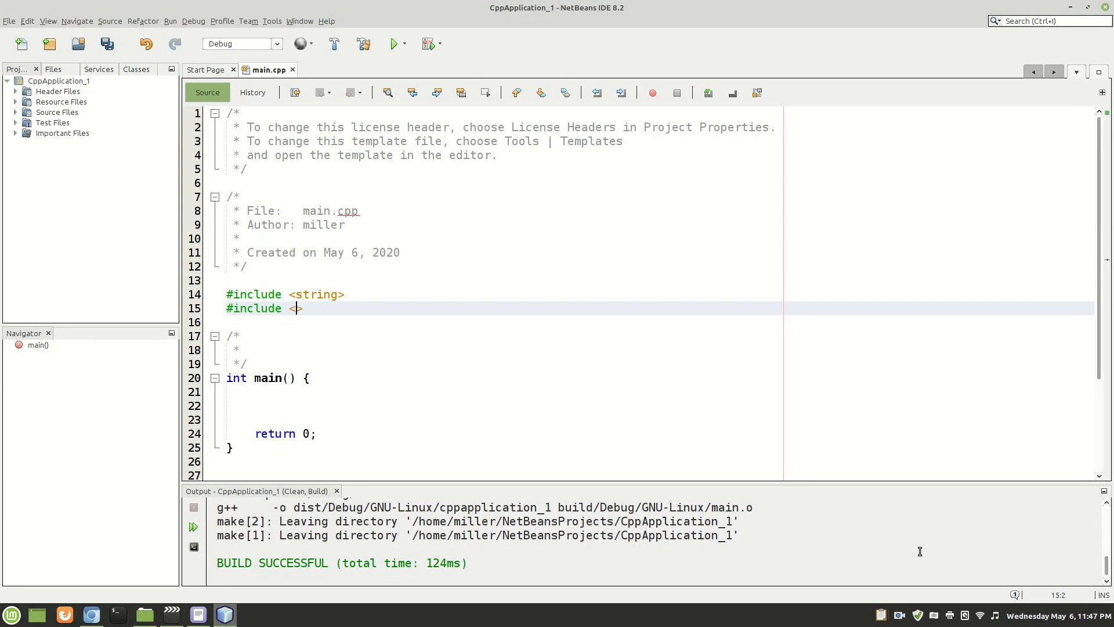
{"action": "type", "text": "map>"}
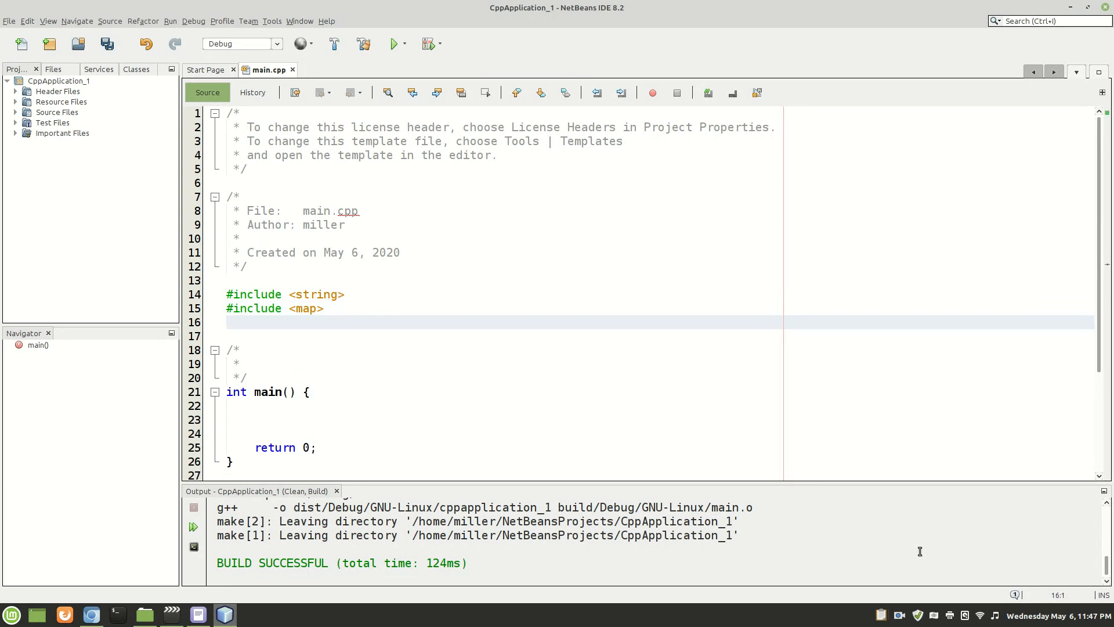
{"action": "type", "text": "#include <>"}
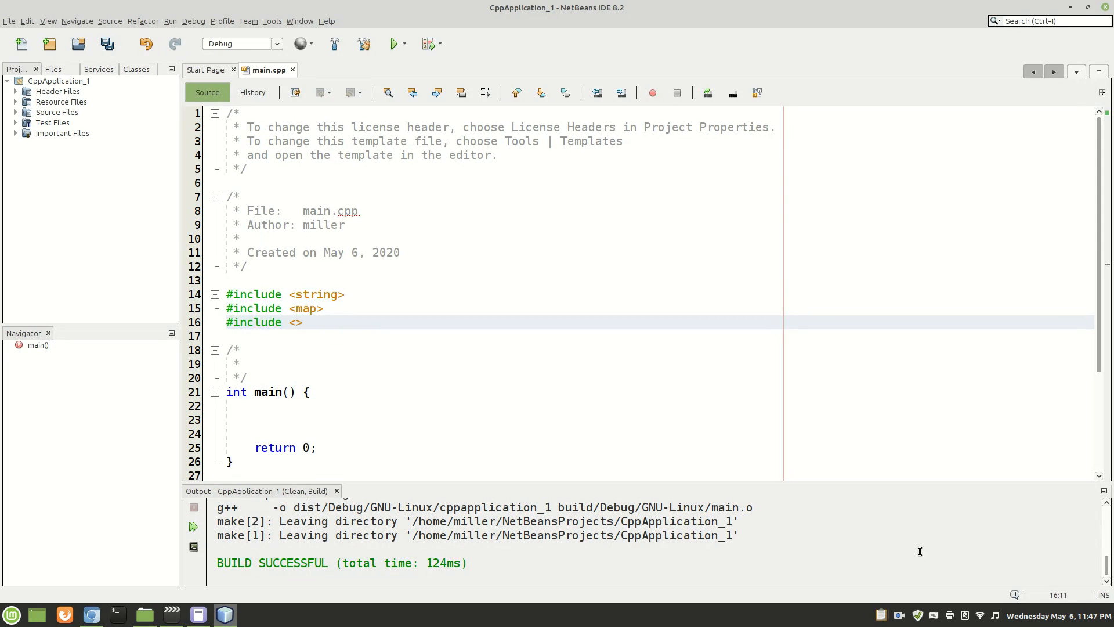
{"action": "type", "text": "iostream"}
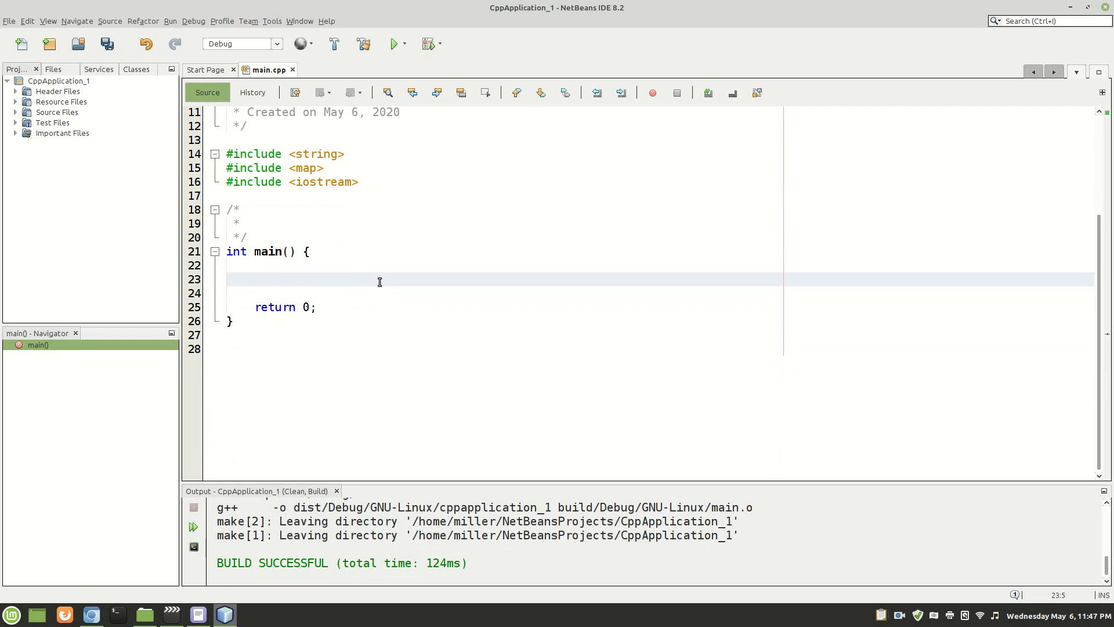
Write the comment //init map <key, value> as the first line of main()
{"action": "type", "text": "//init map"}
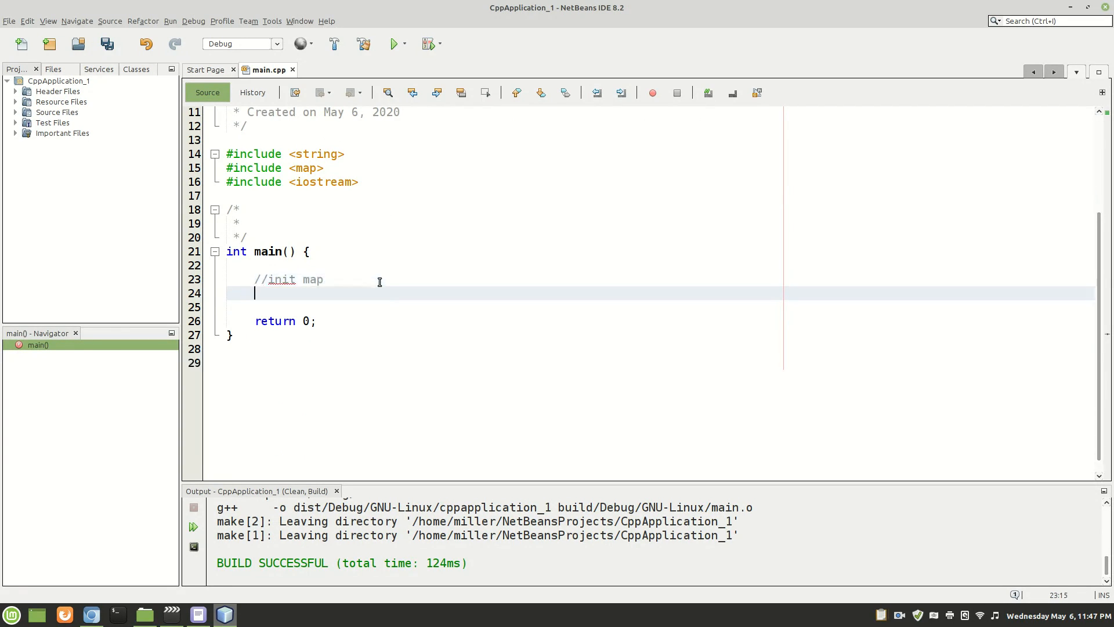
{"action": "type", "text": "a"}
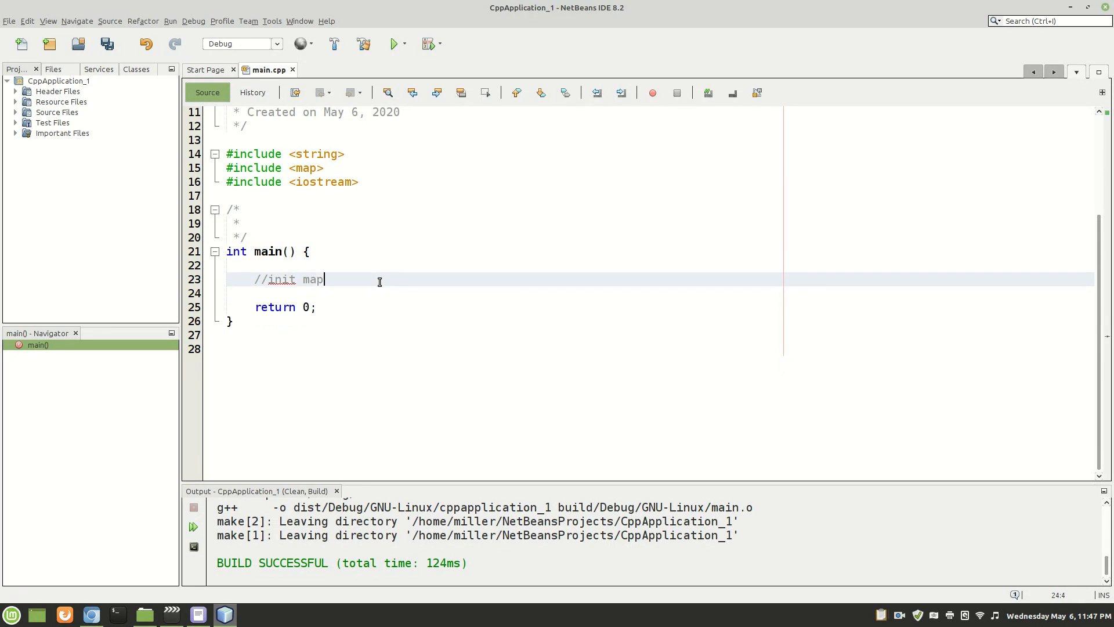
{"action": "type", "text": "<"}
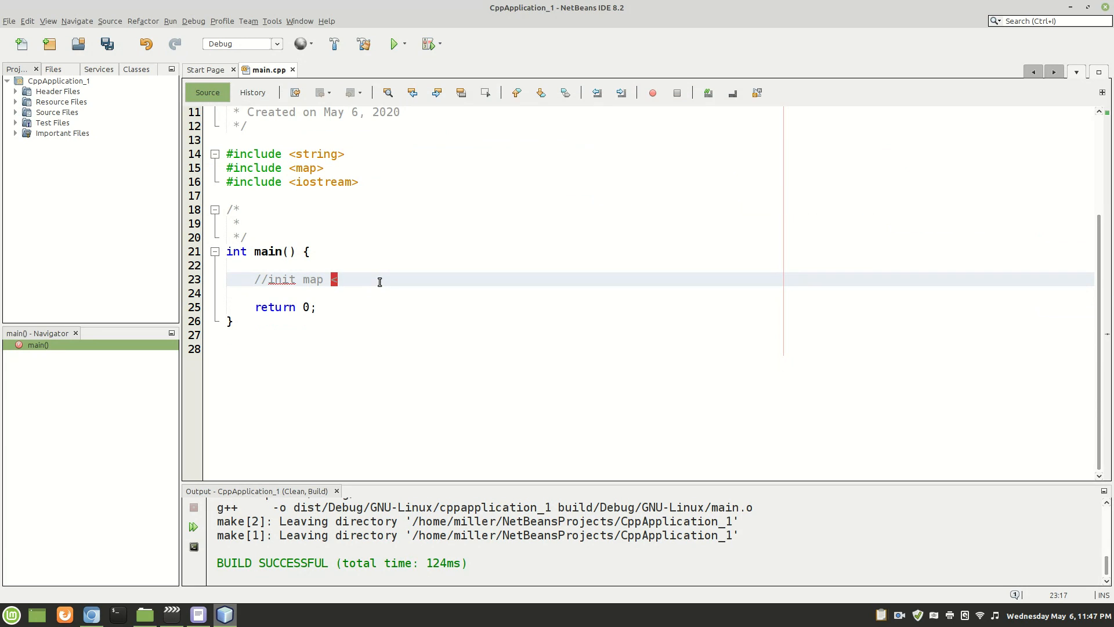
{"action": "type", "text": "k"}
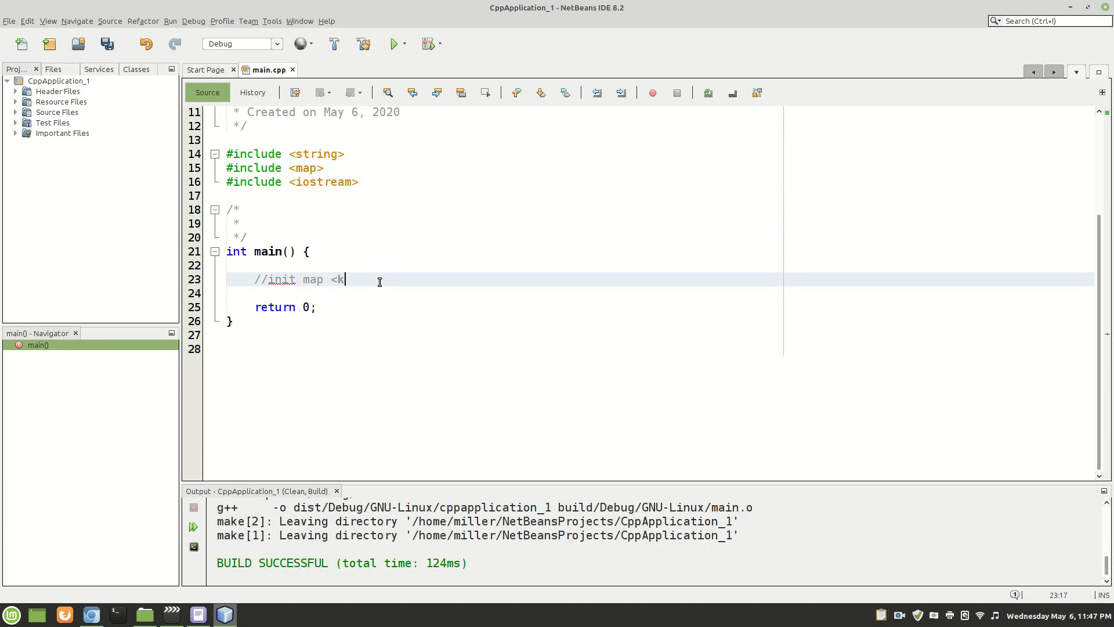
{"action": "type", "text": "ey, value>"}
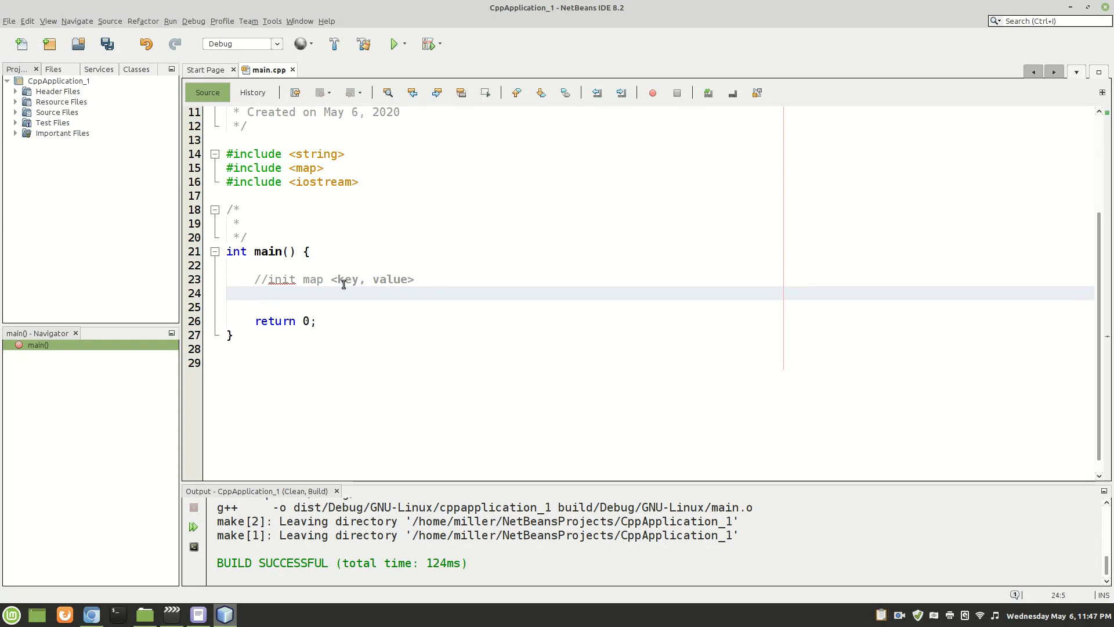
{"action": "left_click", "coordinate": [255, 292]}
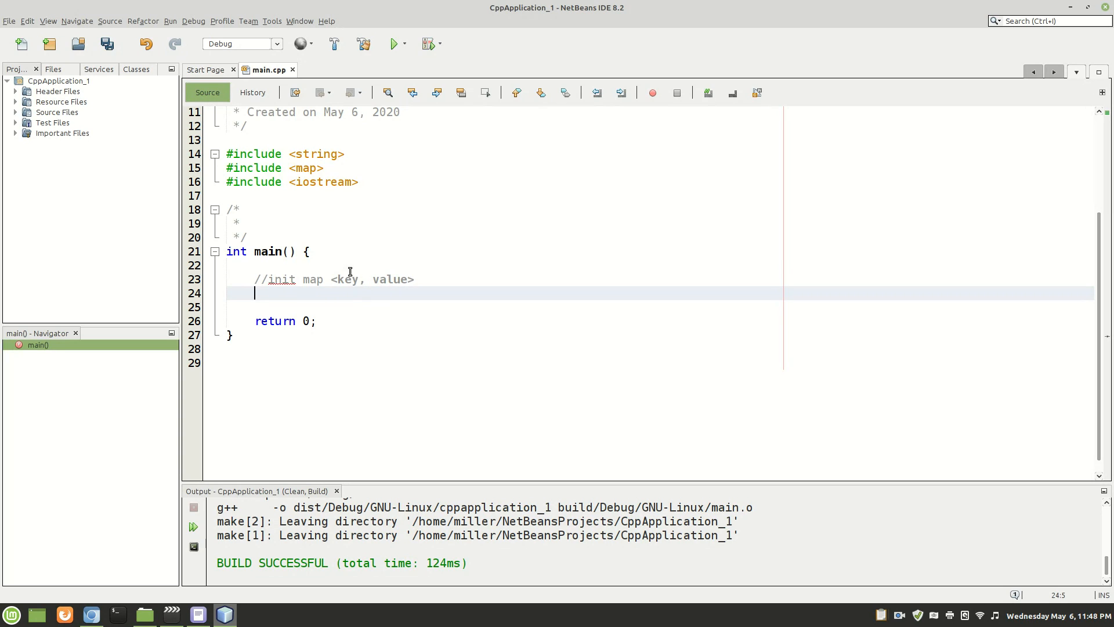
{"action": "mouse_move", "coordinate": [346, 278]}
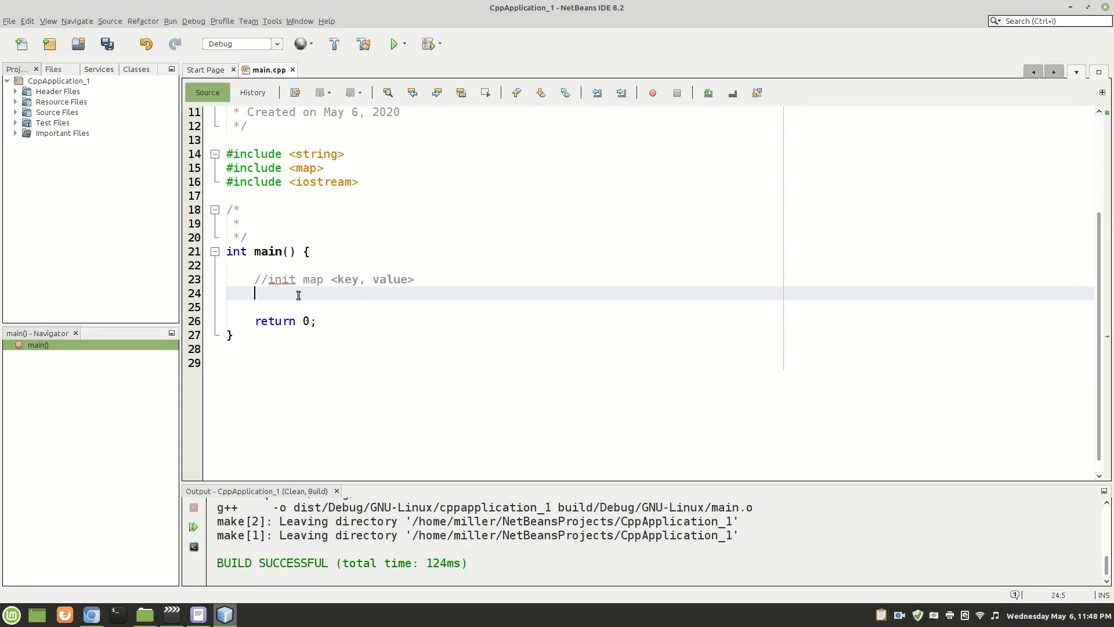
Declare std::map<std::string, int> map; and move to a new line
{"action": "type", "text": "std::"}
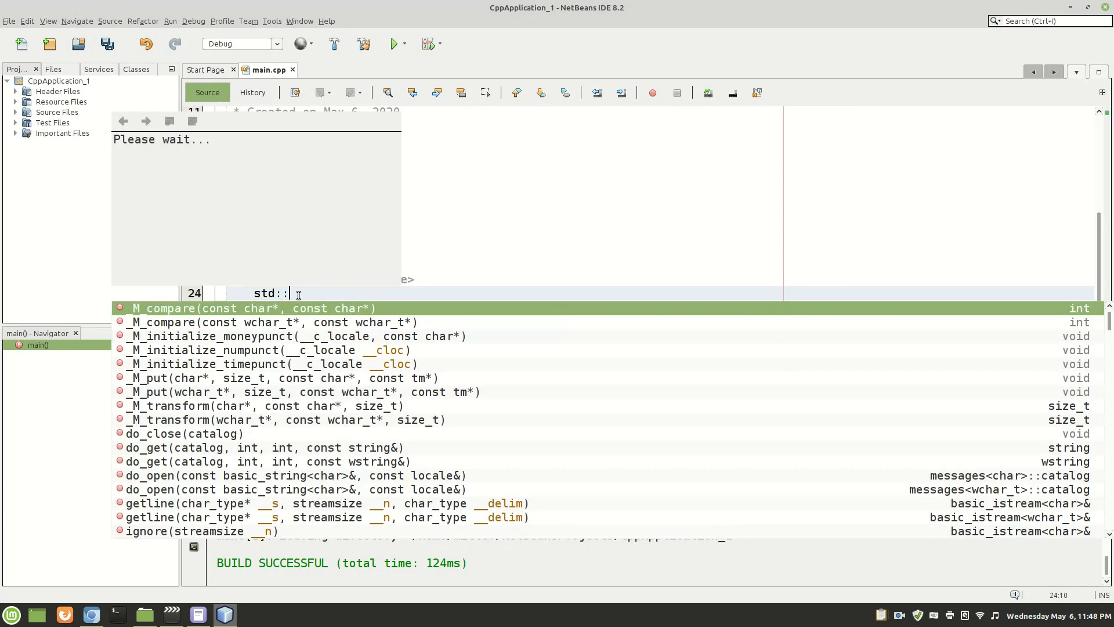
{"action": "type", "text": "map<"}
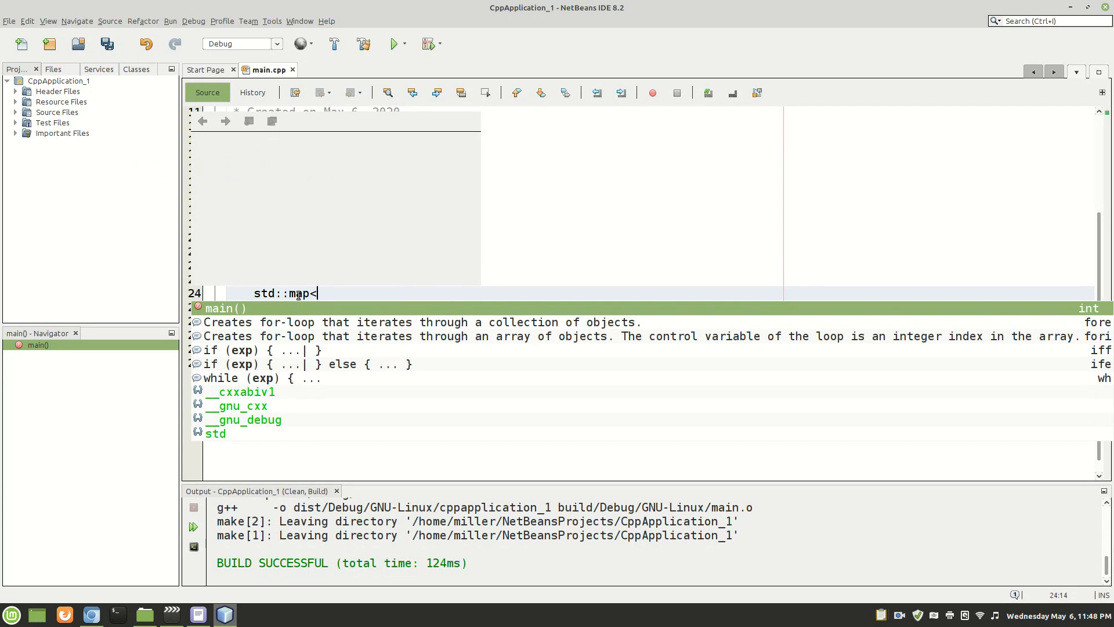
{"action": "type", "text": "std::"}
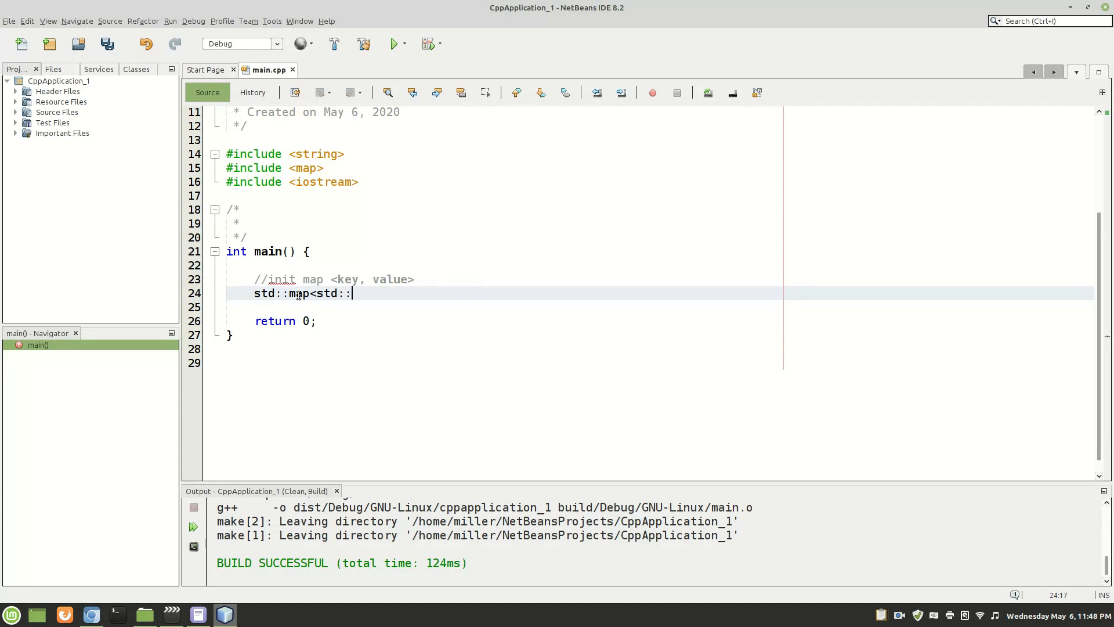
{"action": "type", "text": "string, int>"}
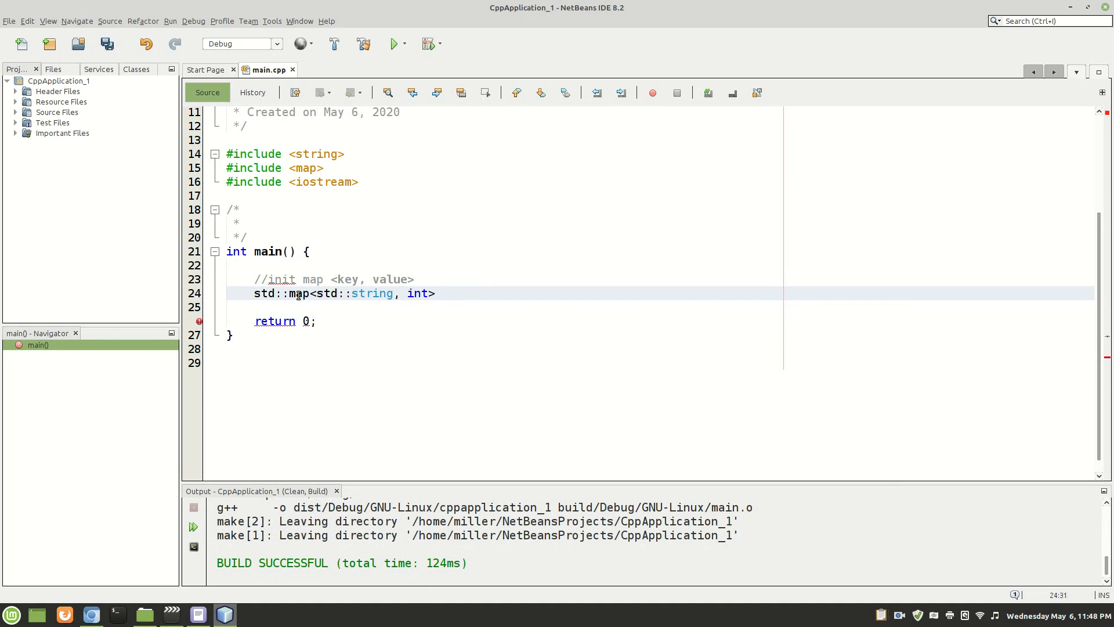
{"action": "type", "text": "asdljfhlska"}
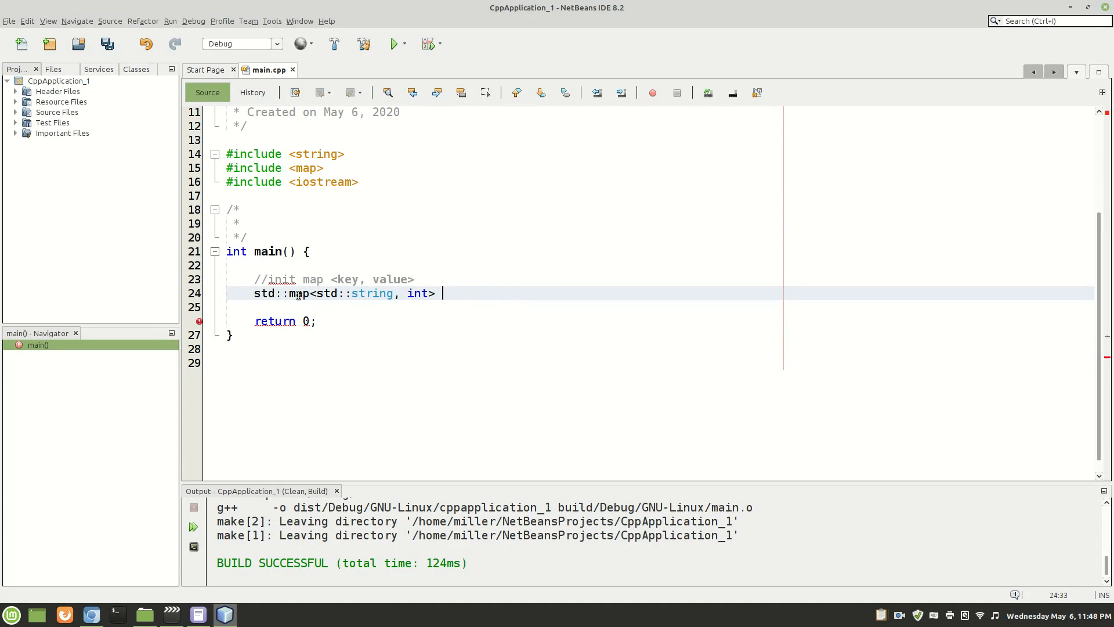
{"action": "type", "text": "map;"}
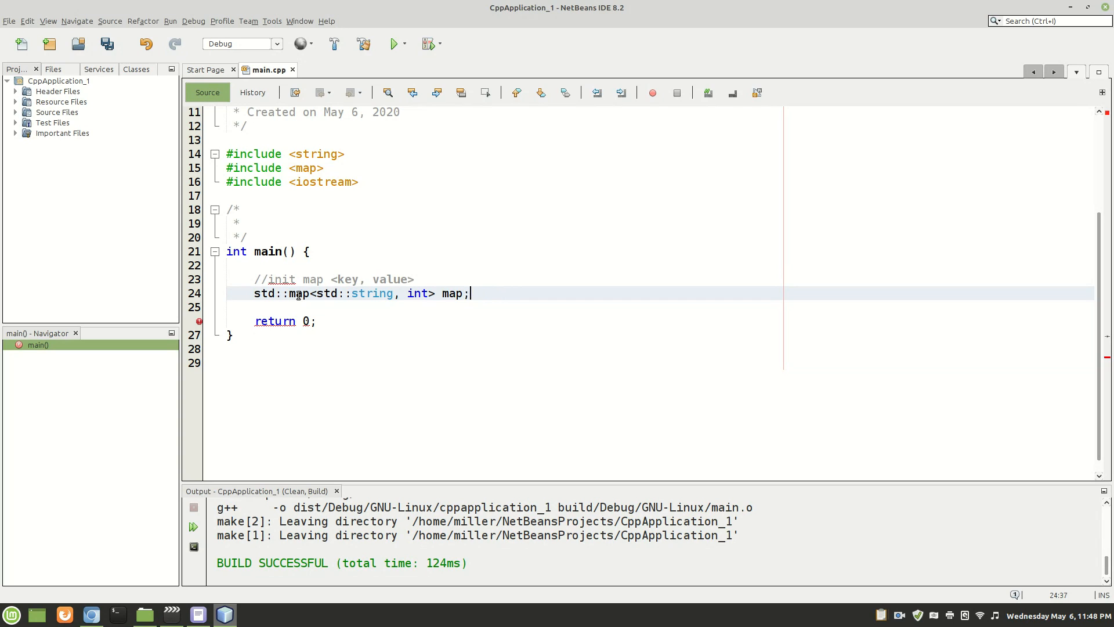
{"action": "key", "text": "enter"}
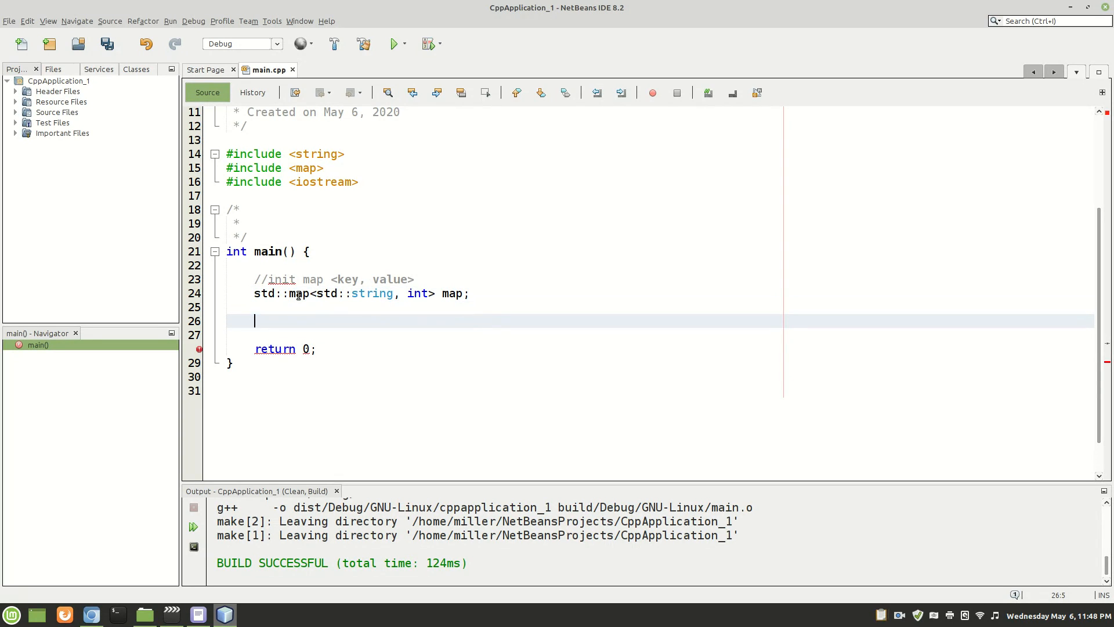
Add a // fill data comment and the entry map["end"] = 0;
{"action": "type", "text": "// fill data"}
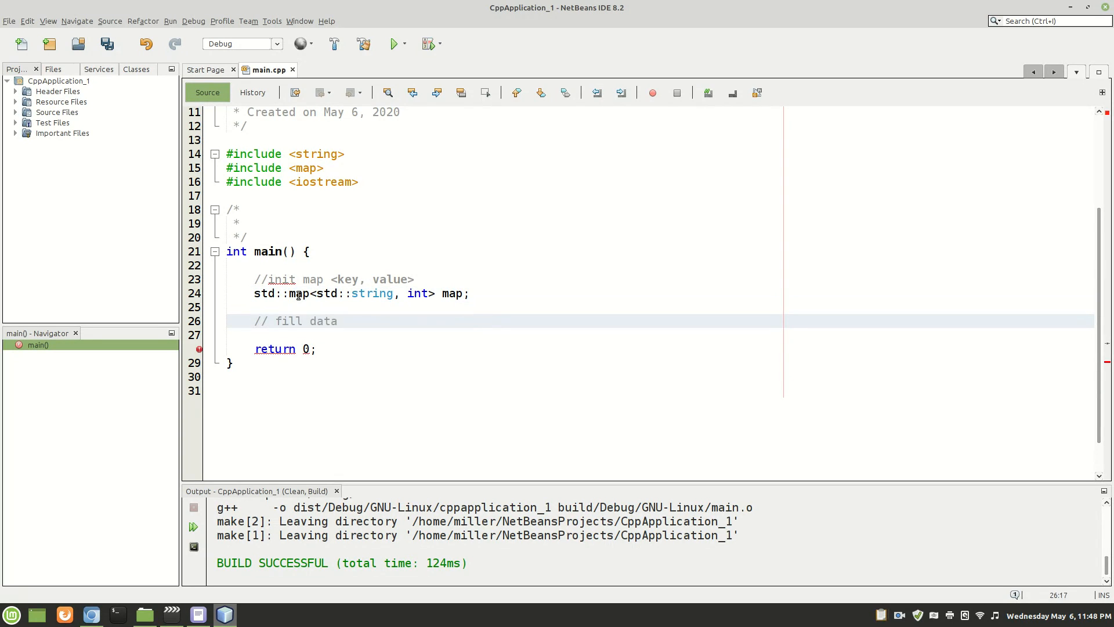
{"action": "type", "text": "map"}
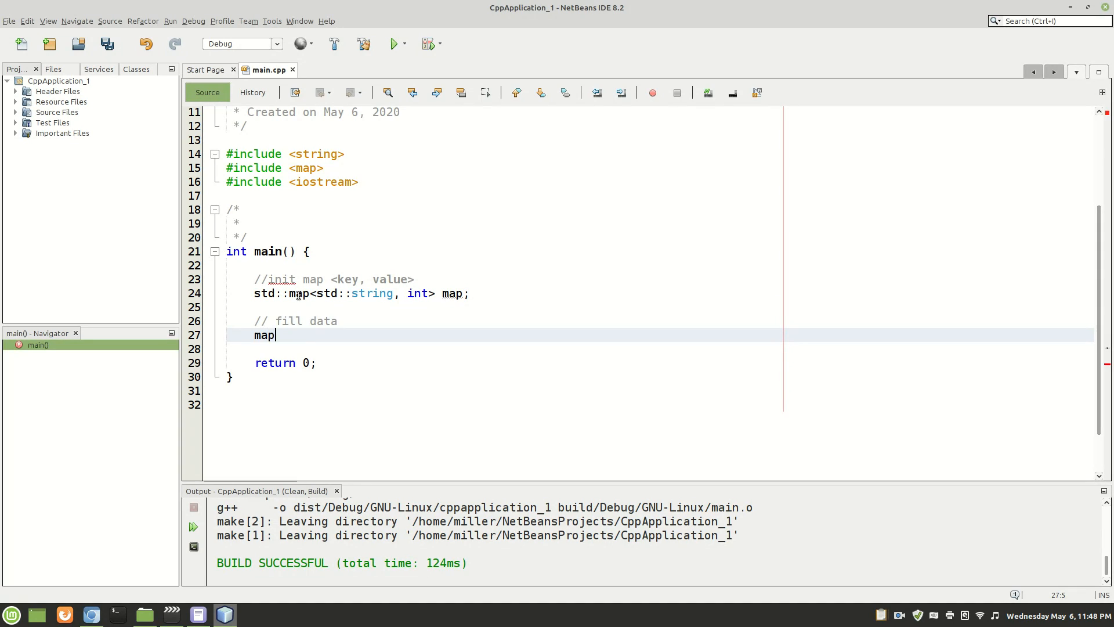
{"action": "type", "text": "[]"}
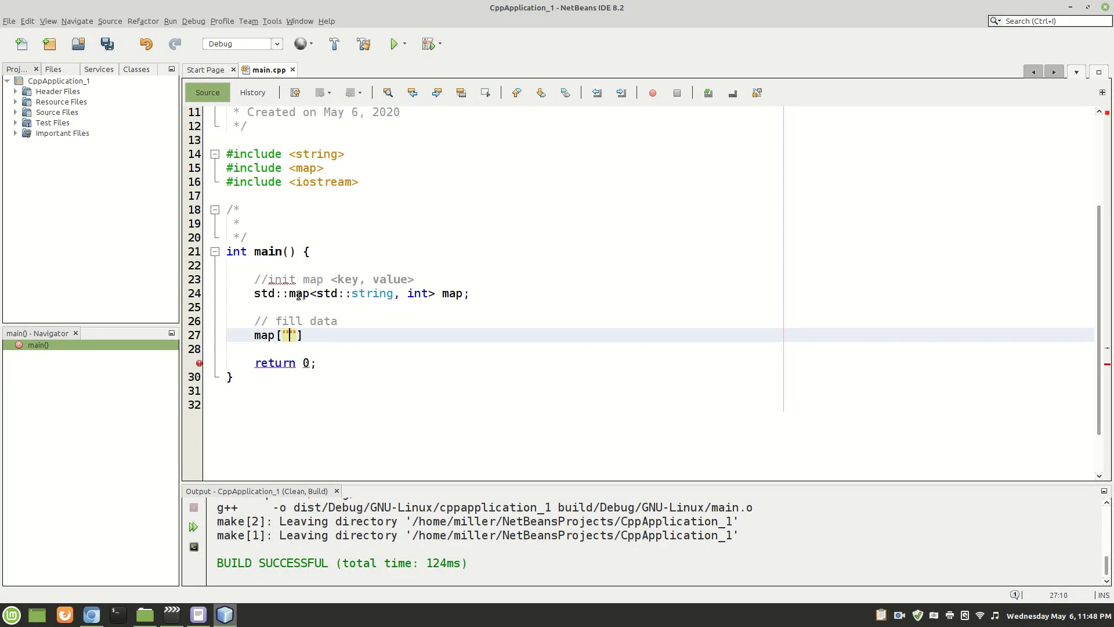
{"action": "type", "text": "end"}
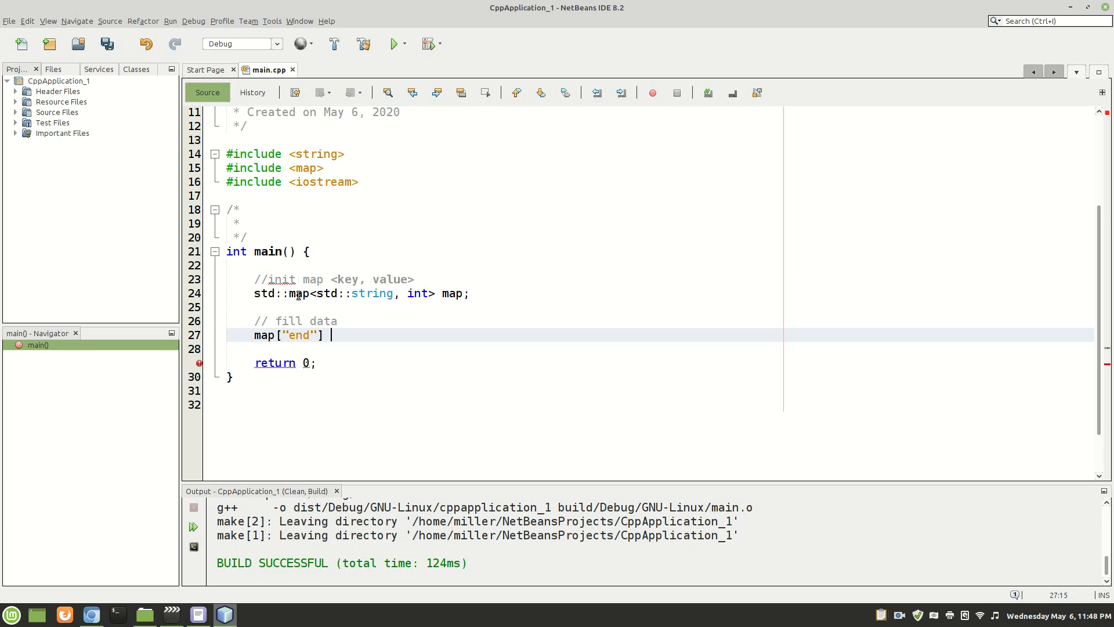
{"action": "type", "text": "= 0;"}
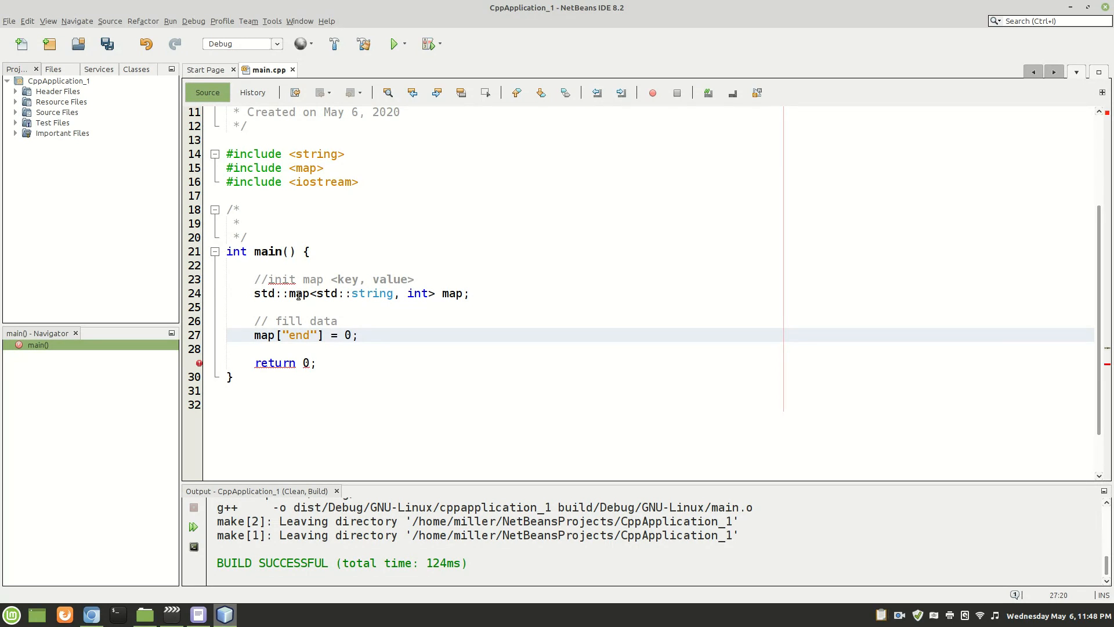
{"action": "key", "text": "enter"}
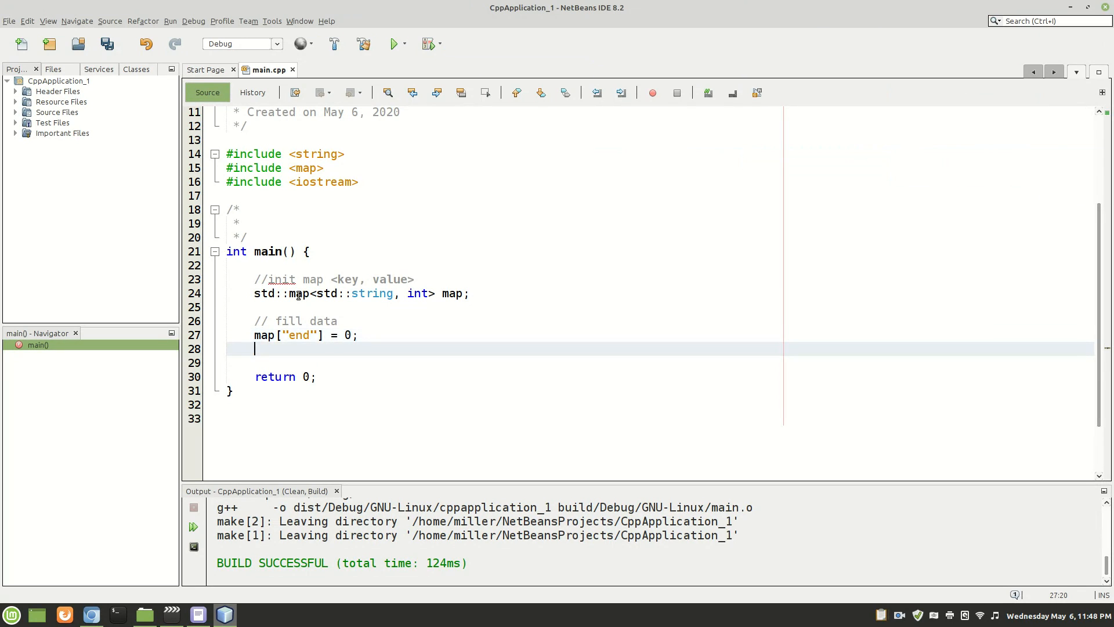
Add the entries map["option 1"] = 1; and map["option 2"] = 2;
{"action": "type", "text": "map"}
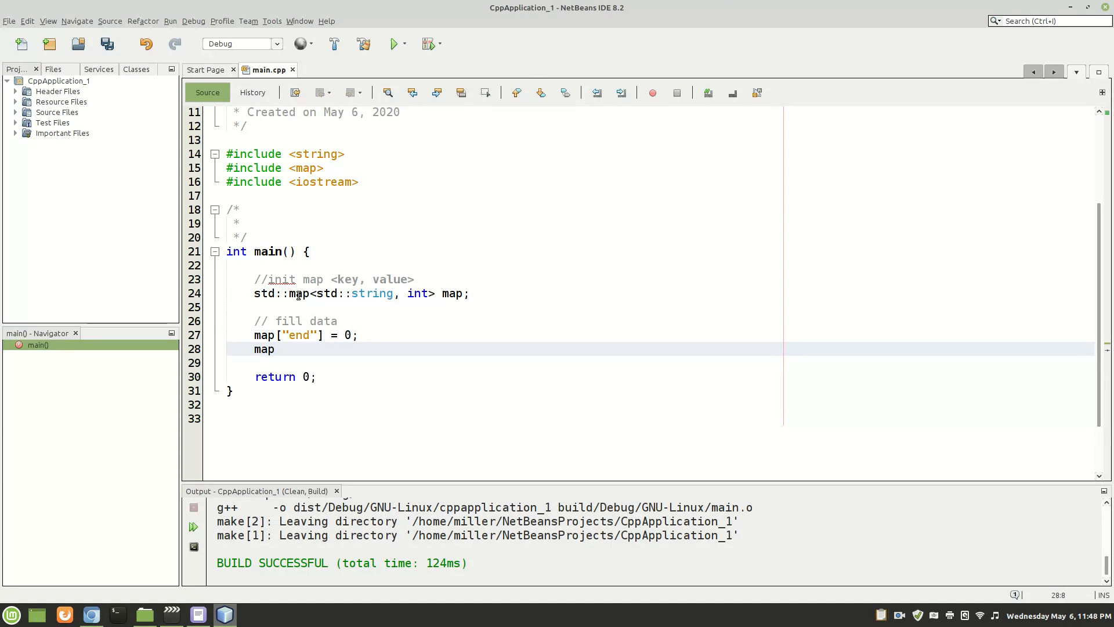
{"action": "key", "text": "Backspace"}
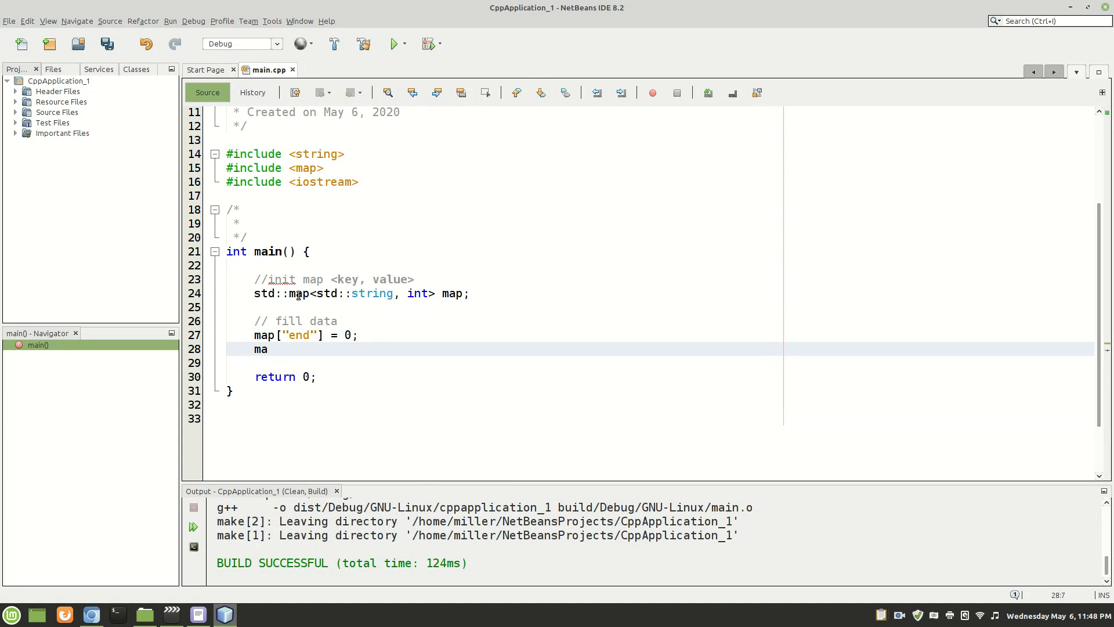
{"action": "type", "text": "p["}
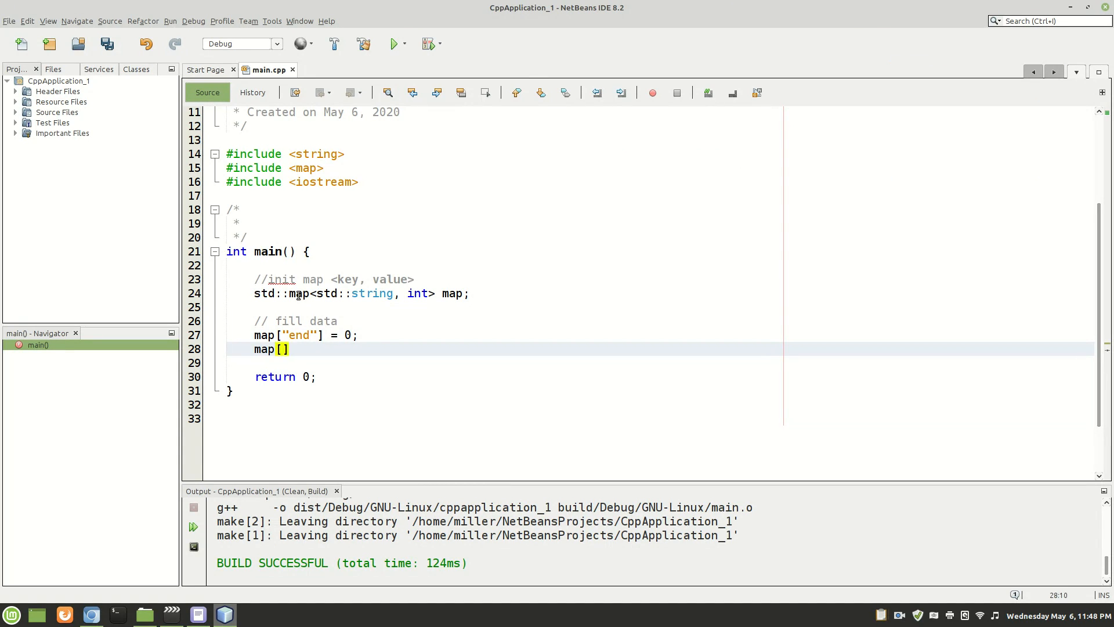
{"action": "type", "text": "\"option 1"}
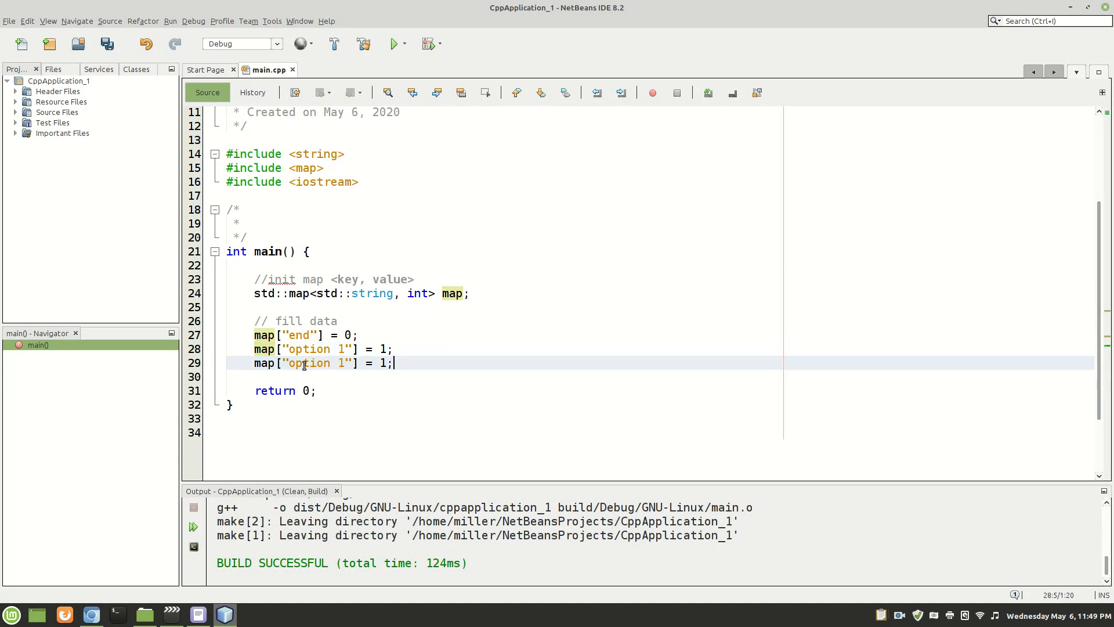
{"action": "type", "text": "2"}
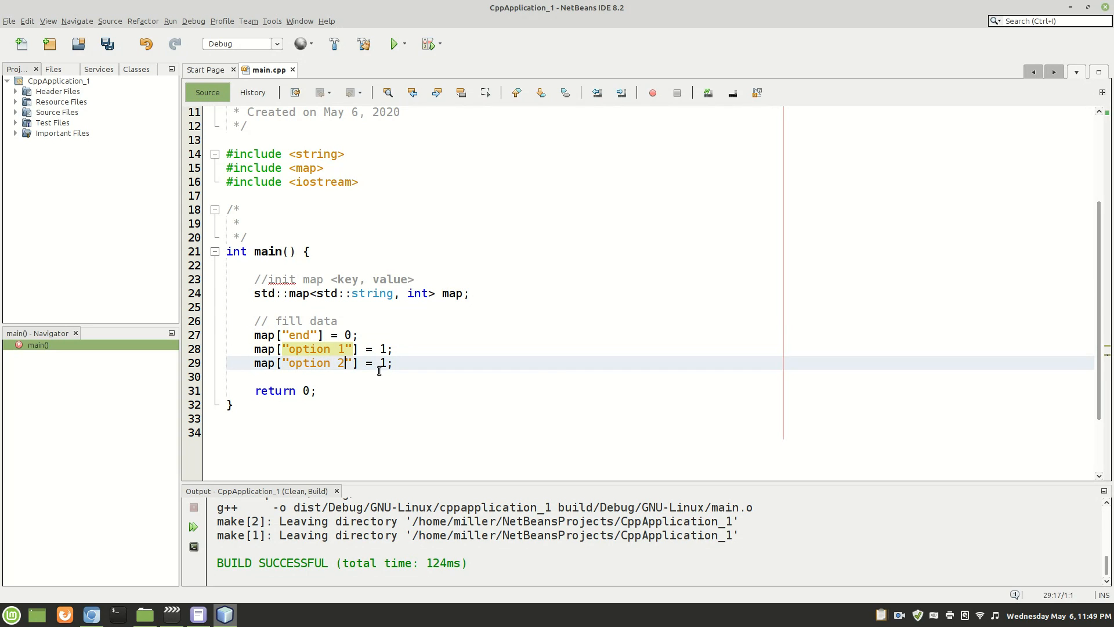
{"action": "type", "text": "2"}
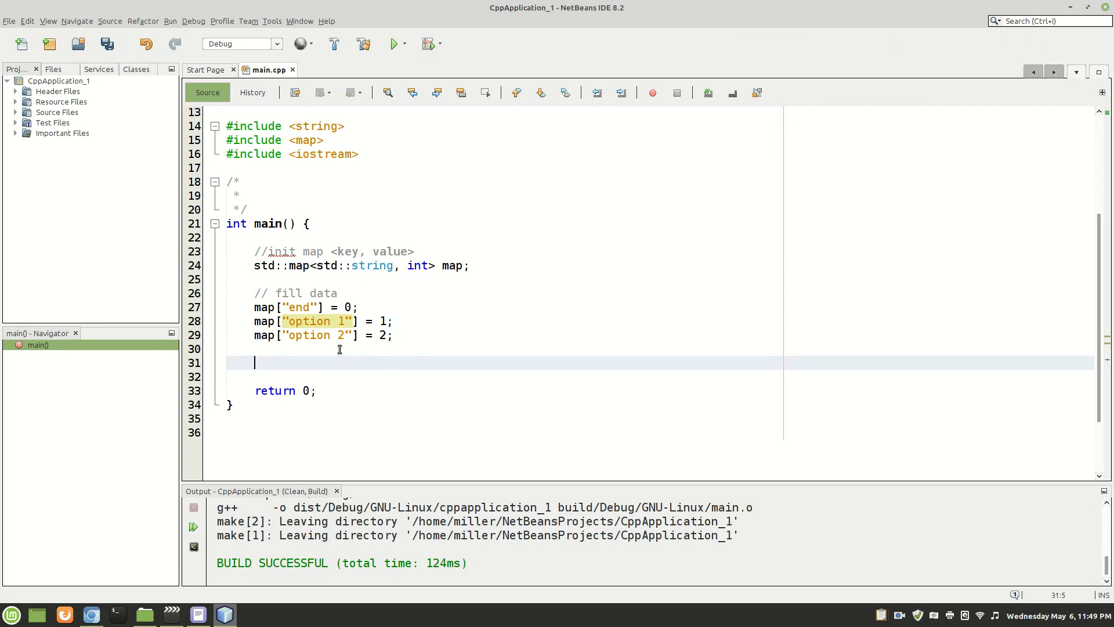
Declare int map_value = -1; below the map entries
{"action": "type", "text": "int"}
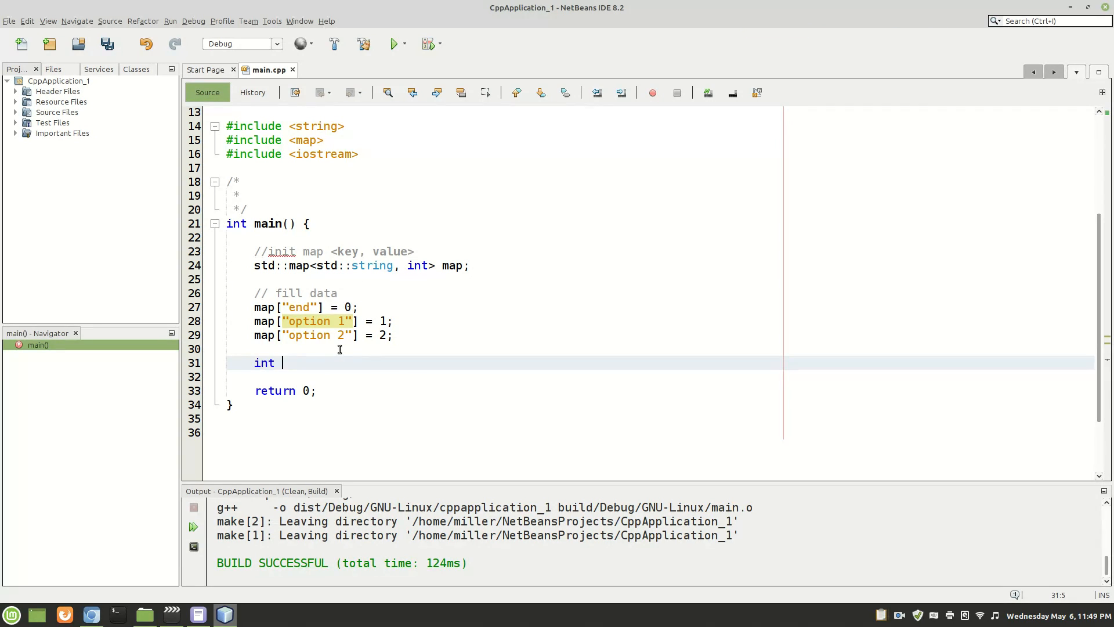
{"action": "type", "text": "map"}
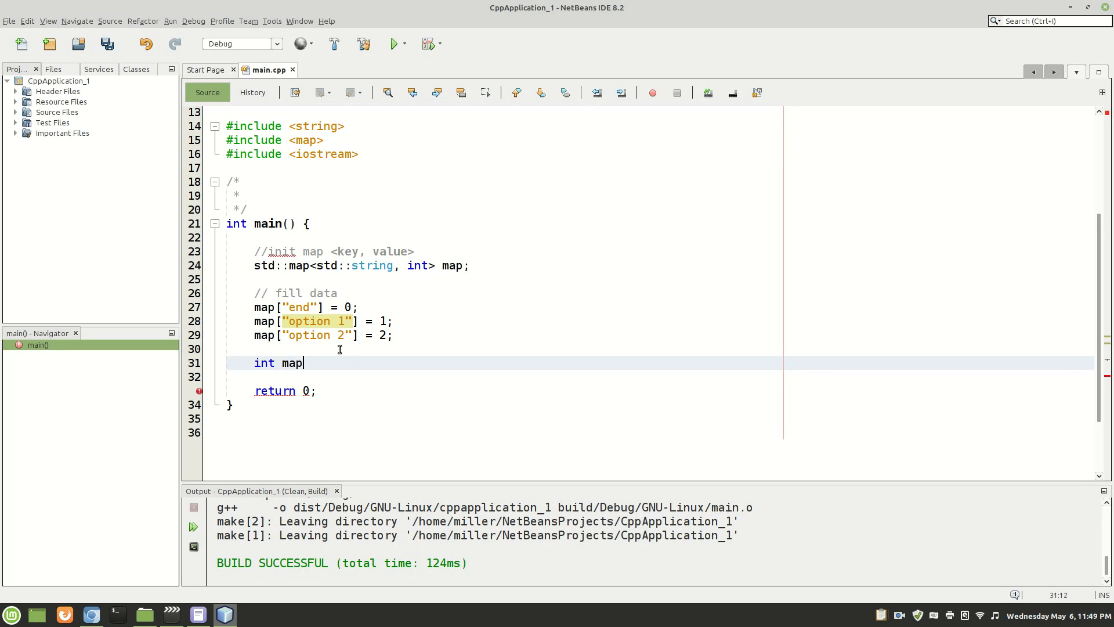
{"action": "type", "text": "_key"}
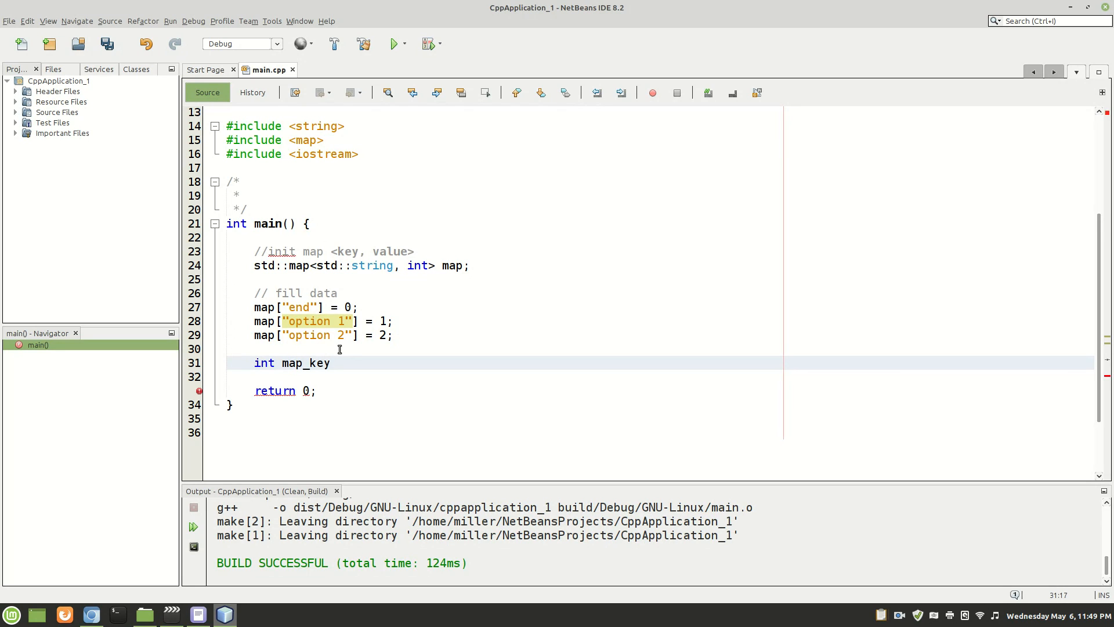
{"action": "type", "text": "value"}
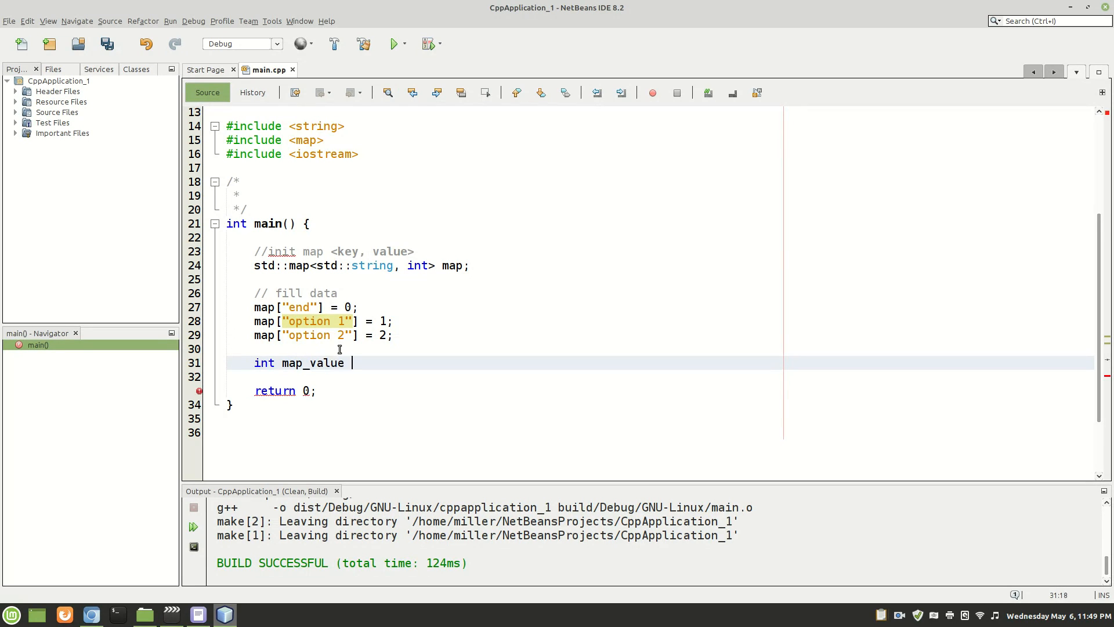
{"action": "type", "text": "= -1;"}
{"action": "type", "text": "//"}
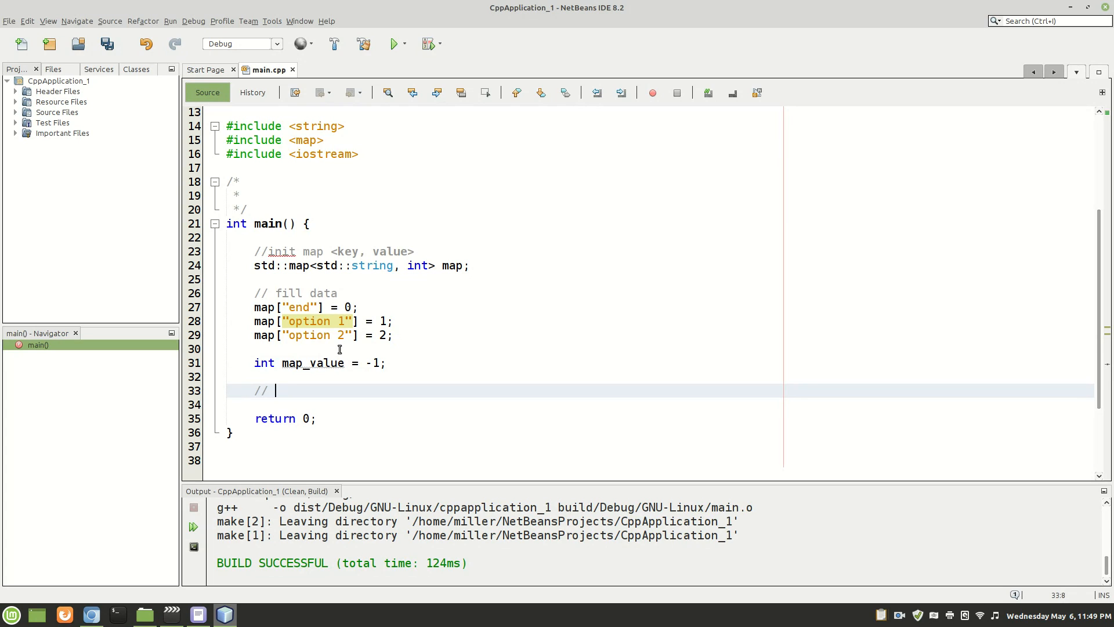
Add a // loop which displays menu comment and an empty while (map_value != 0) { } loop
{"action": "type", "text": "loop which displays menu"}
{"action": "type", "text": "while ("}
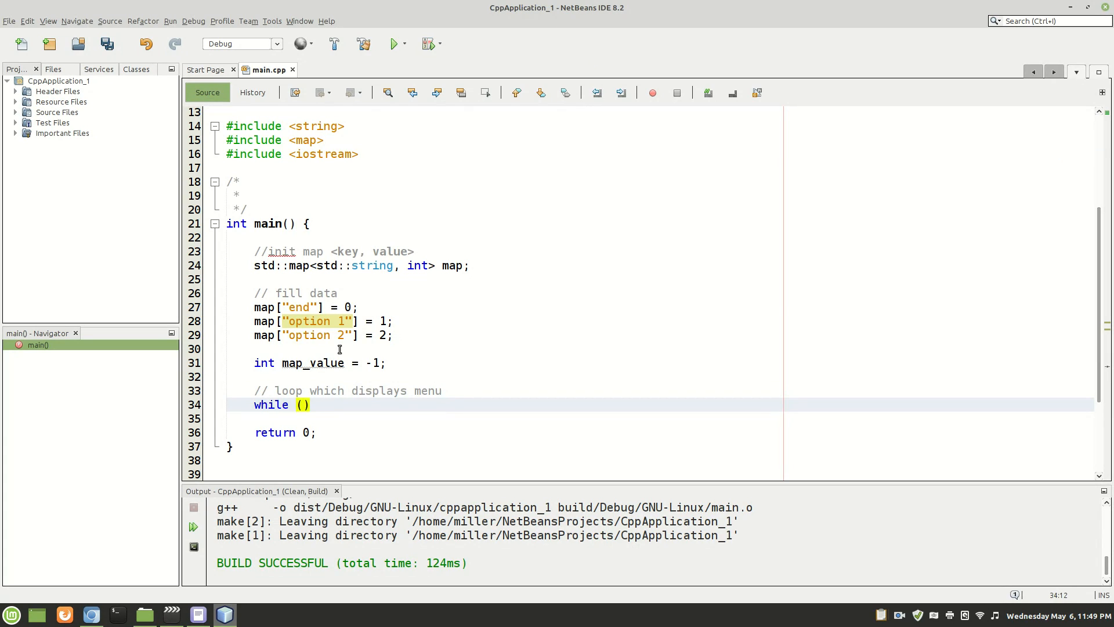
{"action": "type", "text": "map"}
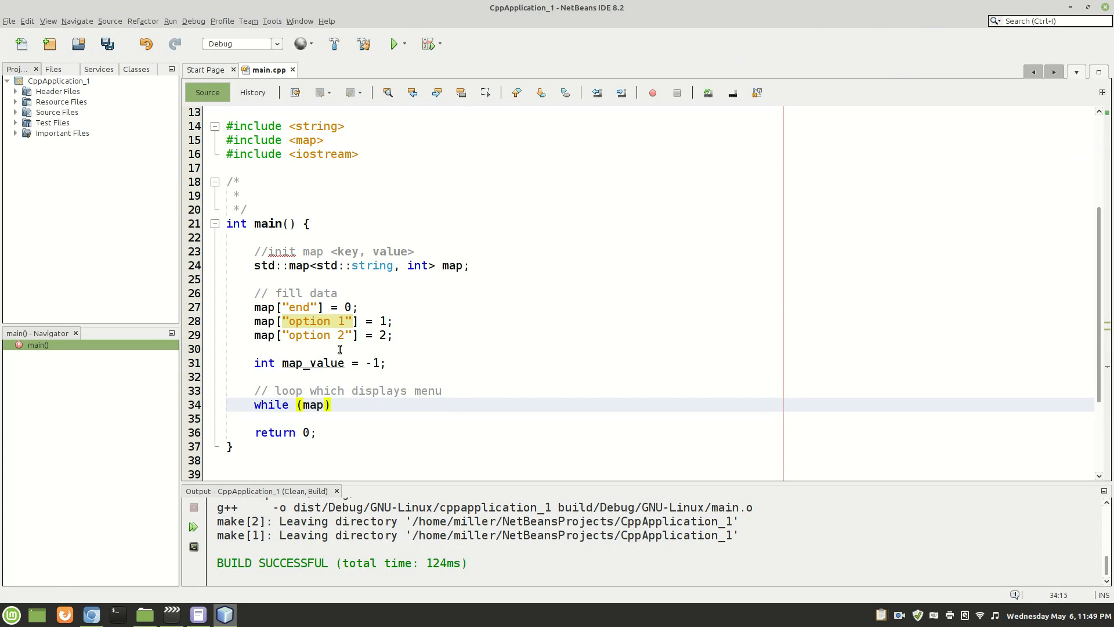
{"action": "type", "text": "_value"}
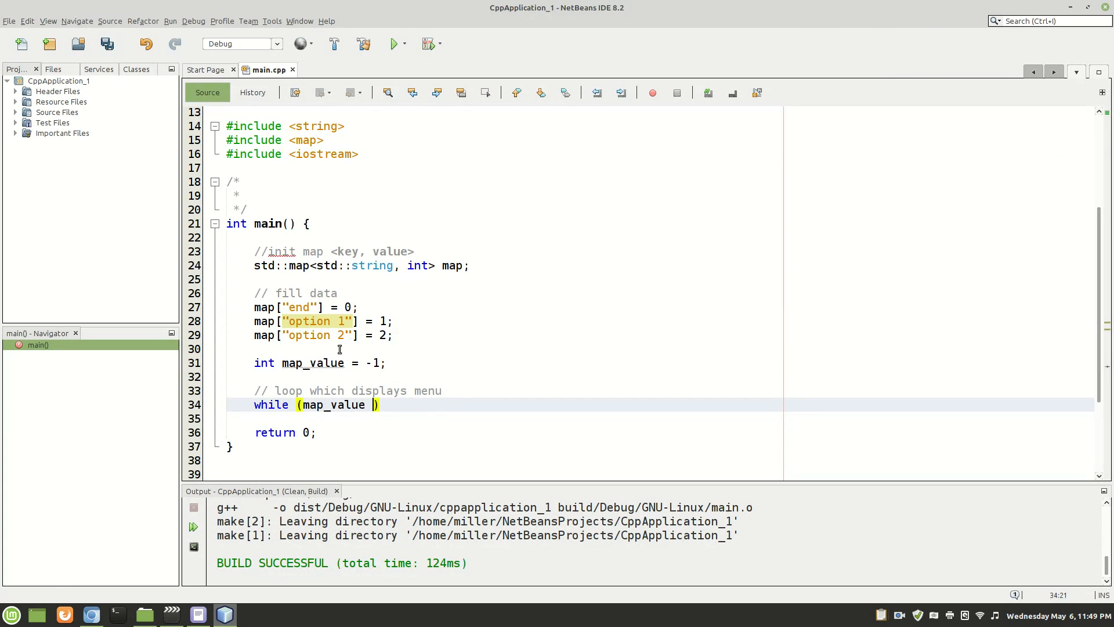
{"action": "type", "text": "!= 0"}
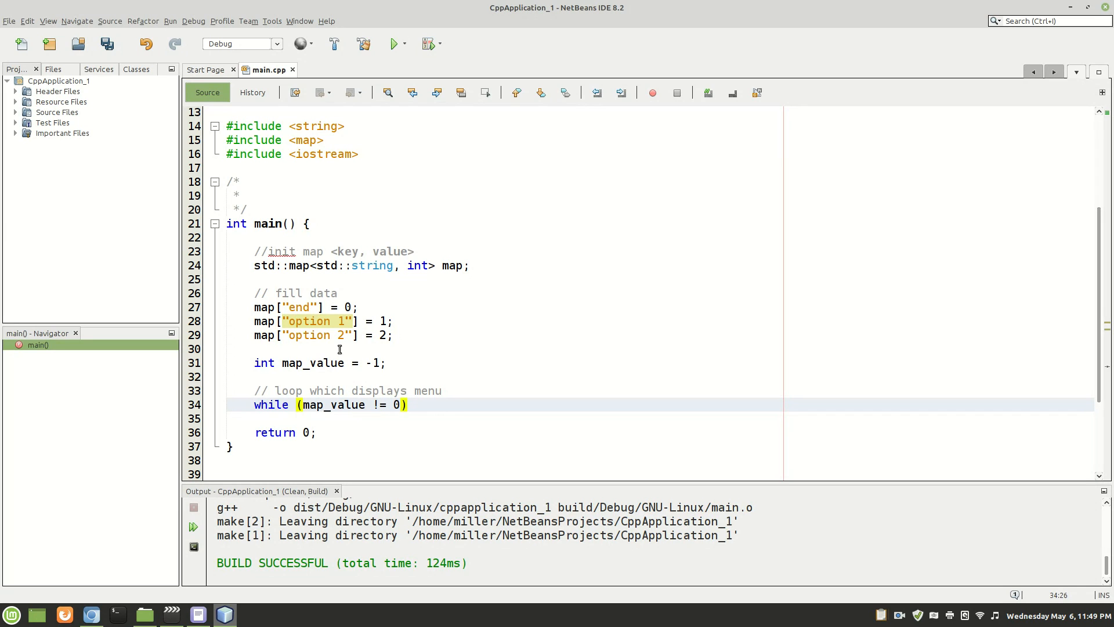
{"action": "type", "text": "{"}
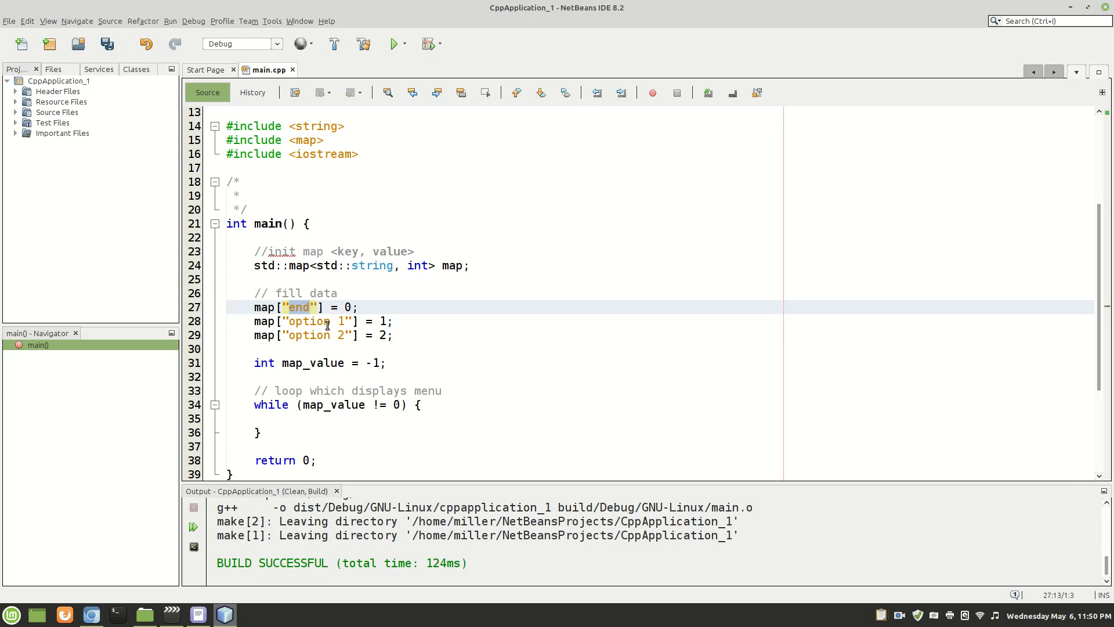
{"action": "mouse_move", "coordinate": [326, 369]}
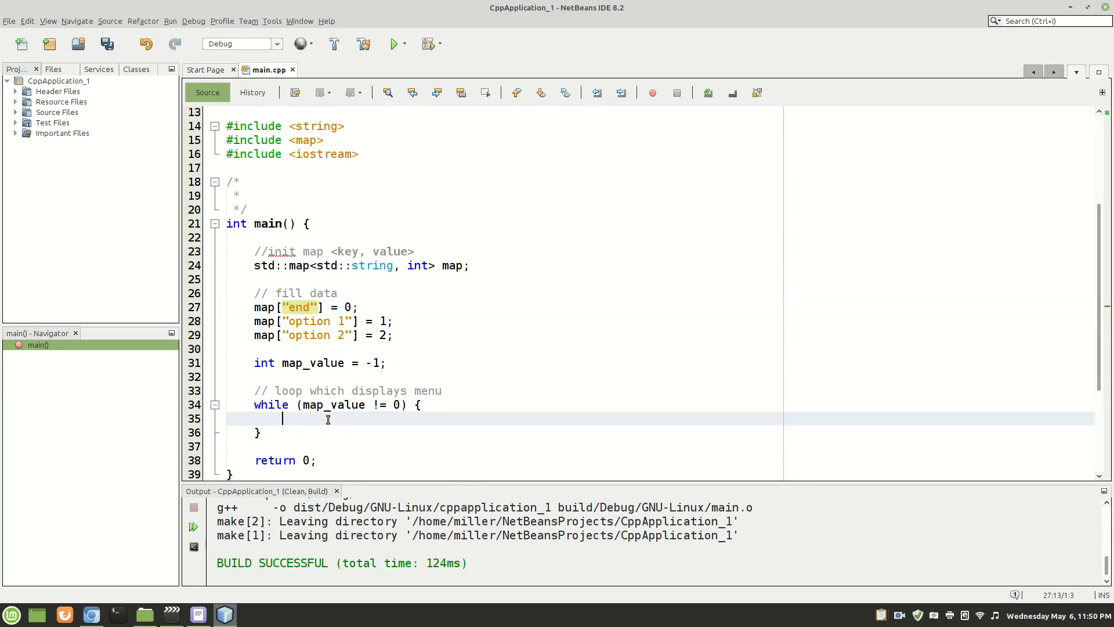
{"action": "scroll", "scroll_direction": "down", "scroll_amount": 3}
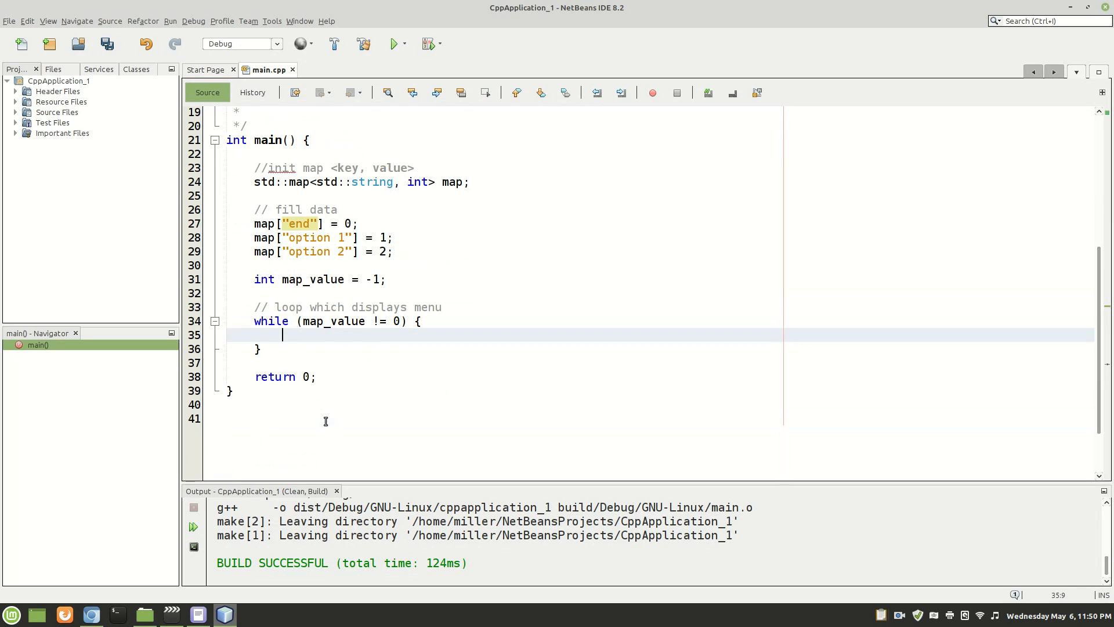
{"action": "mouse_move", "coordinate": [274, 325]}
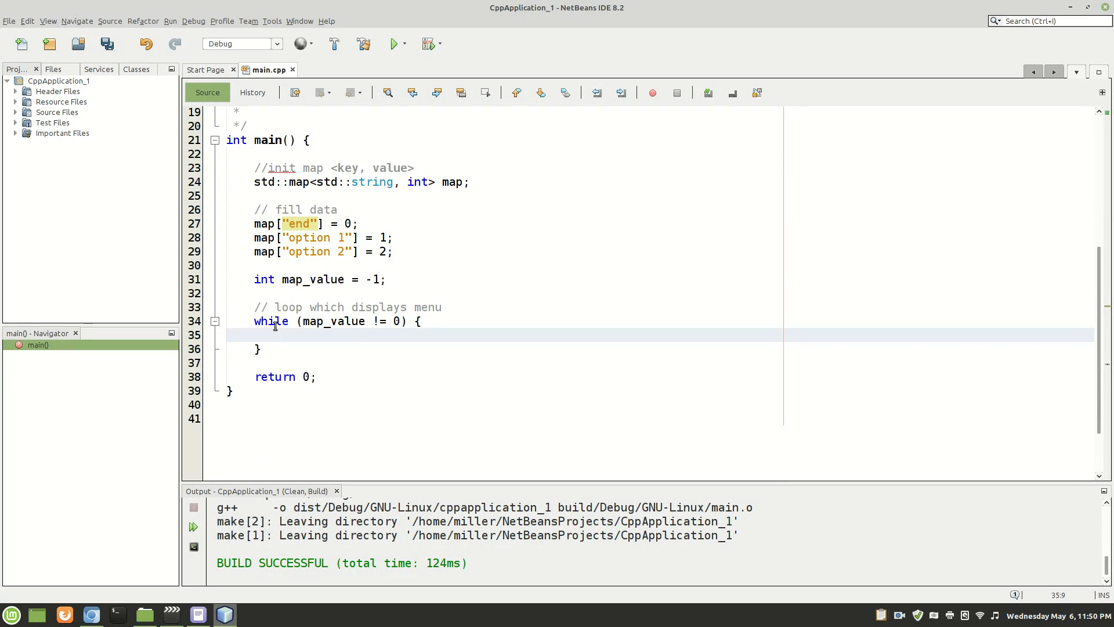
{"action": "mouse_move", "coordinate": [268, 362]}
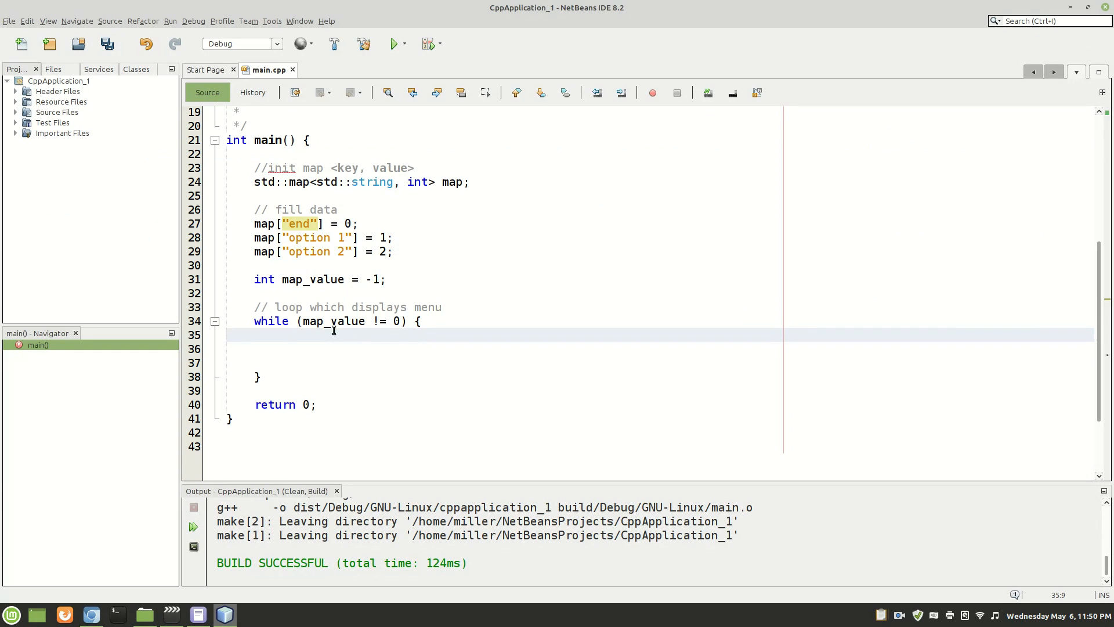
Declare std::string input; as the first line of the loop body
{"action": "left_click", "coordinate": [282, 334]}
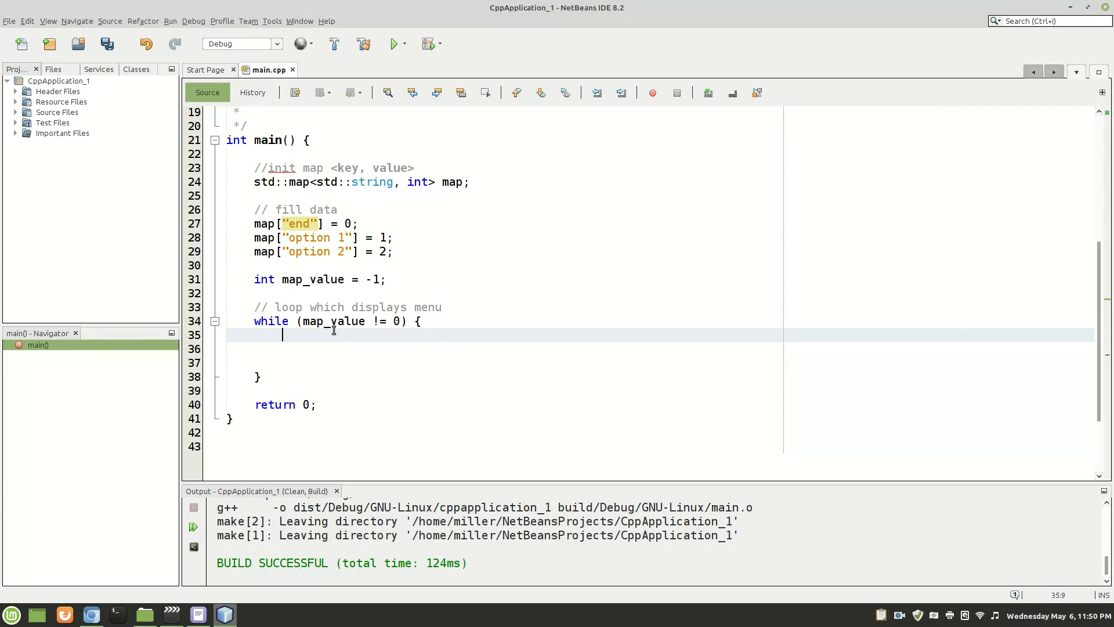
{"action": "type", "text": "std:"}
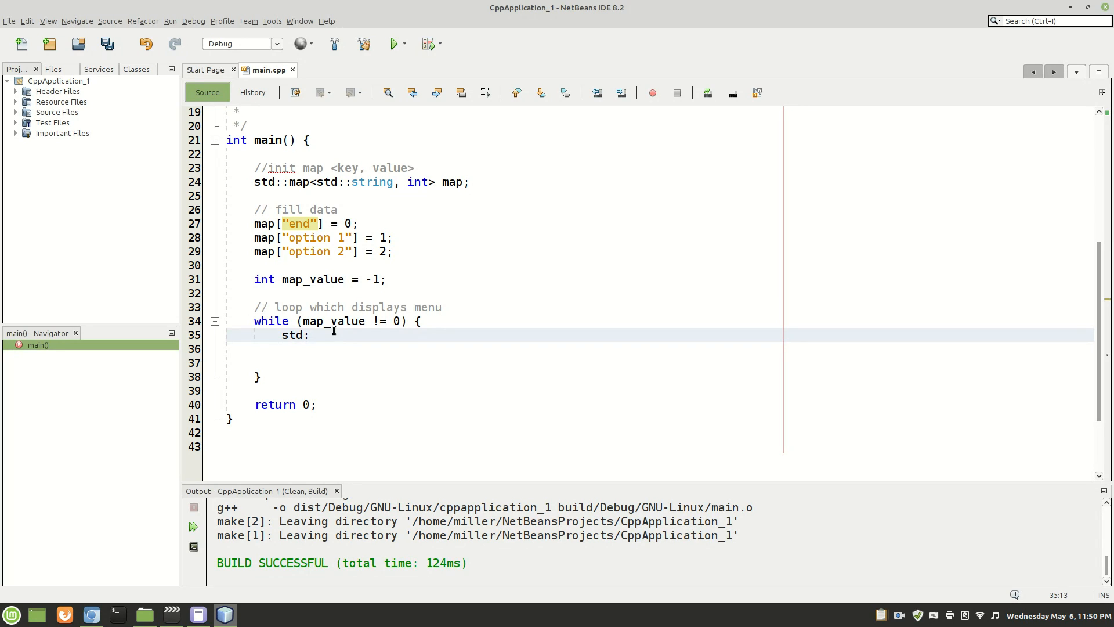
{"action": "type", "text": ":string"}
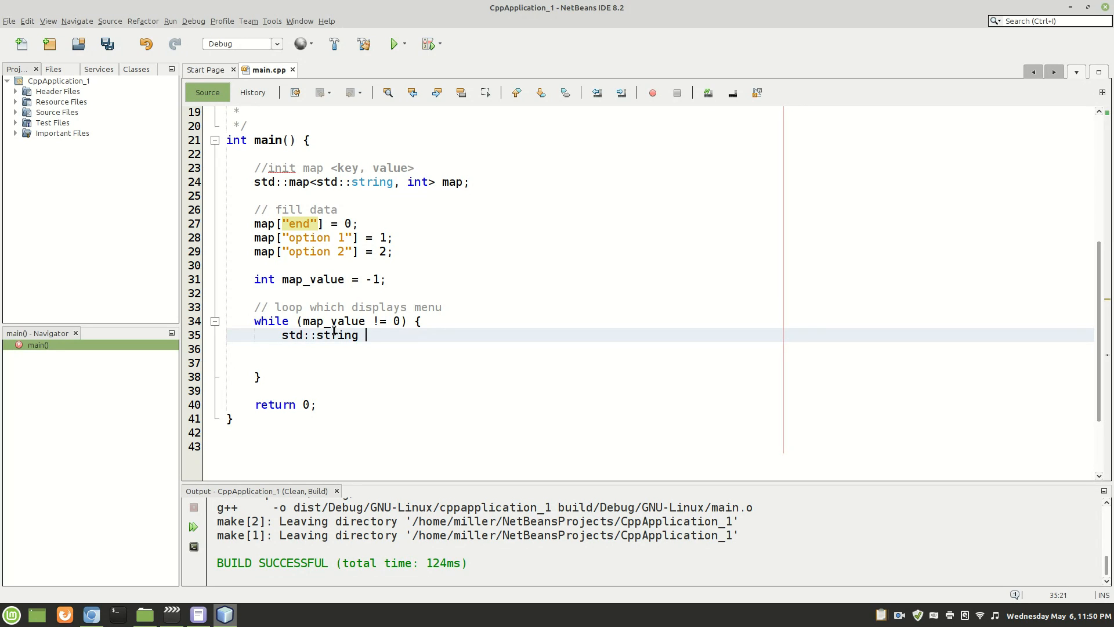
{"action": "type", "text": "input"}
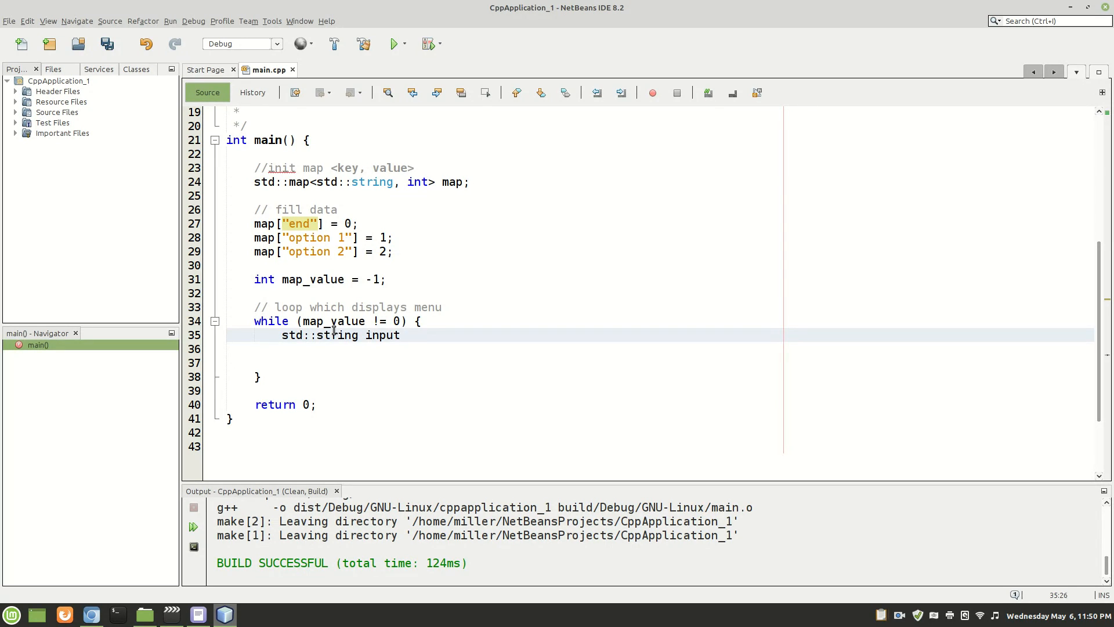
{"action": "key", "text": "Return"}
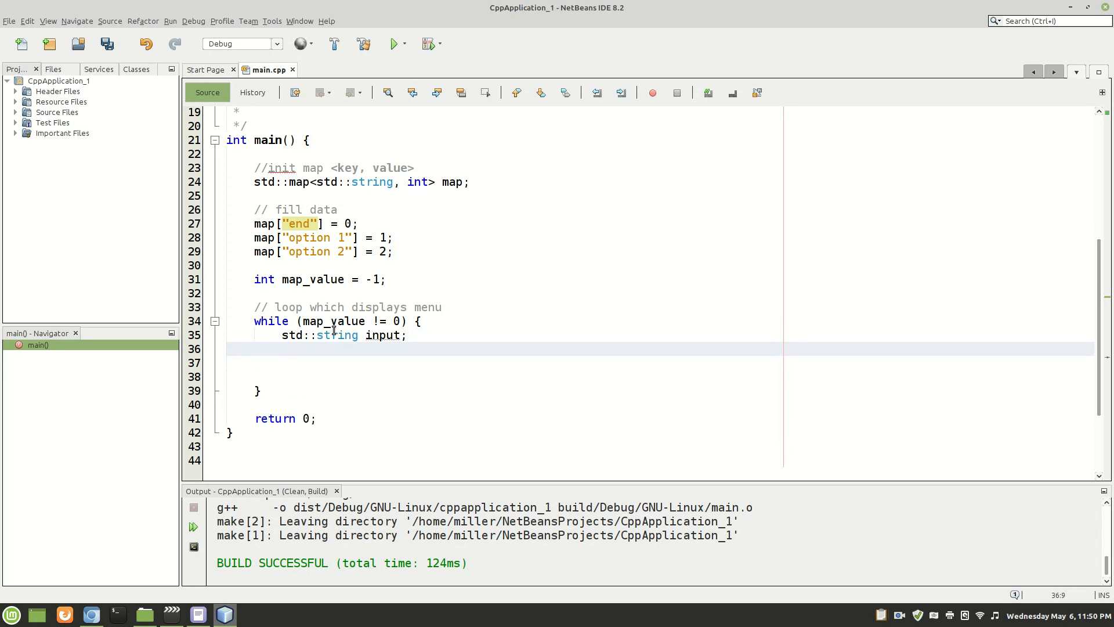
Read the line with std::getline(std::cin, input); using completion
{"action": "type", "text": "std::getline("}
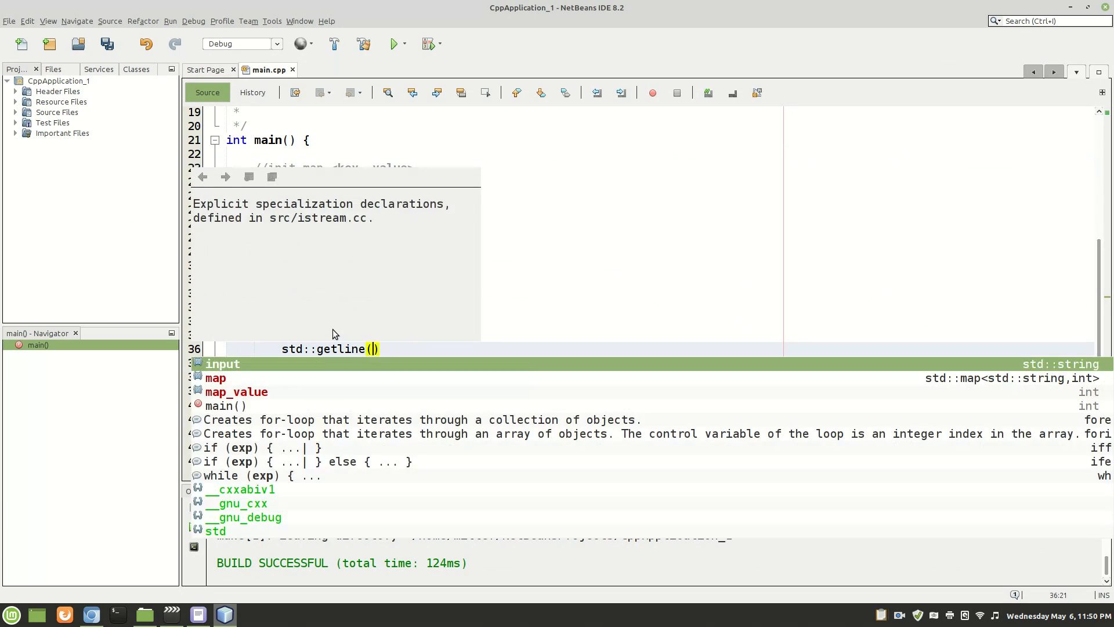
{"action": "type", "text": "std::ci"}
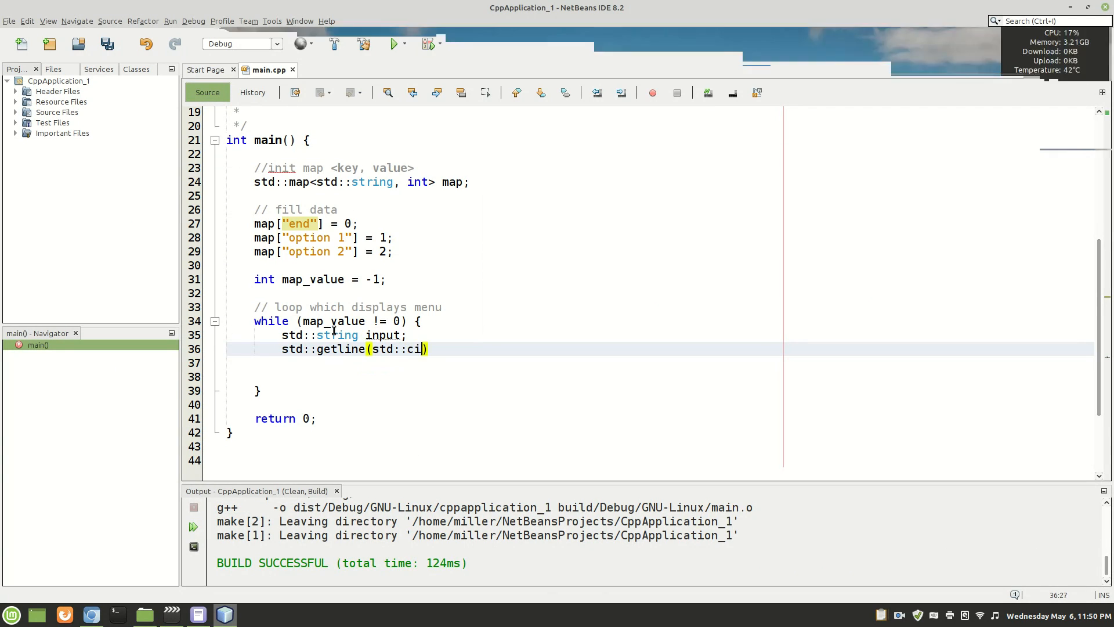
{"action": "type", "text": "n, input"}
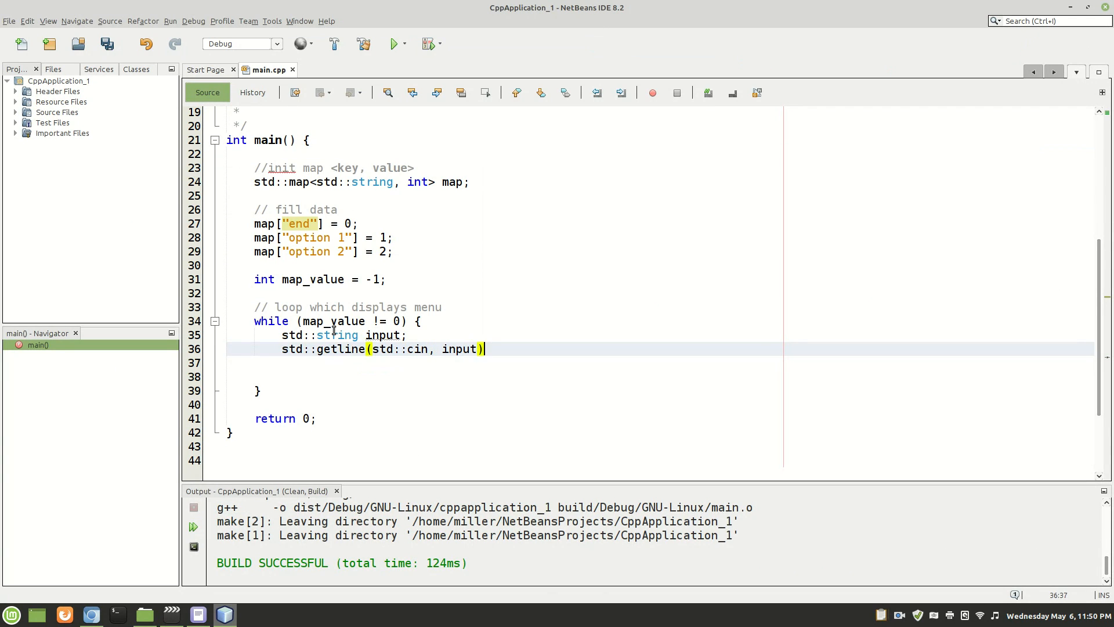
{"action": "type", "text": ";"}
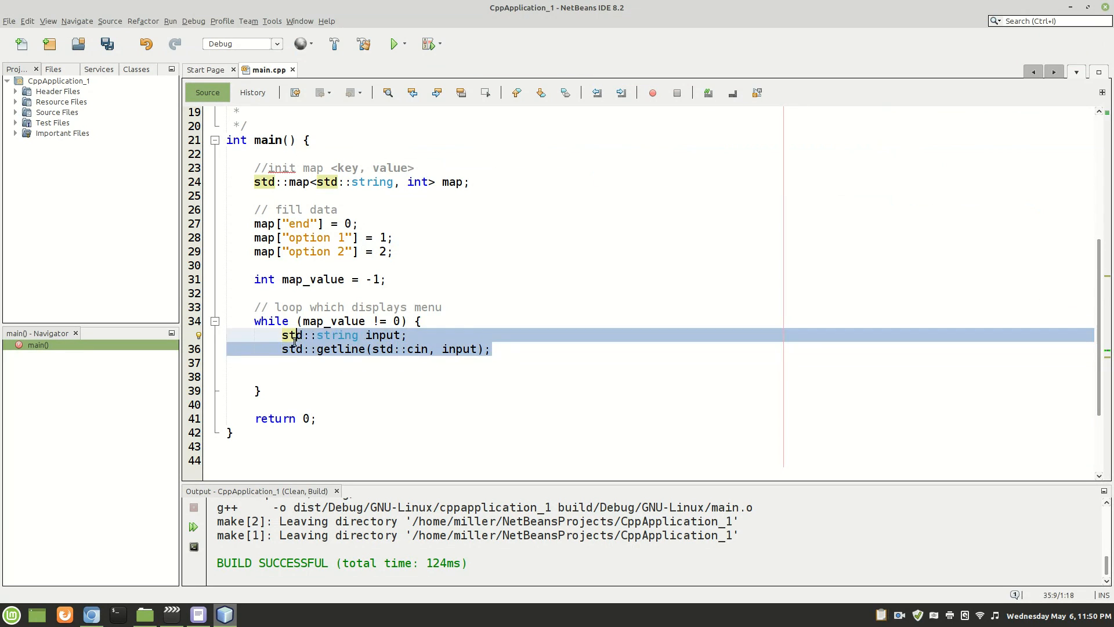
Add a // check if key exists in map comment and an empty if () { } block
{"action": "left_click", "coordinate": [348, 376]}
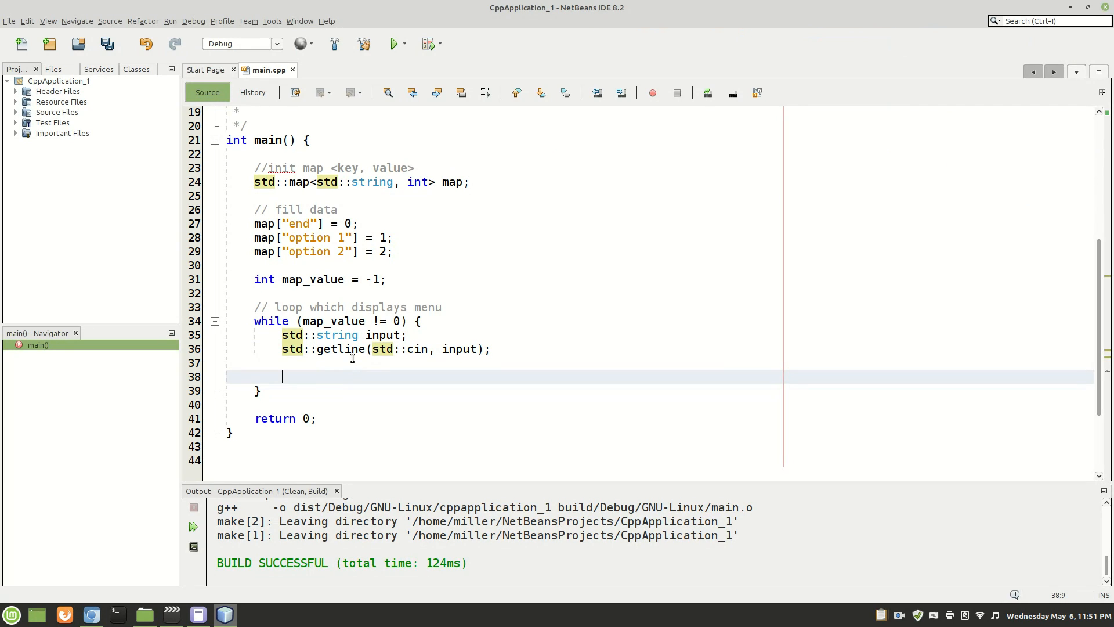
{"action": "type", "text": "if"}
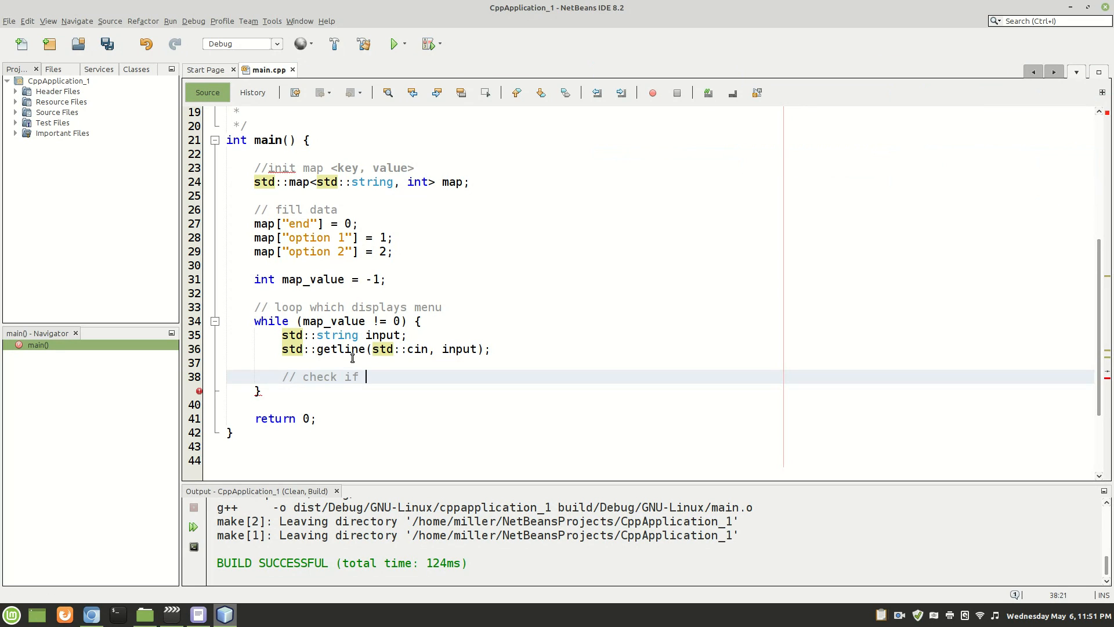
{"action": "type", "text": "key exis"}
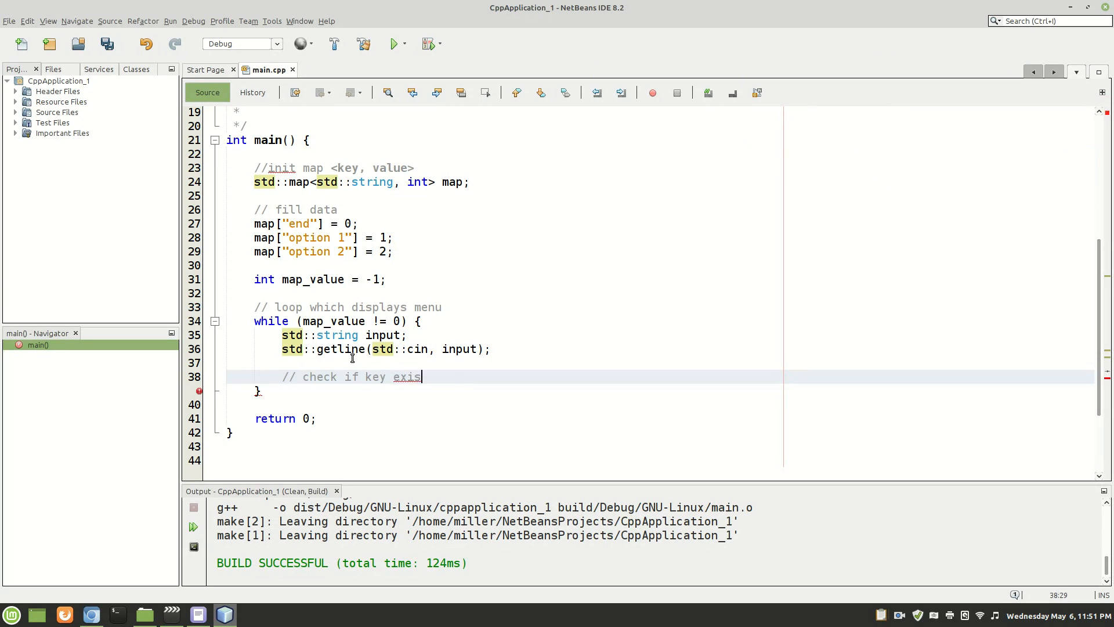
{"action": "type", "text": "ts in map"}
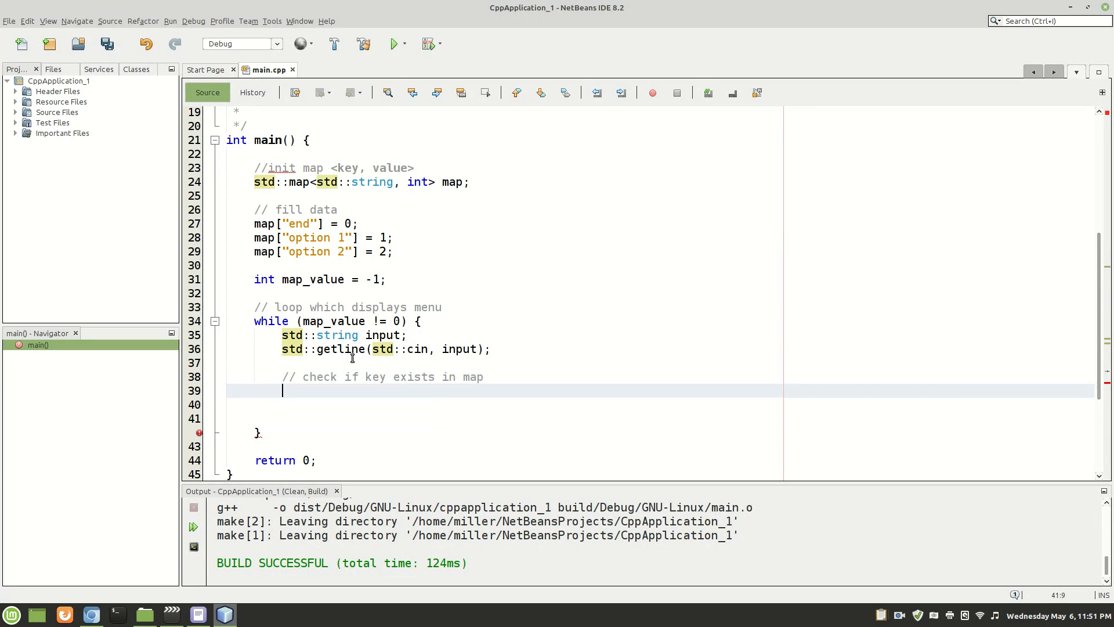
{"action": "type", "text": "if ("}
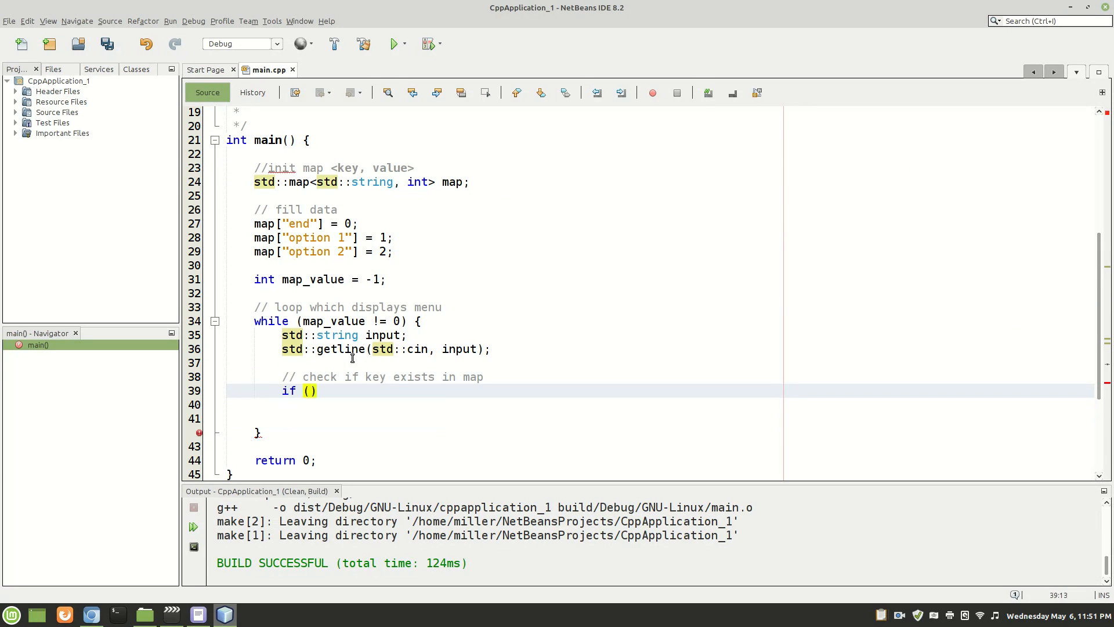
{"action": "type", "text": "{"}
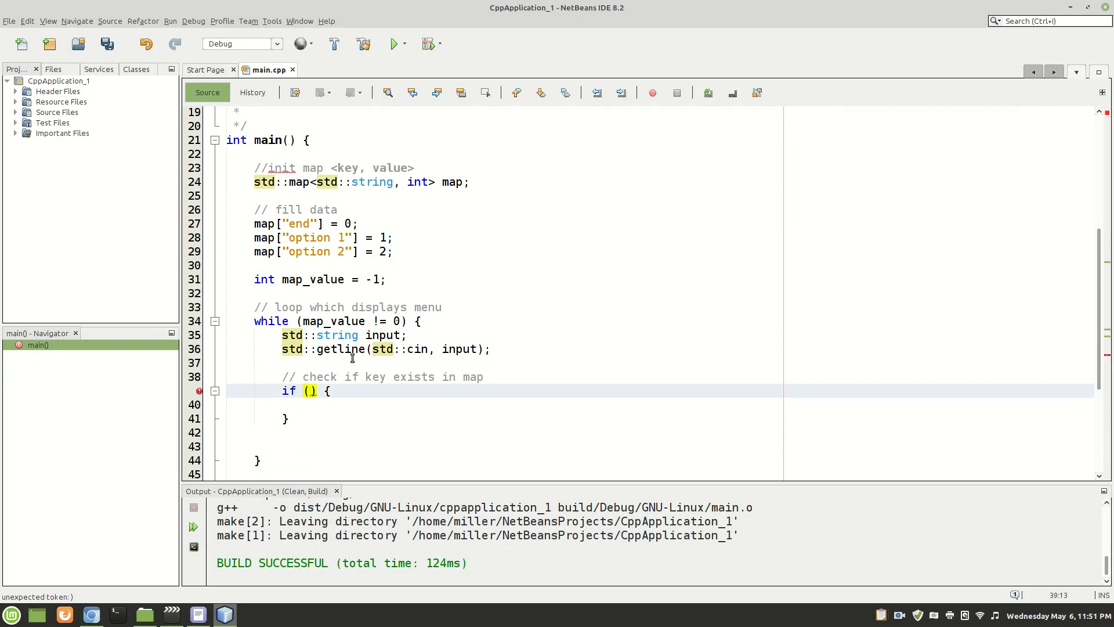
Set the condition to map.count(input) > 0 and comment the body // key is found
{"action": "type", "text": "map."}
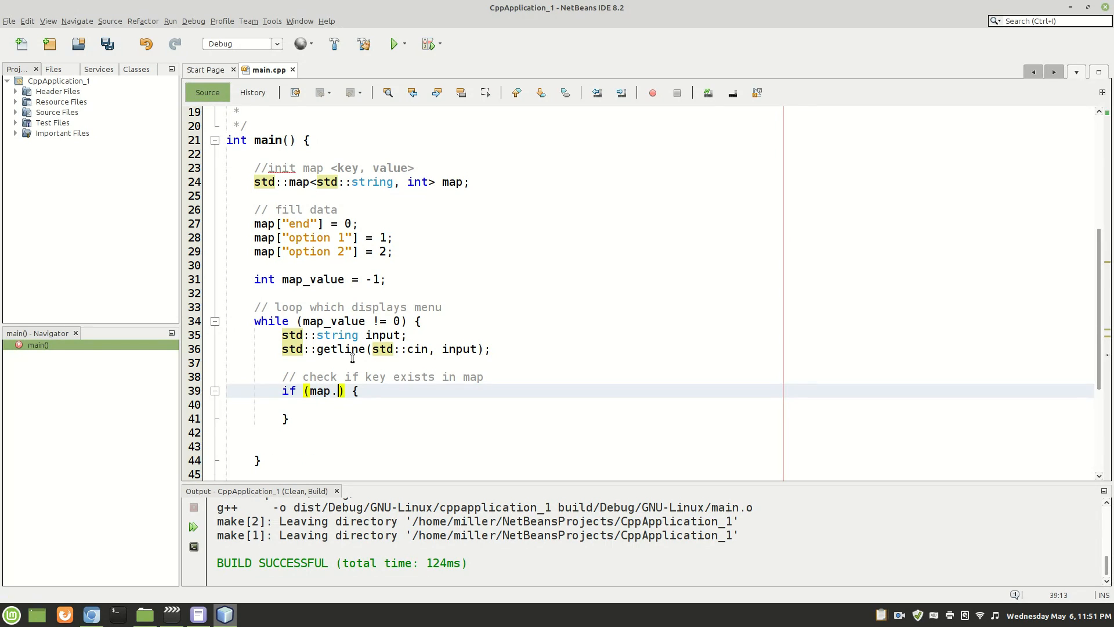
{"action": "type", "text": "c"}
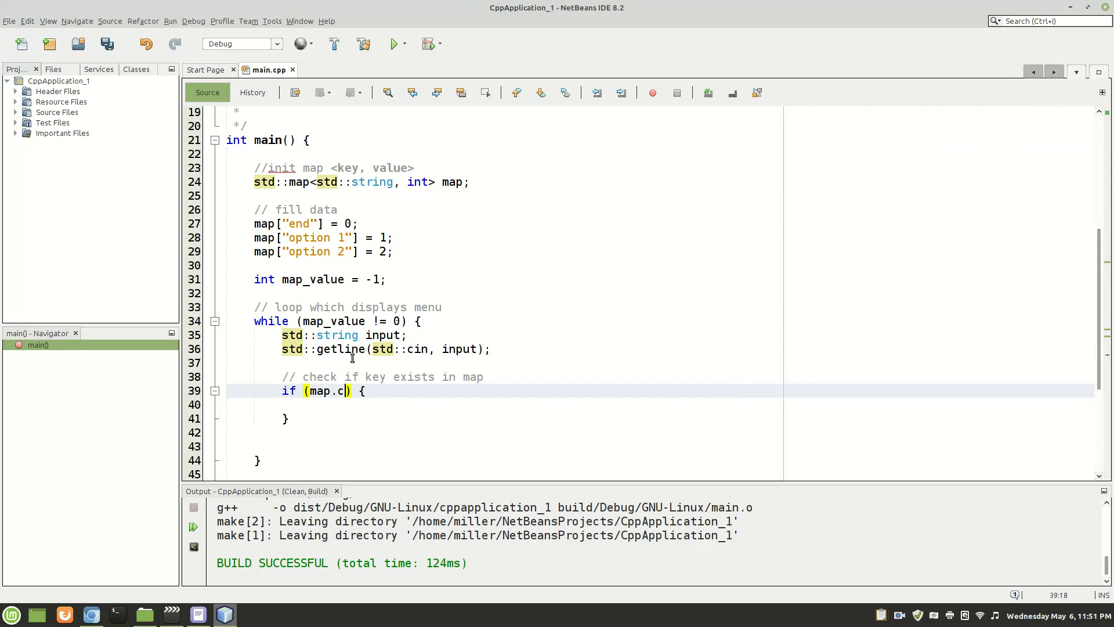
{"action": "type", "text": "b"}
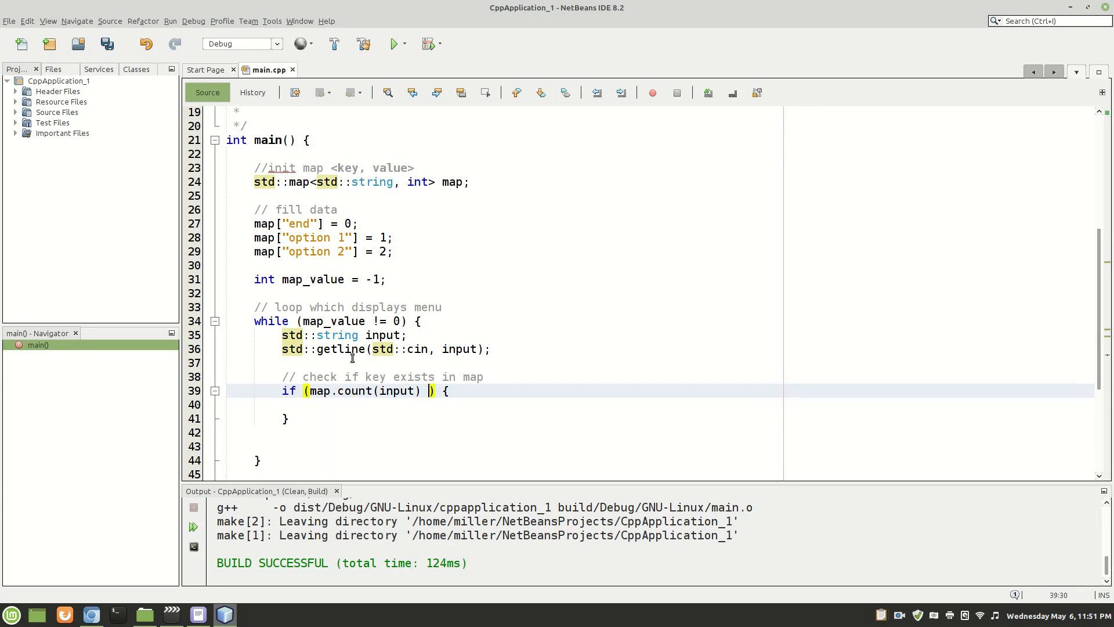
{"action": "type", "text": ">"}
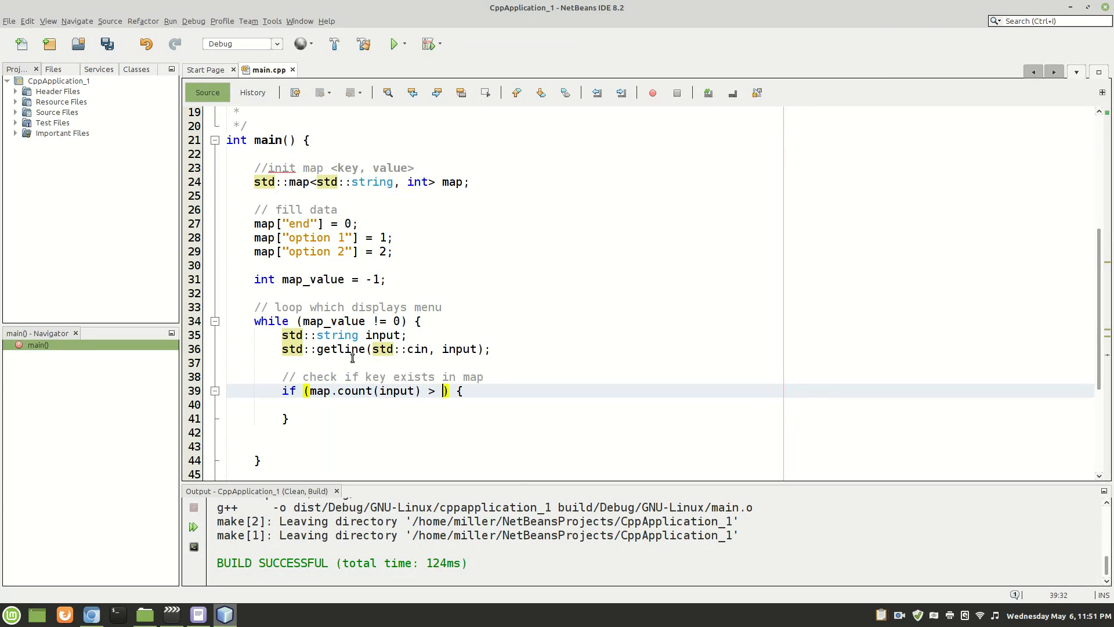
{"action": "type", "text": "0"}
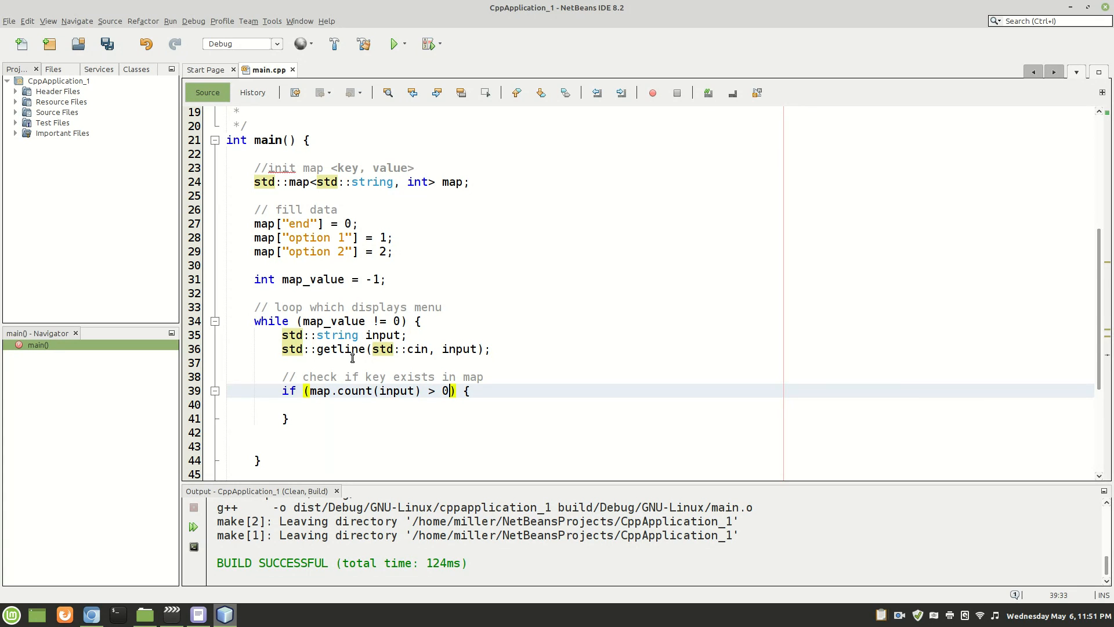
{"action": "type", "text": "// key is found"}
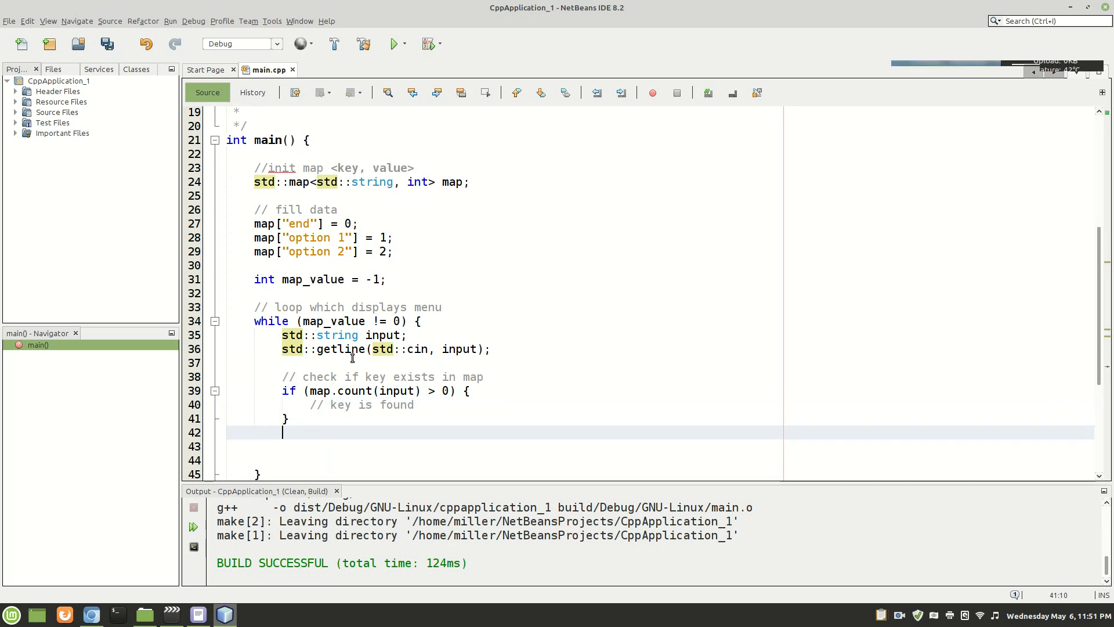
Add else { // key is not found }, briefly trying == 1 before restoring > 0
{"action": "type", "text": "else {"}
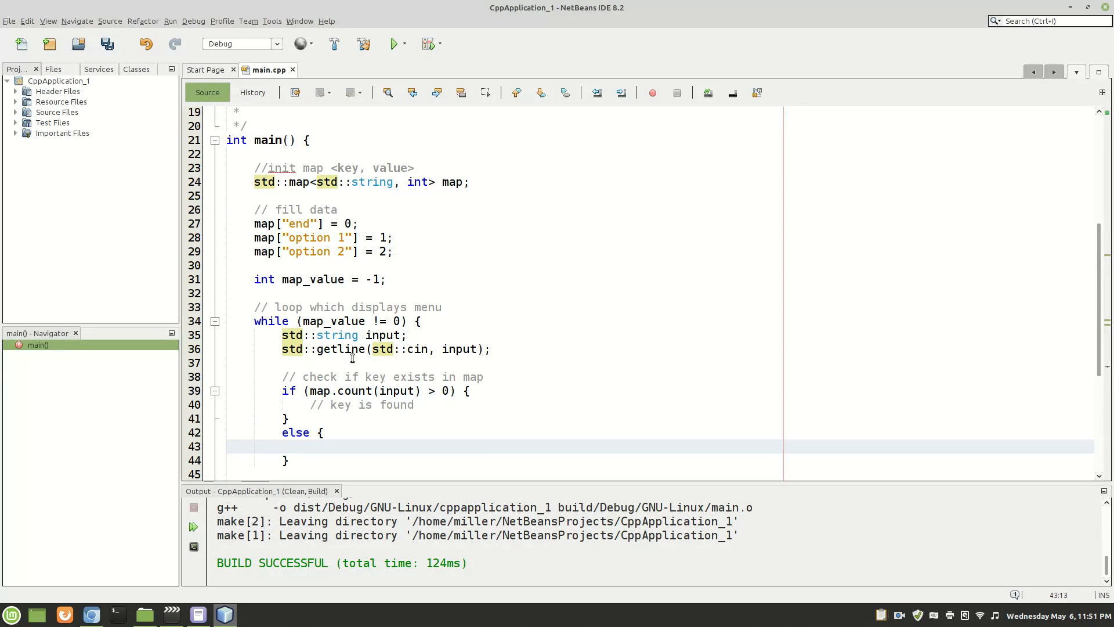
{"action": "type", "text": "// key is not"}
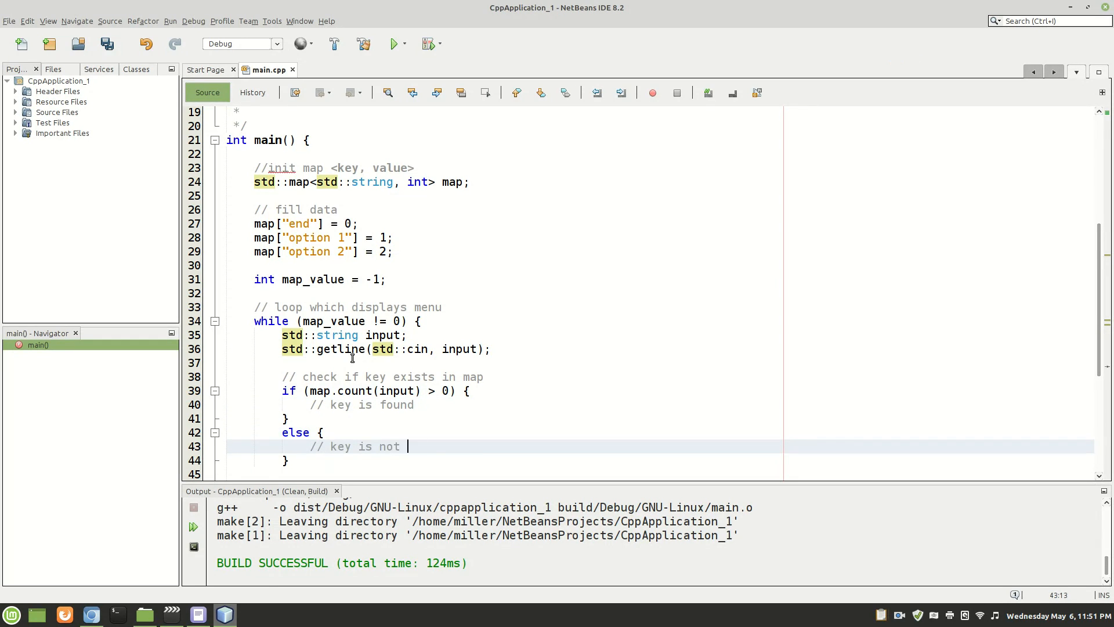
{"action": "type", "text": "found"}
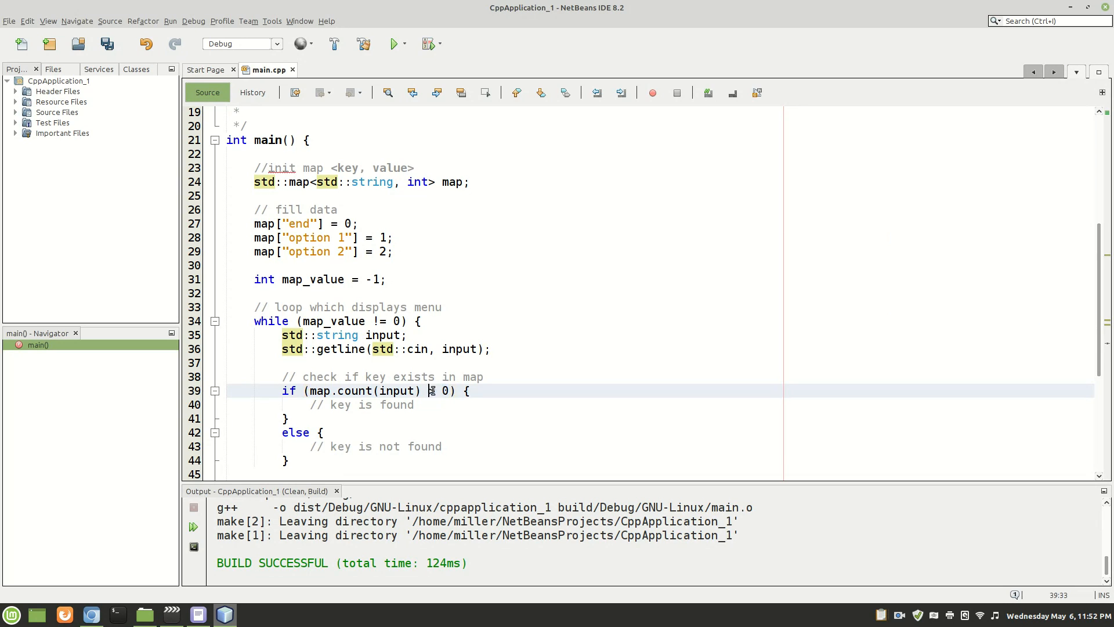
{"action": "type", "text": "== 1"}
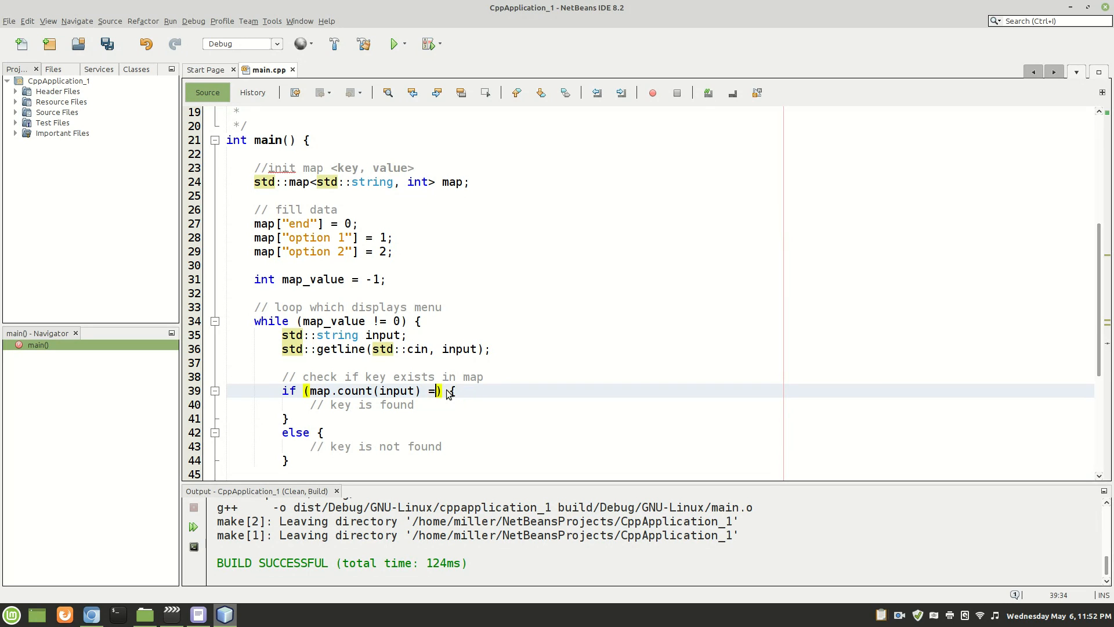
{"action": "type", "text": "> 0"}
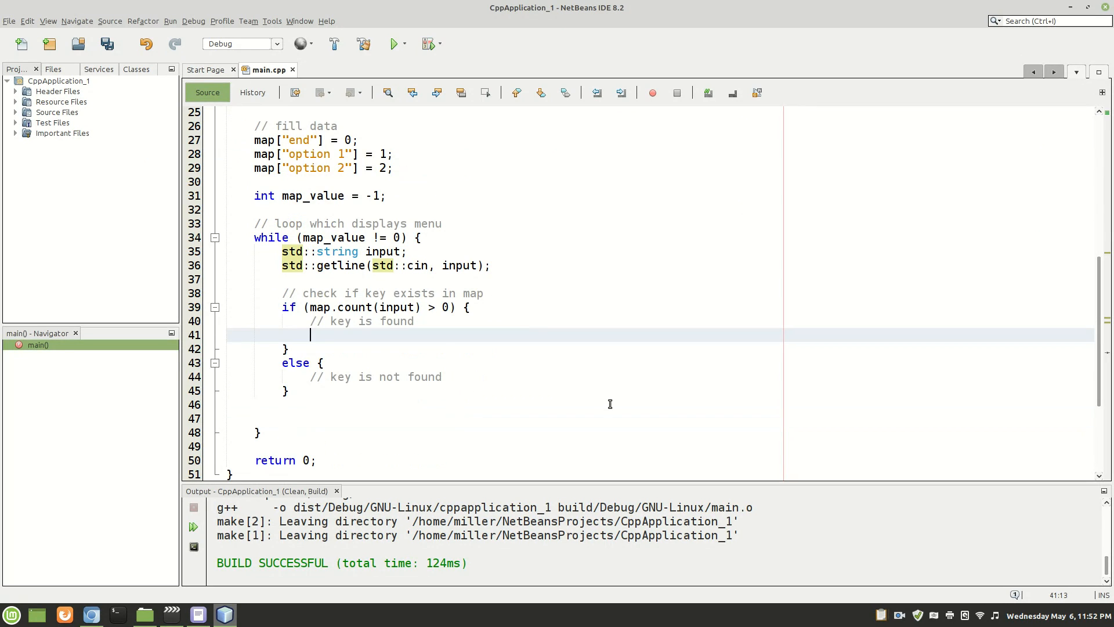
In the key-found branch start map_value = map.find(input)-> to list pair members
{"action": "type", "text": "map_"}
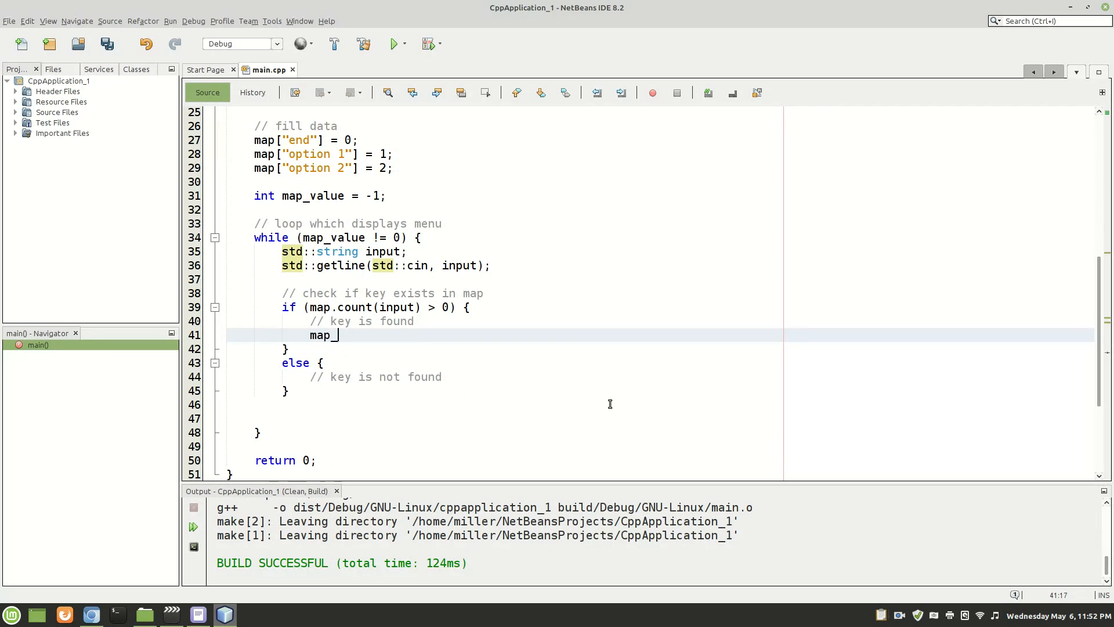
{"action": "type", "text": "value ="}
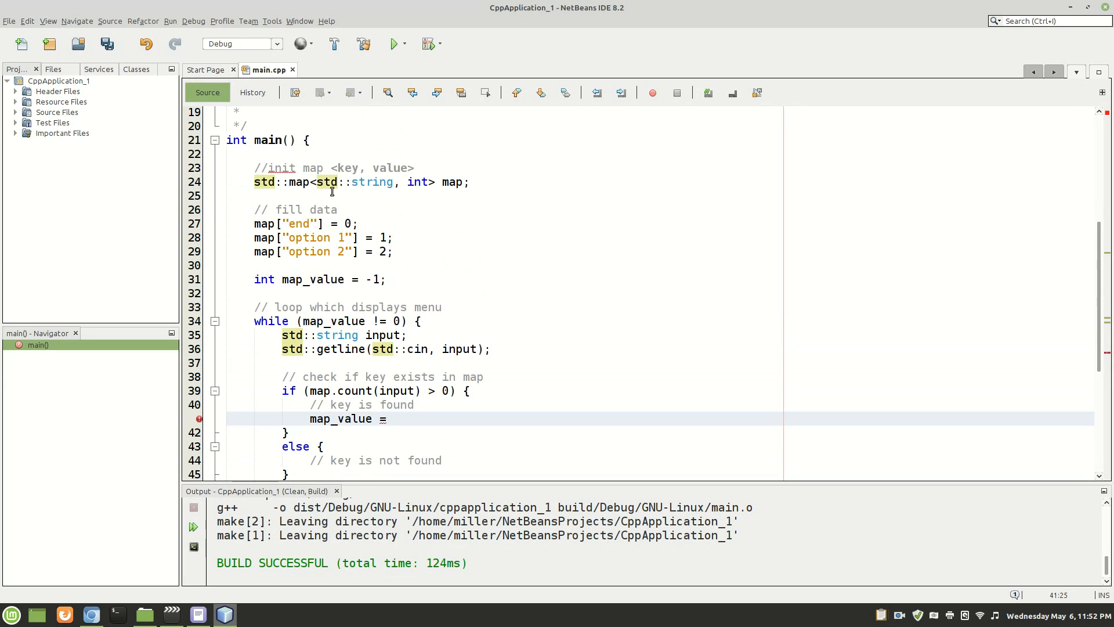
{"action": "mouse_move", "coordinate": [454, 262]}
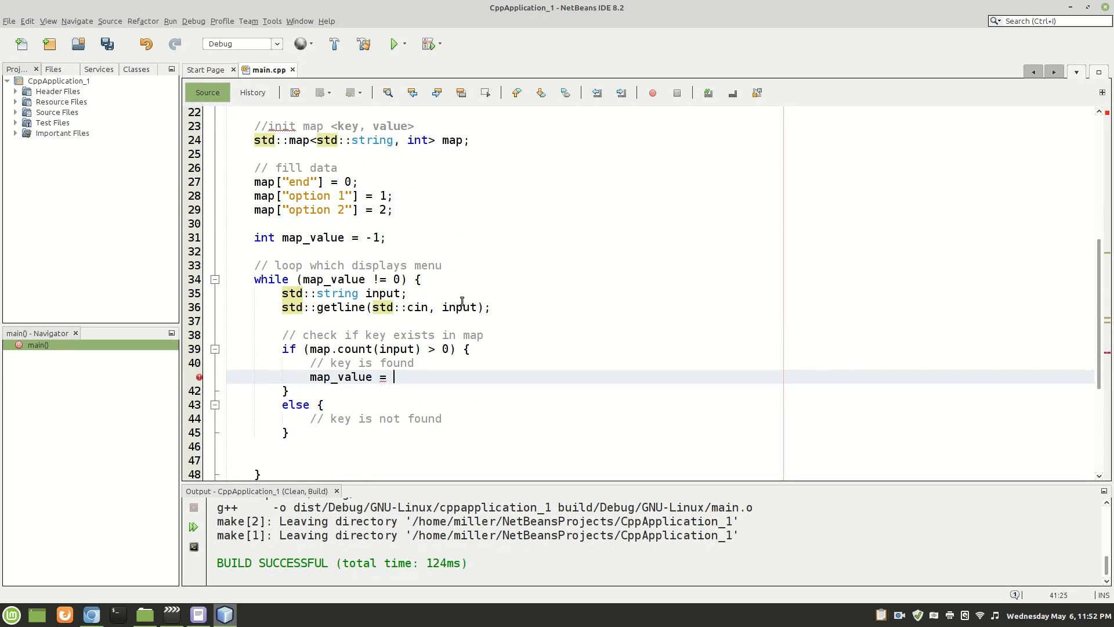
{"action": "type", "text": "map."}
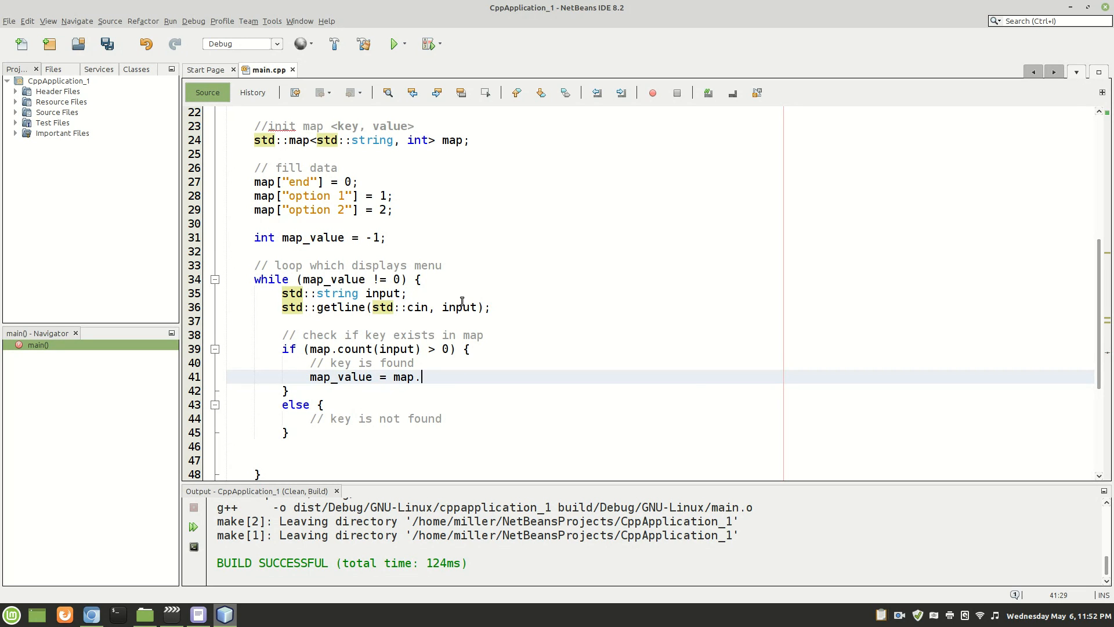
{"action": "type", "text": "find("}
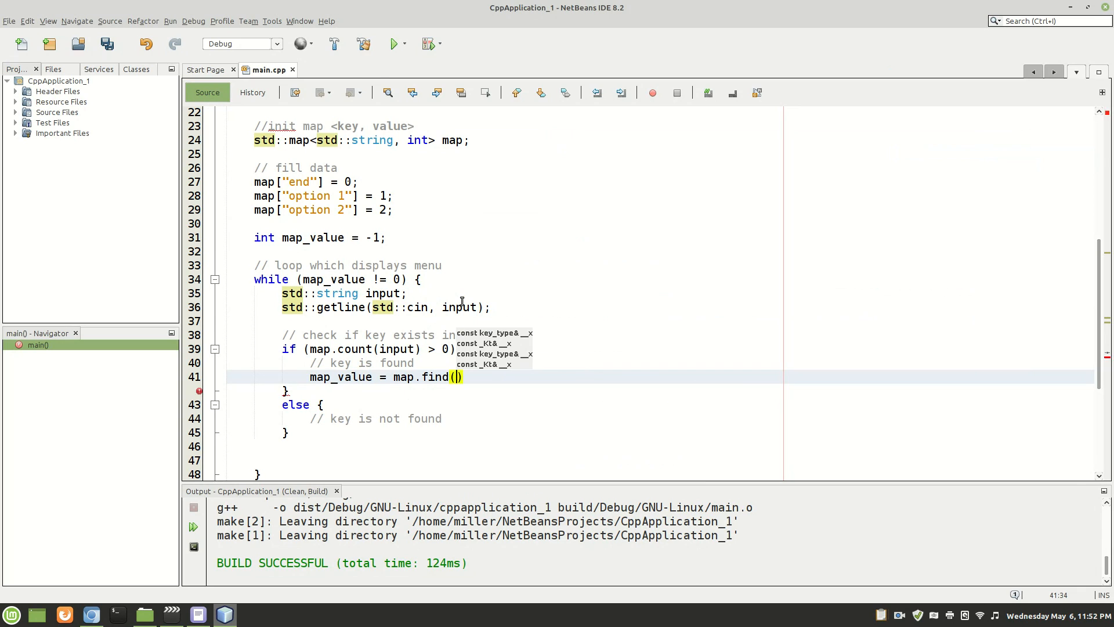
{"action": "type", "text": "input"}
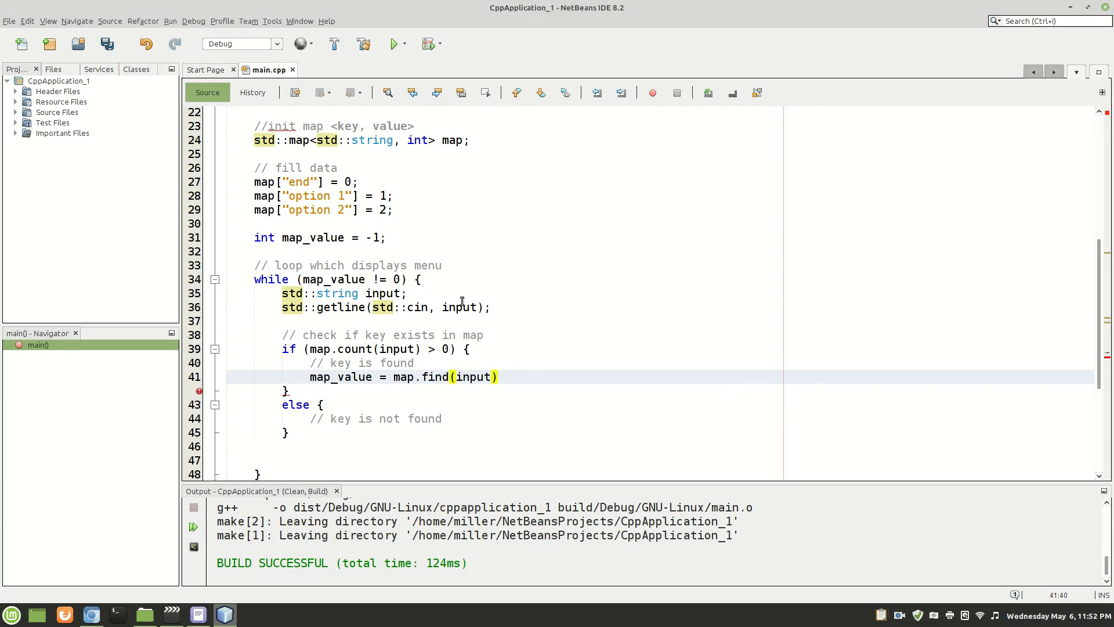
{"action": "left_click", "coordinate": [499, 376]}
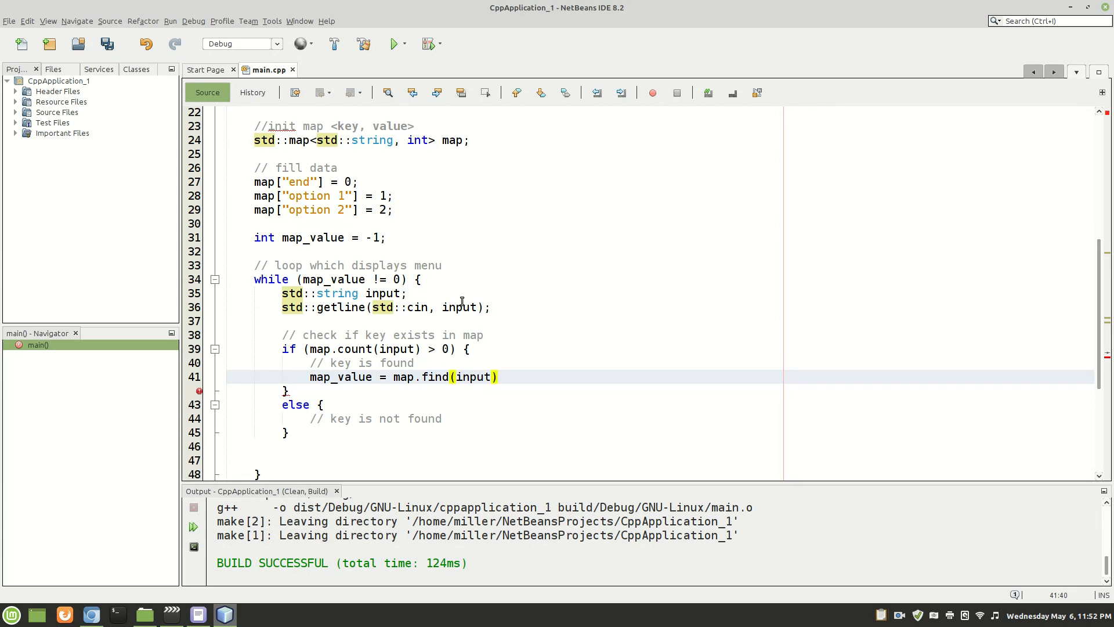
{"action": "type", "text": "."}
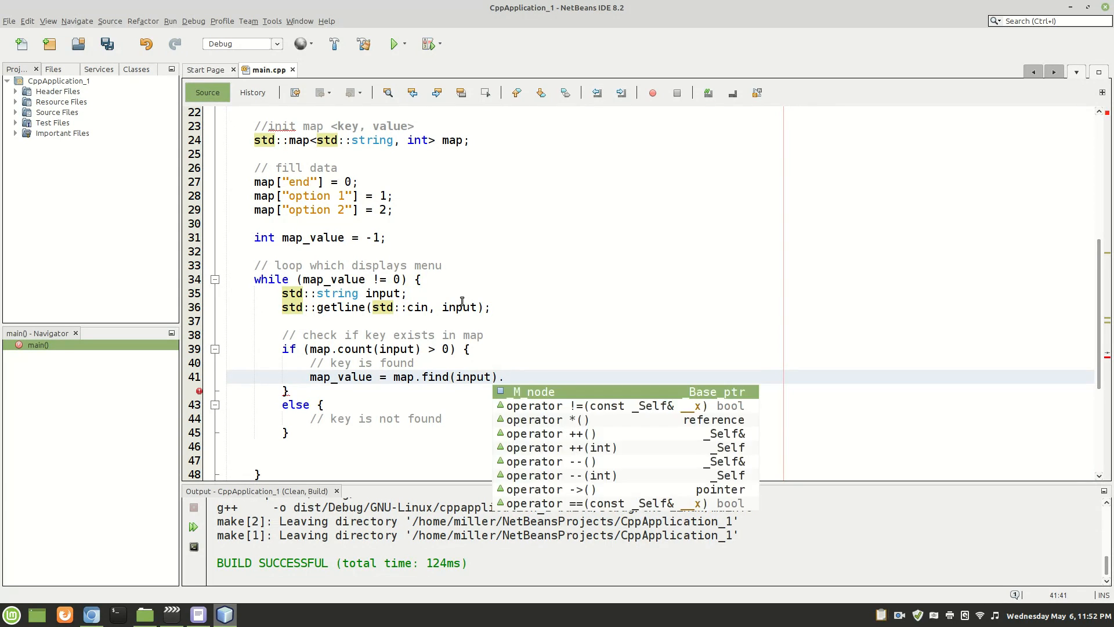
{"action": "type", "text": ">"}
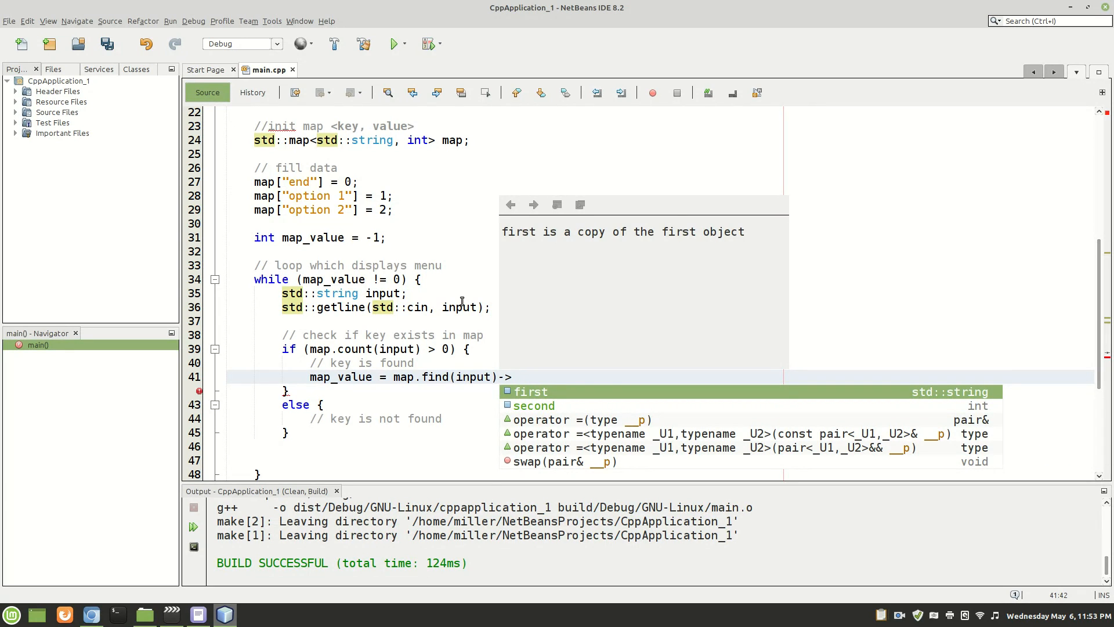
Complete the line with ->second; and set map_value = -1; in the else branch
{"action": "left_click", "coordinate": [534, 405]}
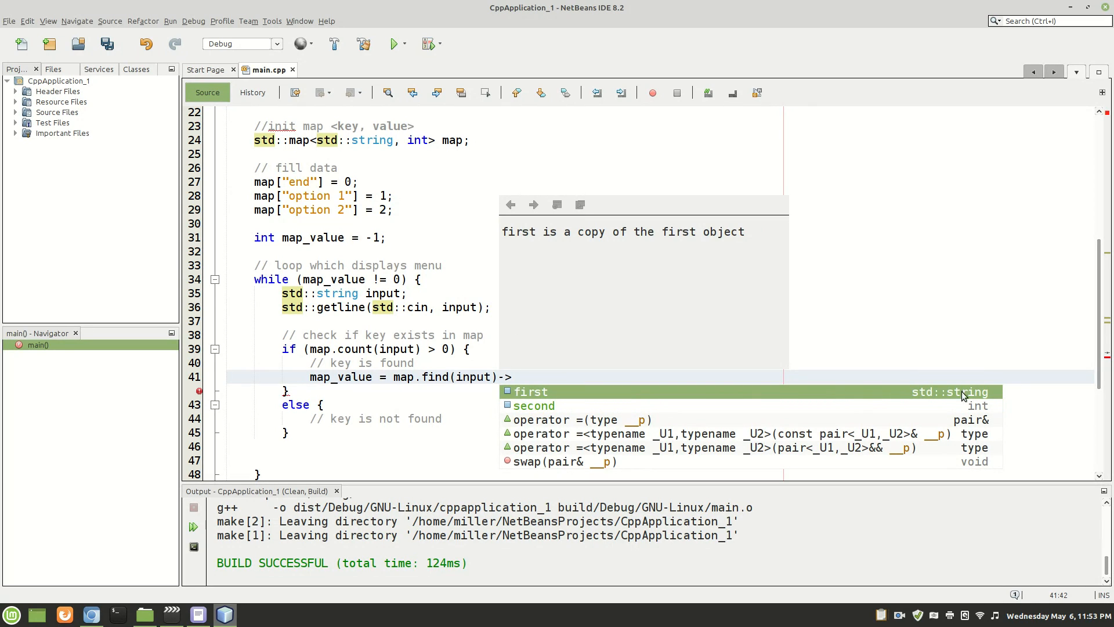
{"action": "mouse_move", "coordinate": [945, 399]}
{"action": "type", "text": "second;"}
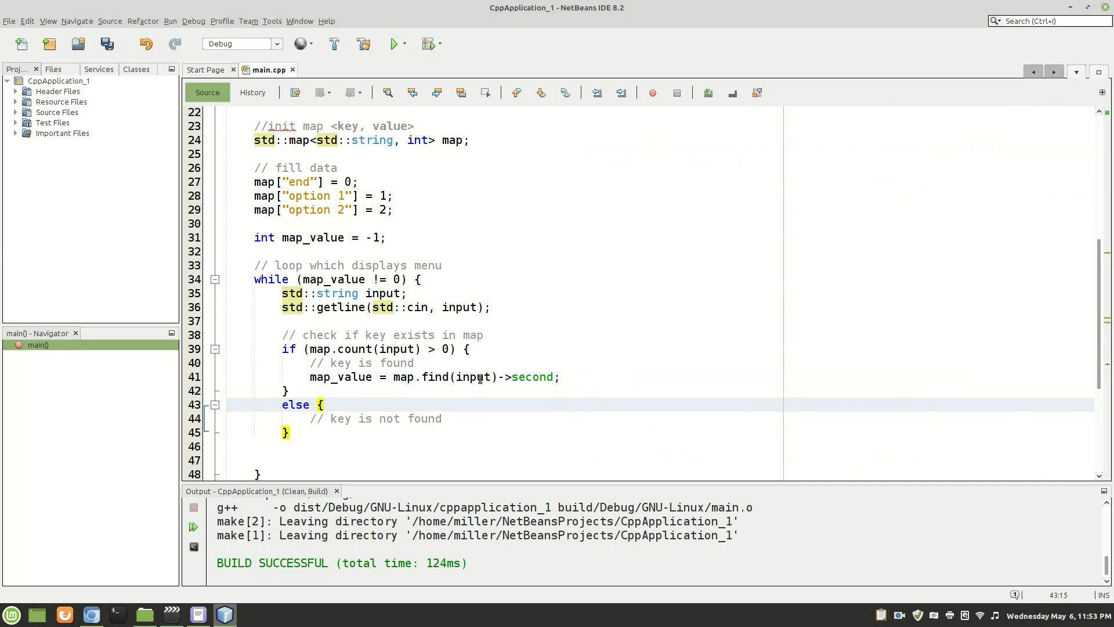
{"action": "left_click", "coordinate": [561, 376]}
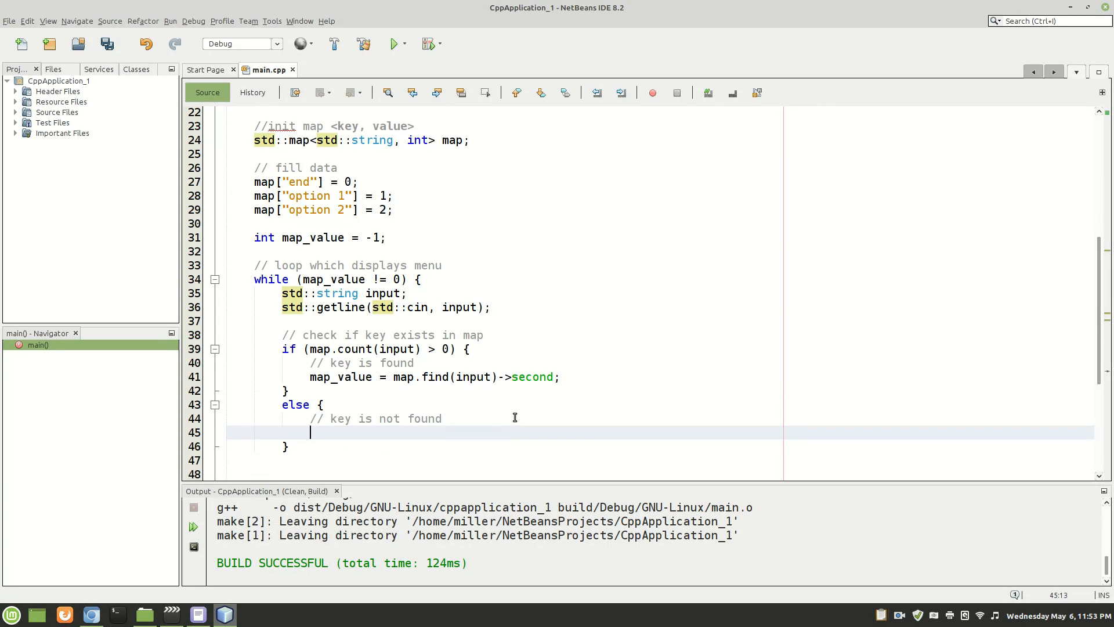
{"action": "type", "text": "map"}
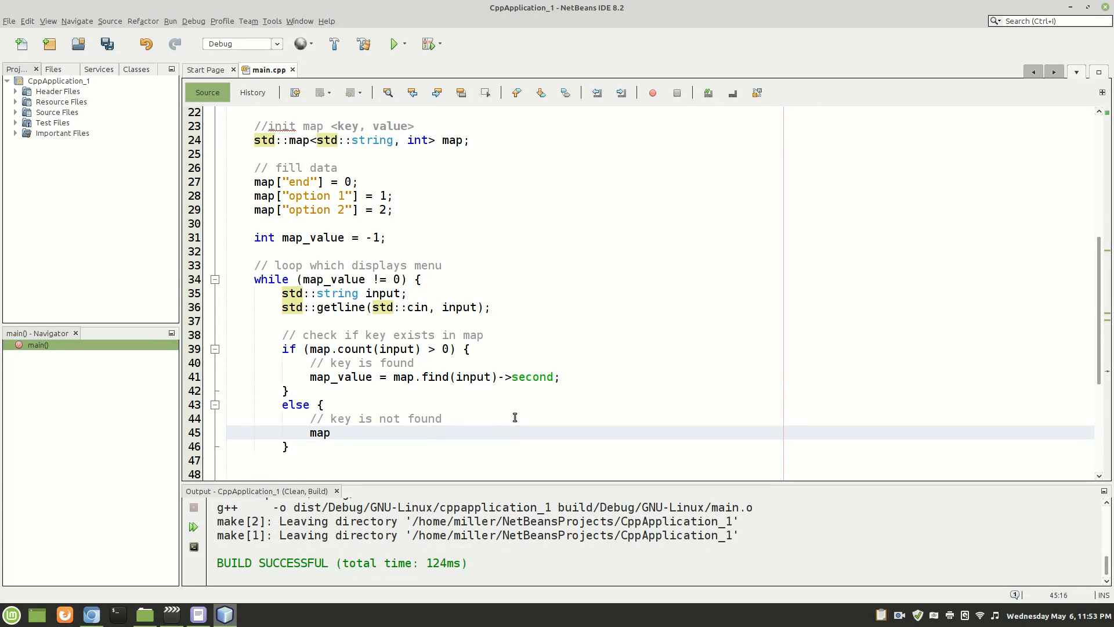
{"action": "type", "text": "+va"}
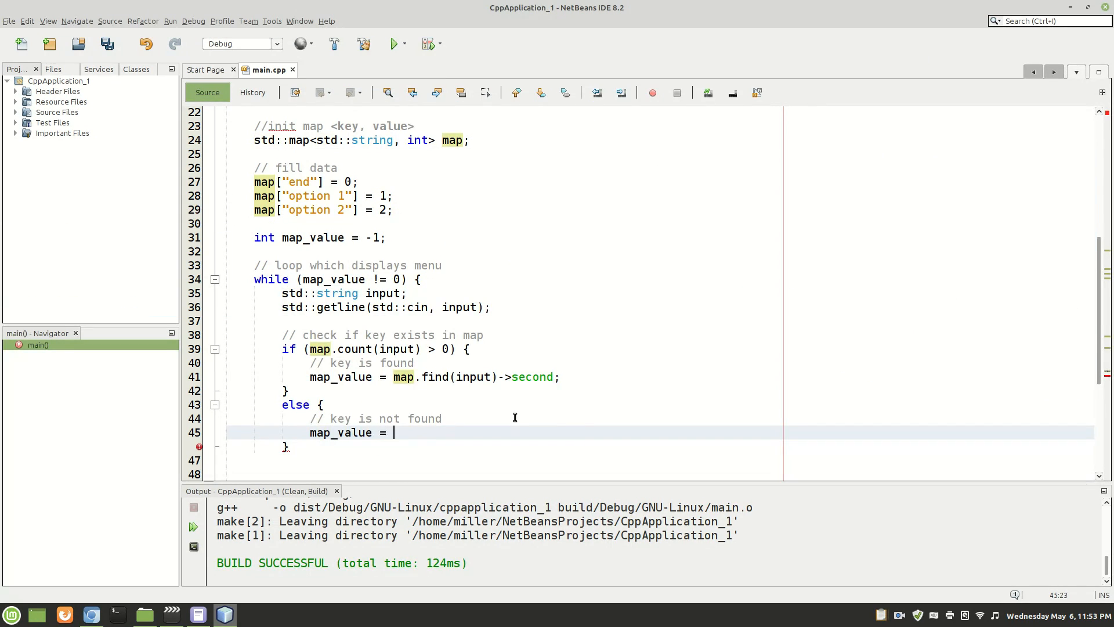
{"action": "type", "text": "-1;"}
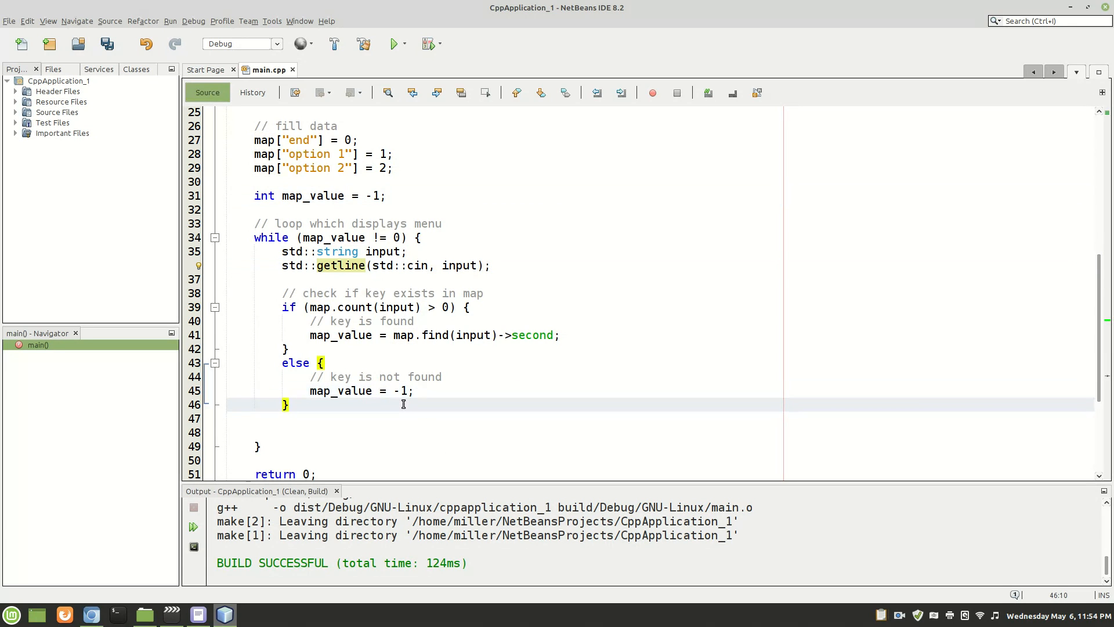
Add std::cout << "Key is found" << std::endl; in the if branch, then move to the else branch
{"action": "type", "text": "s"}
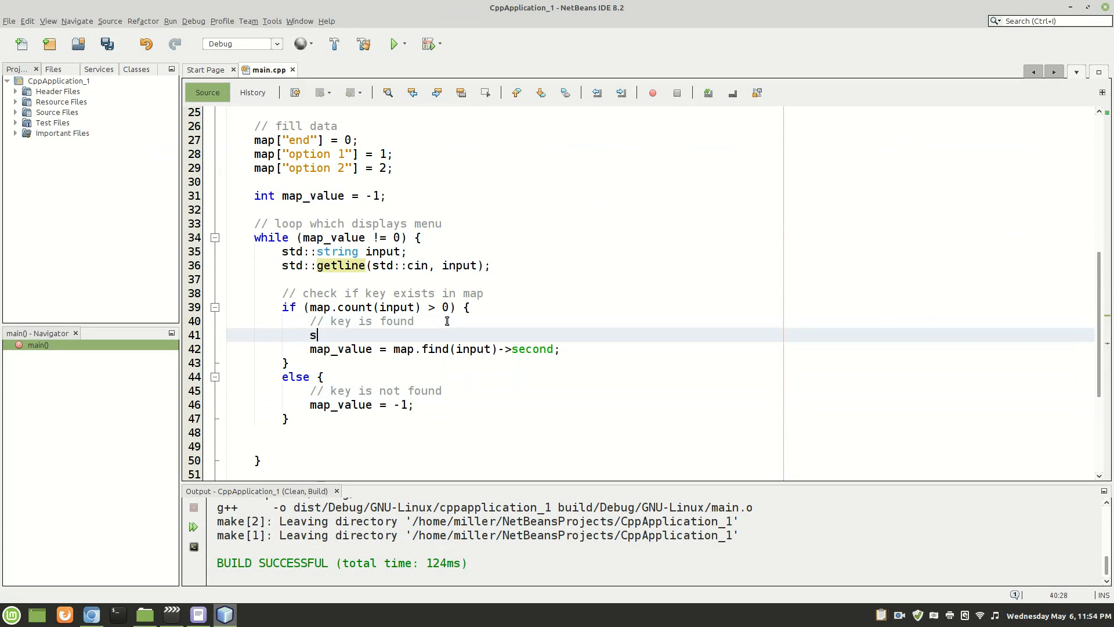
{"action": "type", "text": "td::cout << \""}
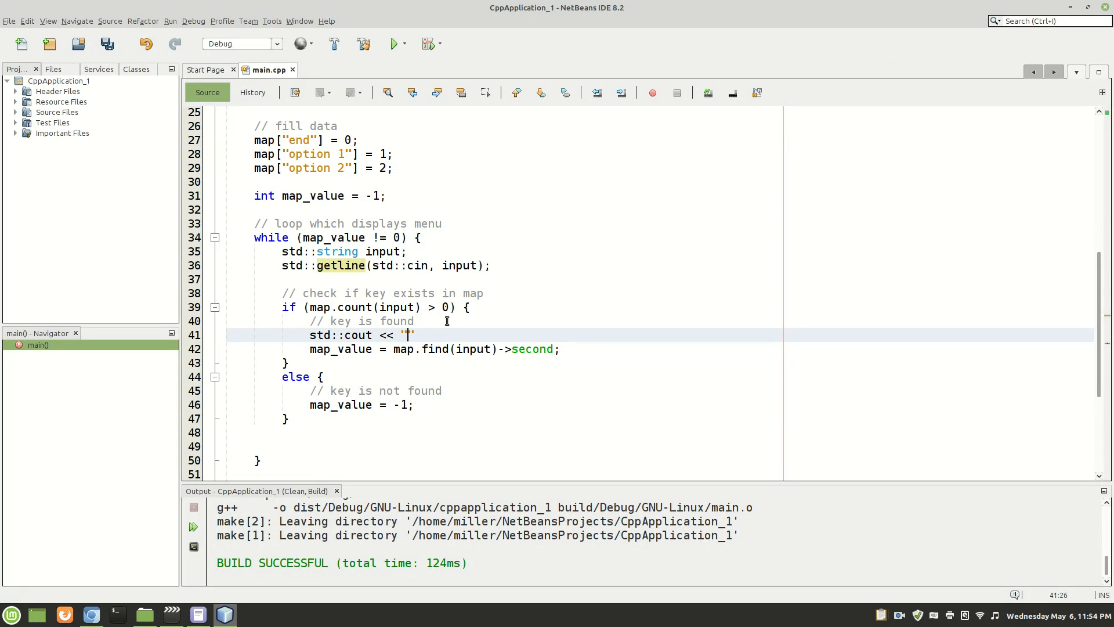
{"action": "type", "text": "Key is found"}
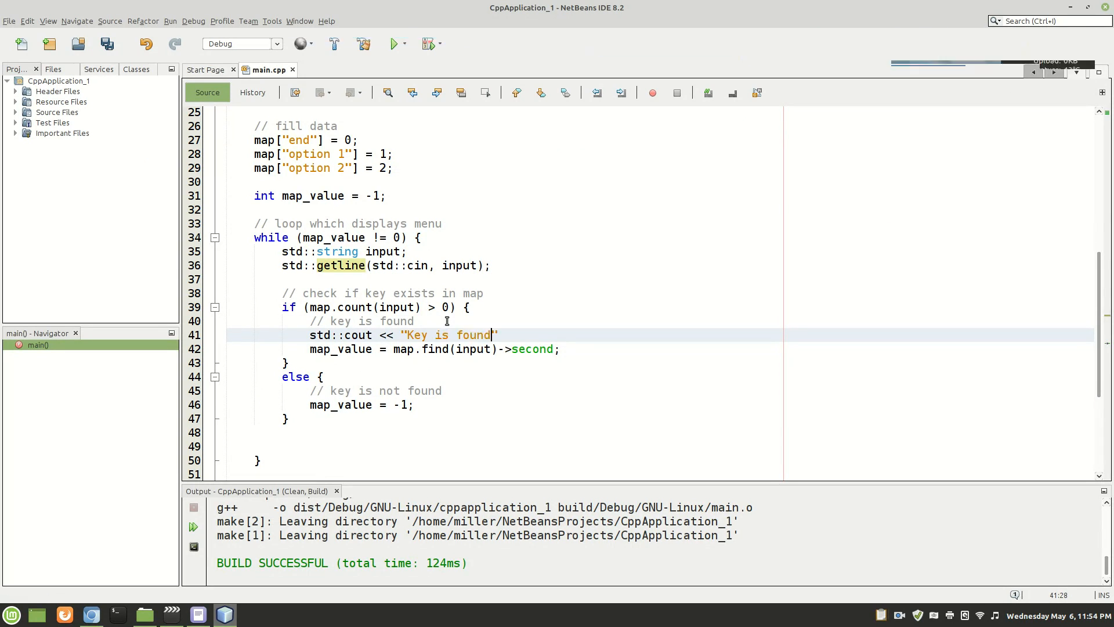
{"action": "type", "text": "<< std:"}
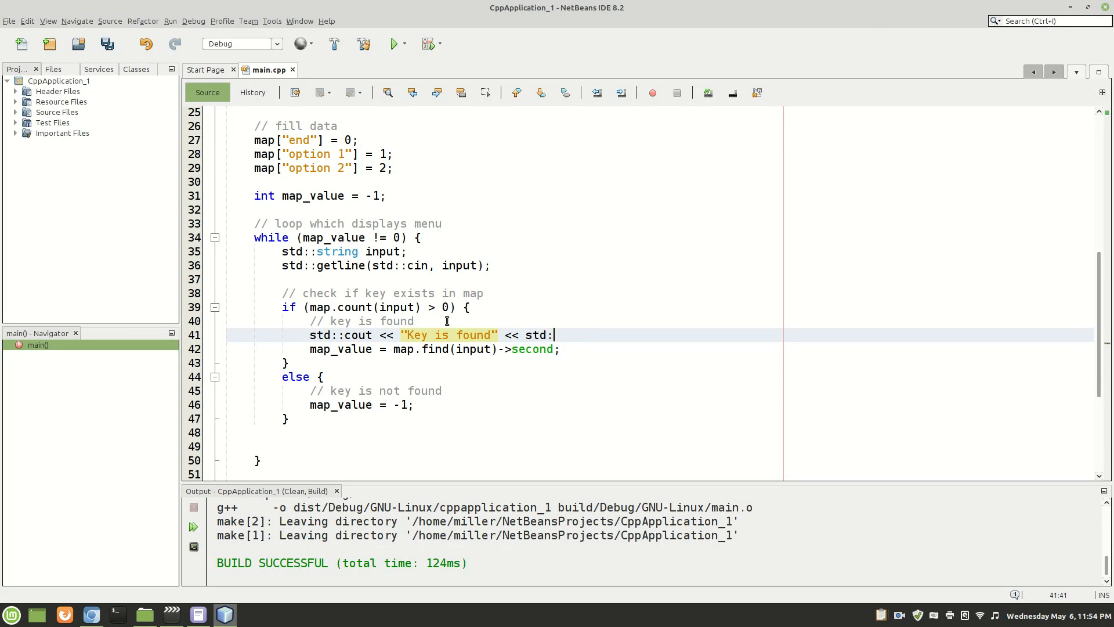
{"action": "type", "text": "endl;"}
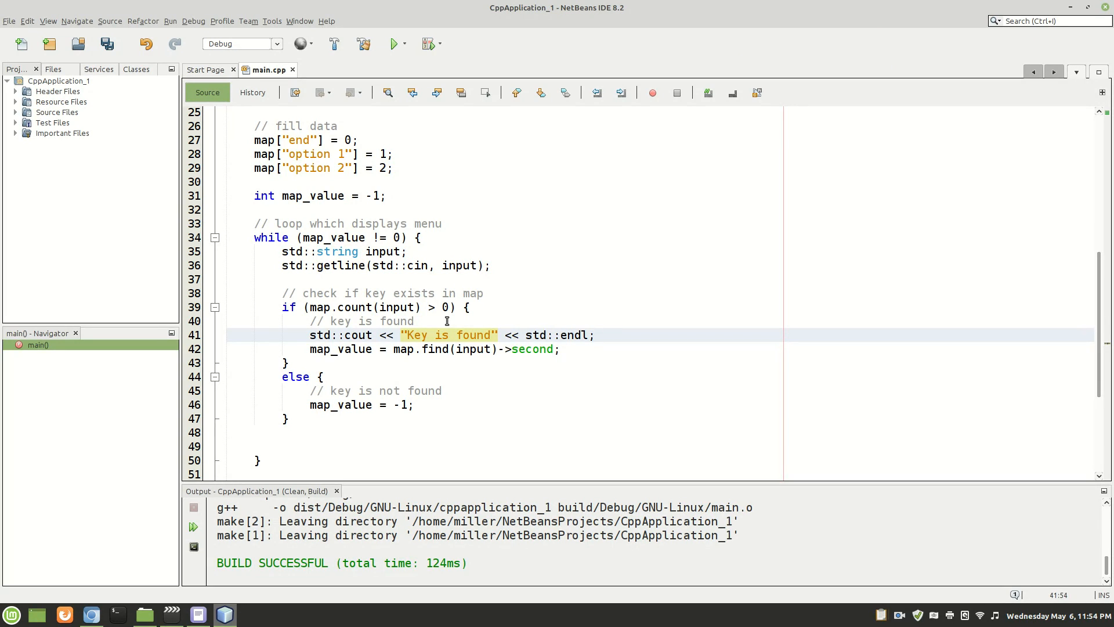
{"action": "left_click", "coordinate": [476, 335]}
{"action": "type", "text": "std::cout << \"Key not found\" << std::endl;"}
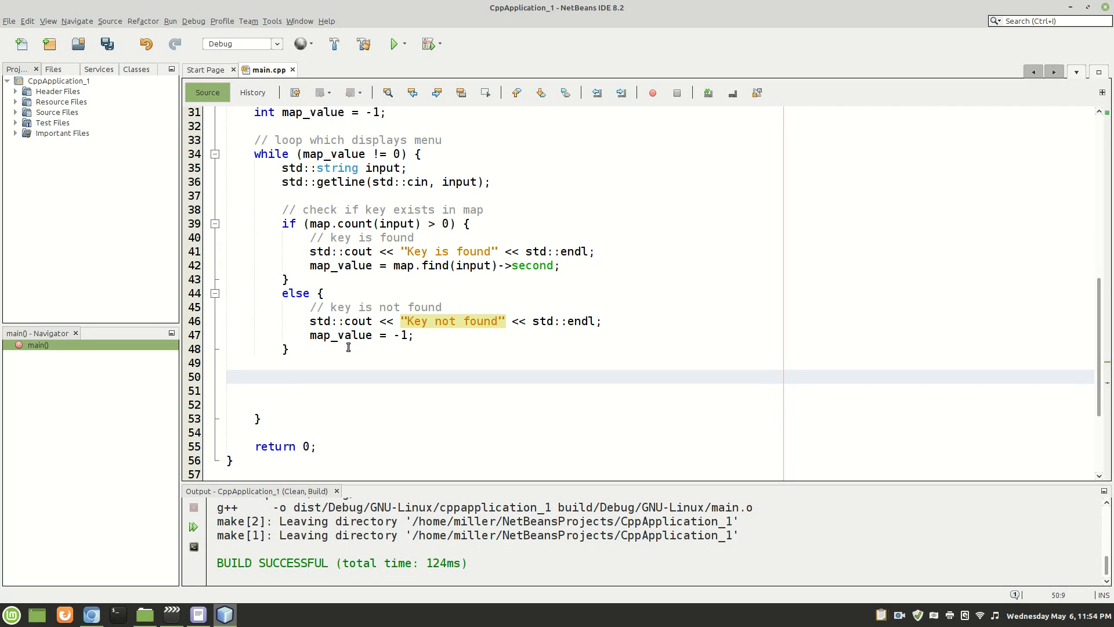
Write switch (map_value) { case 0: break; } below the else block
{"action": "type", "text": "s"}
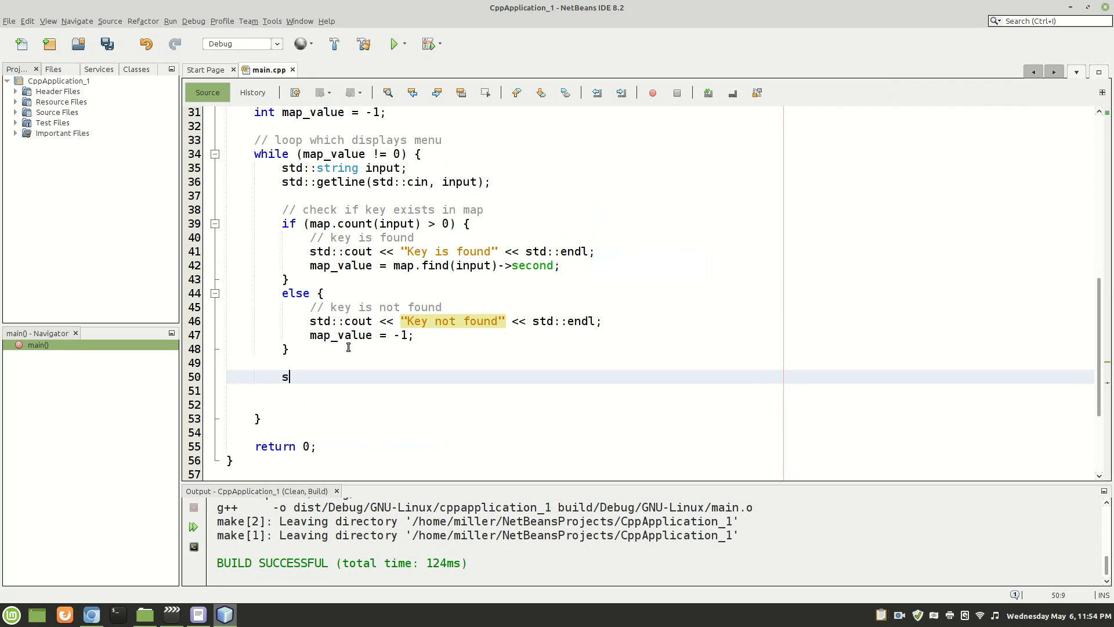
{"action": "type", "text": "switch ("}
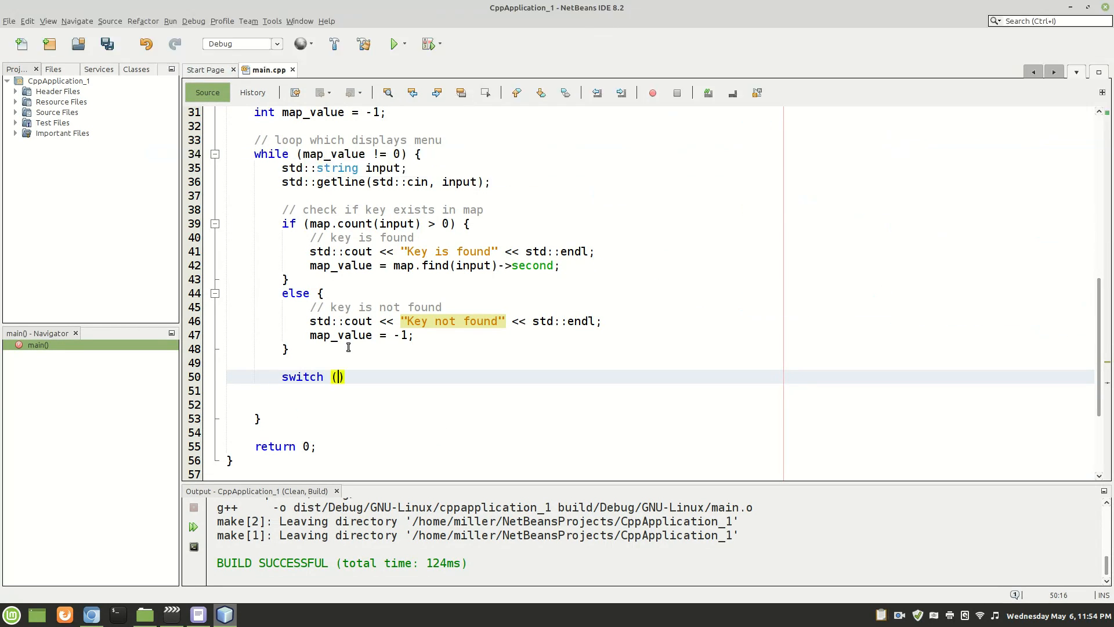
{"action": "type", "text": "map_value"}
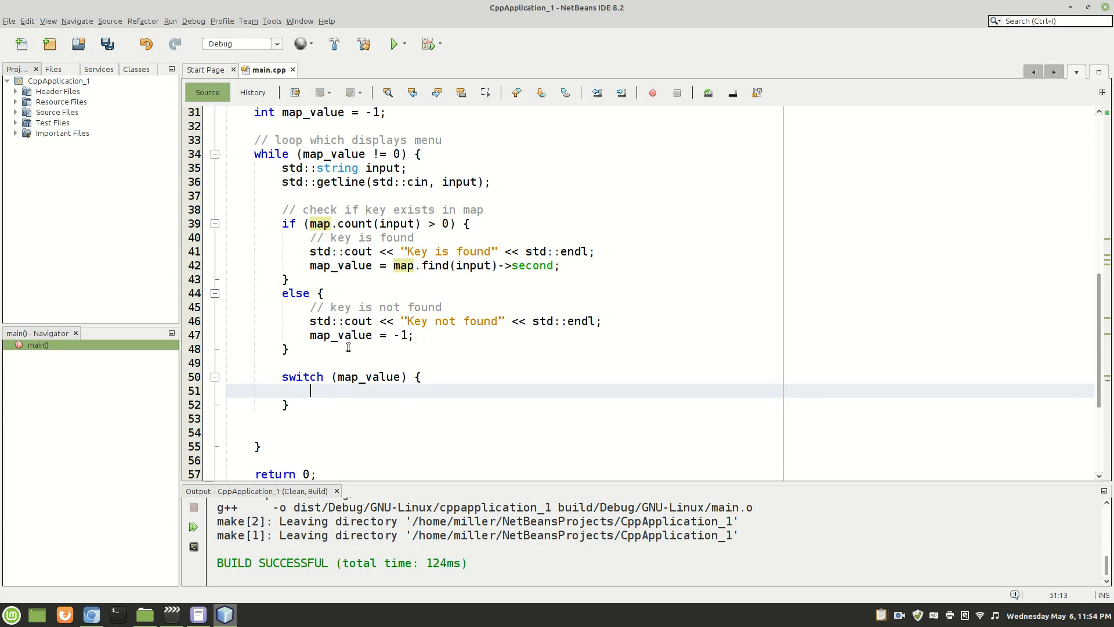
{"action": "type", "text": "case 0:"}
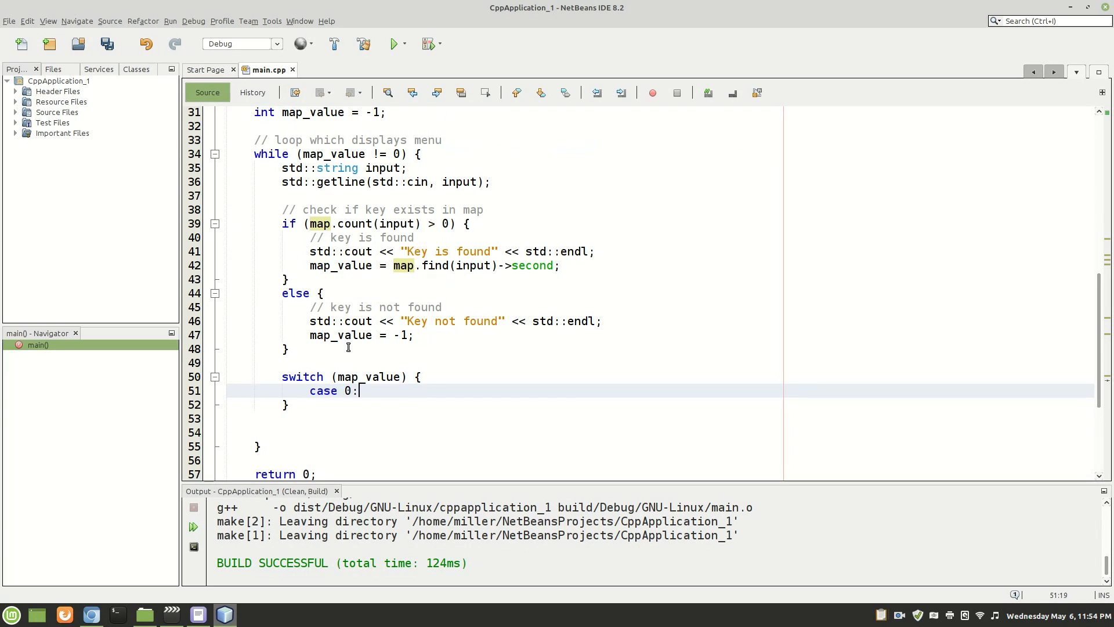
{"action": "type", "text": "break;"}
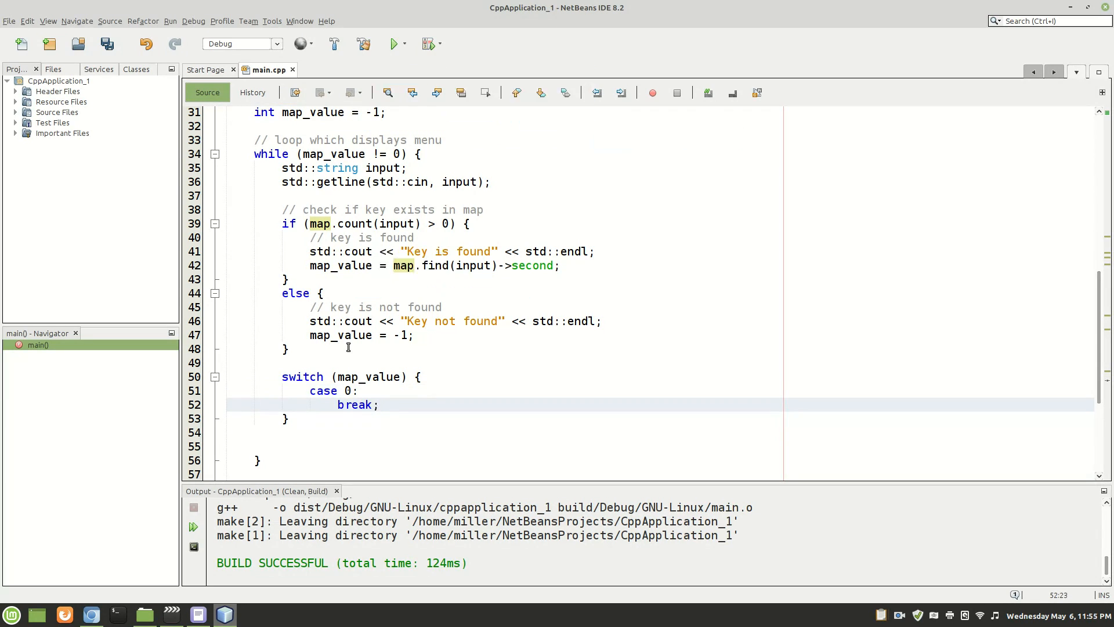
{"action": "key", "text": "enter"}
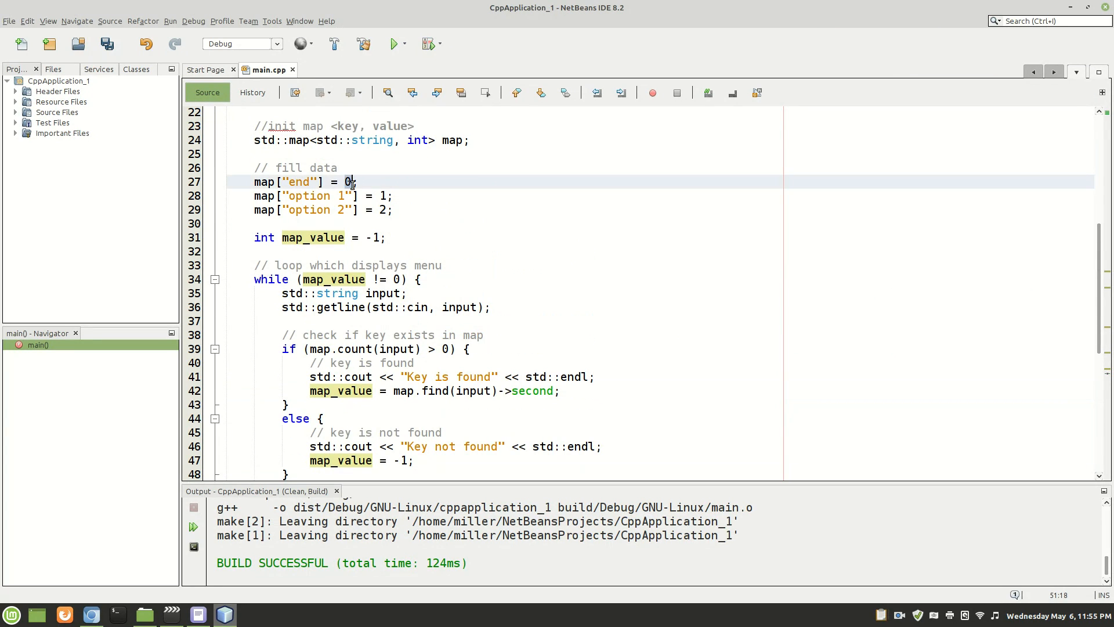
Review the map entries: the "end" key storing 0 and the found-key line's second member
{"action": "double_click", "coordinate": [296, 183]}
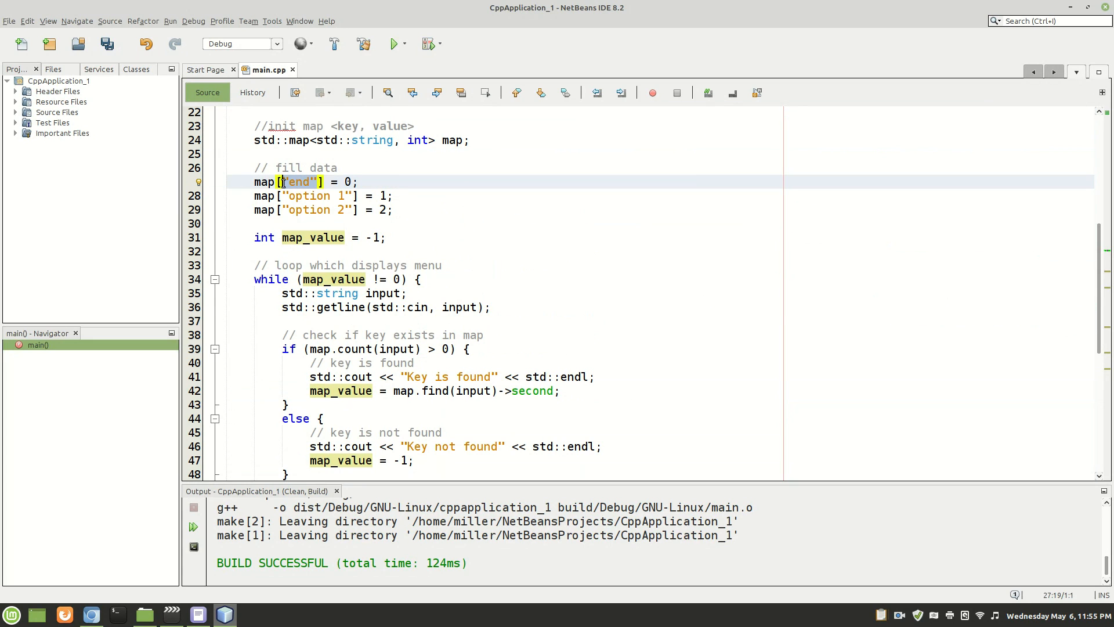
{"action": "left_click", "coordinate": [302, 183]}
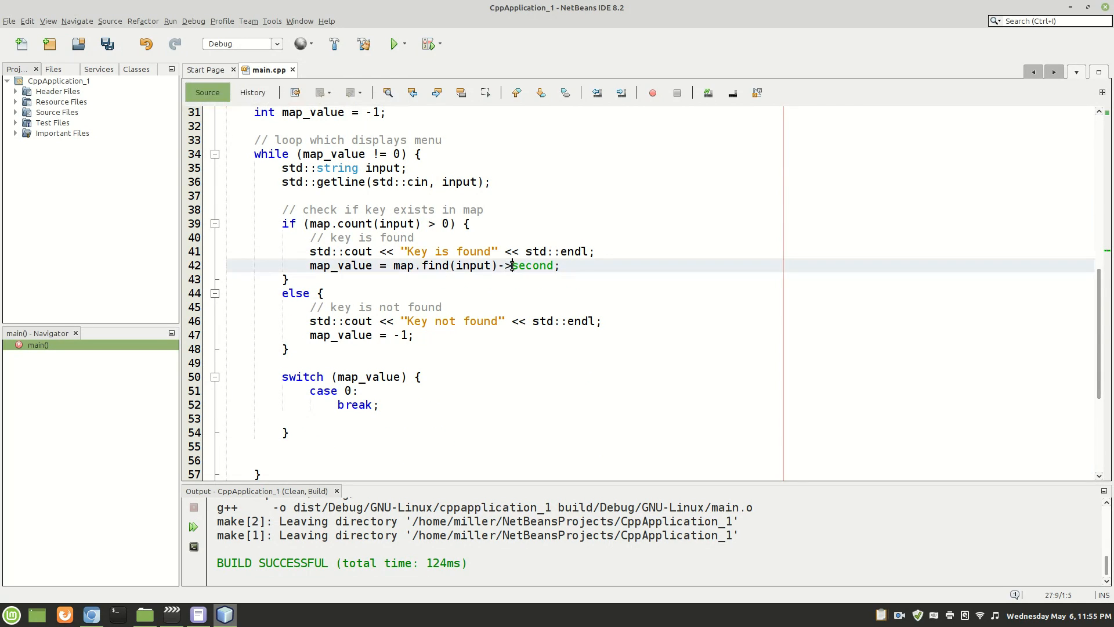
{"action": "double_click", "coordinate": [533, 265]}
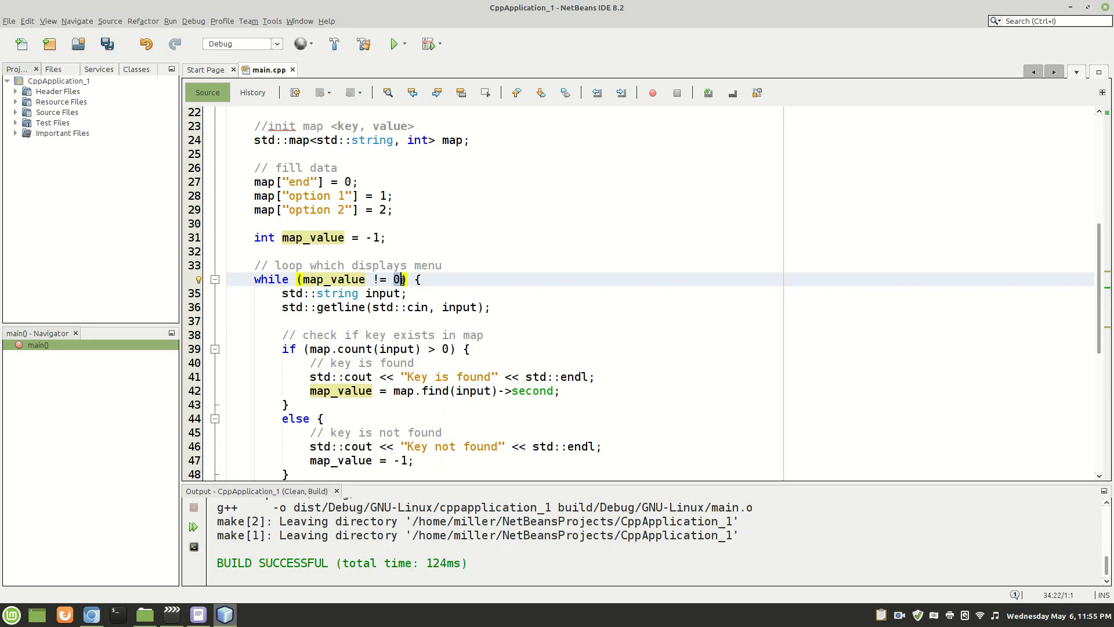
{"action": "scroll", "scroll_direction": "down", "scroll_amount": 3}
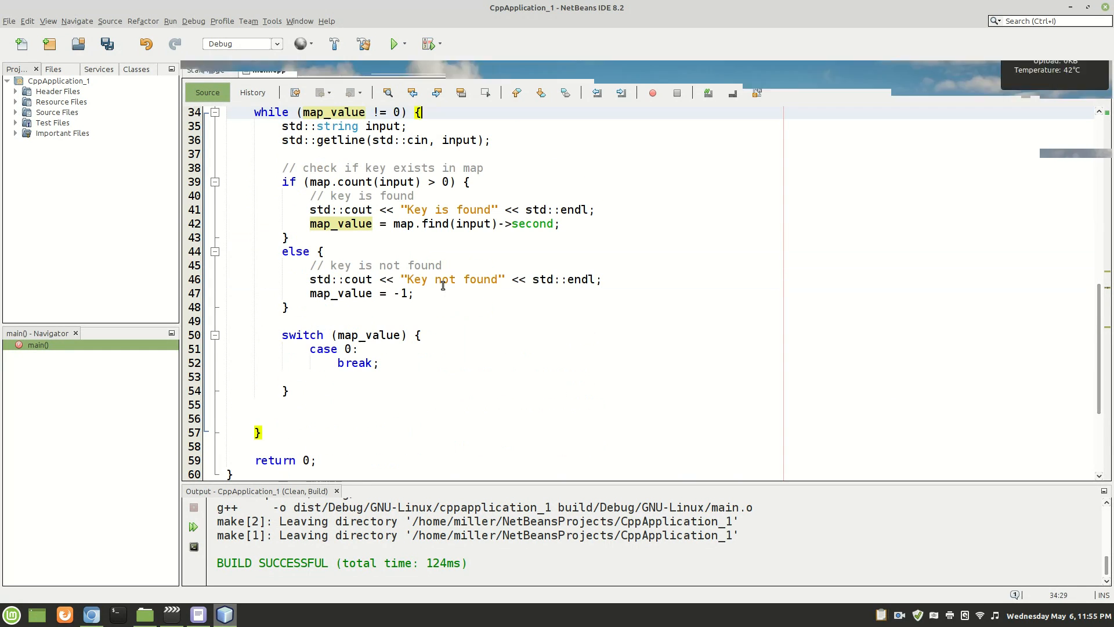
Mark the closing brace with an // end of while comment
{"action": "type", "text": "//enmd"}
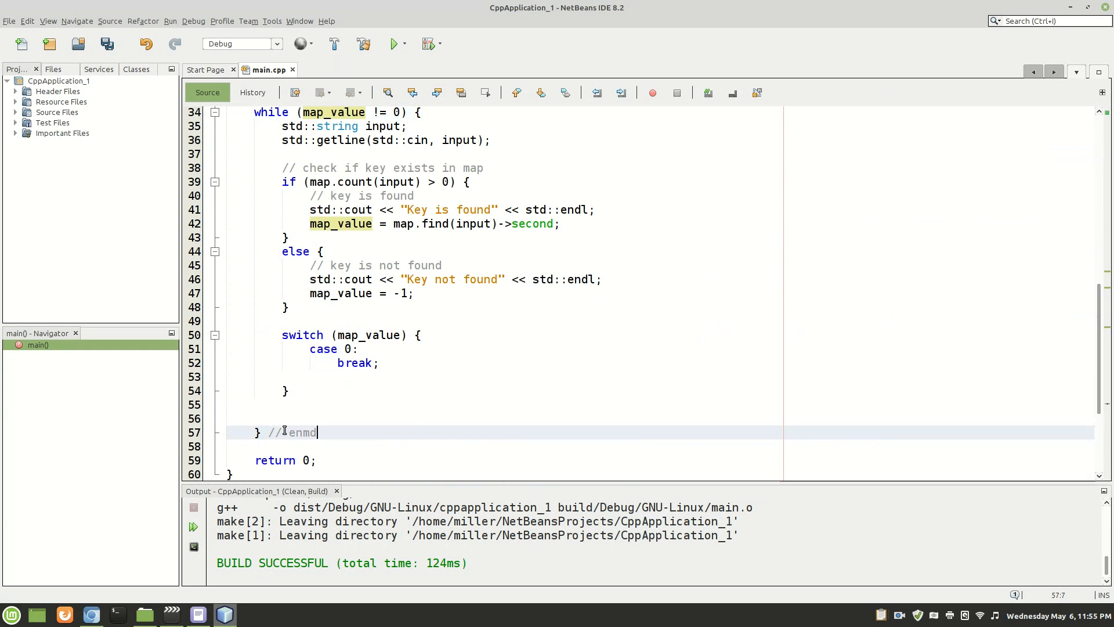
{"action": "type", "text": "end of while"}
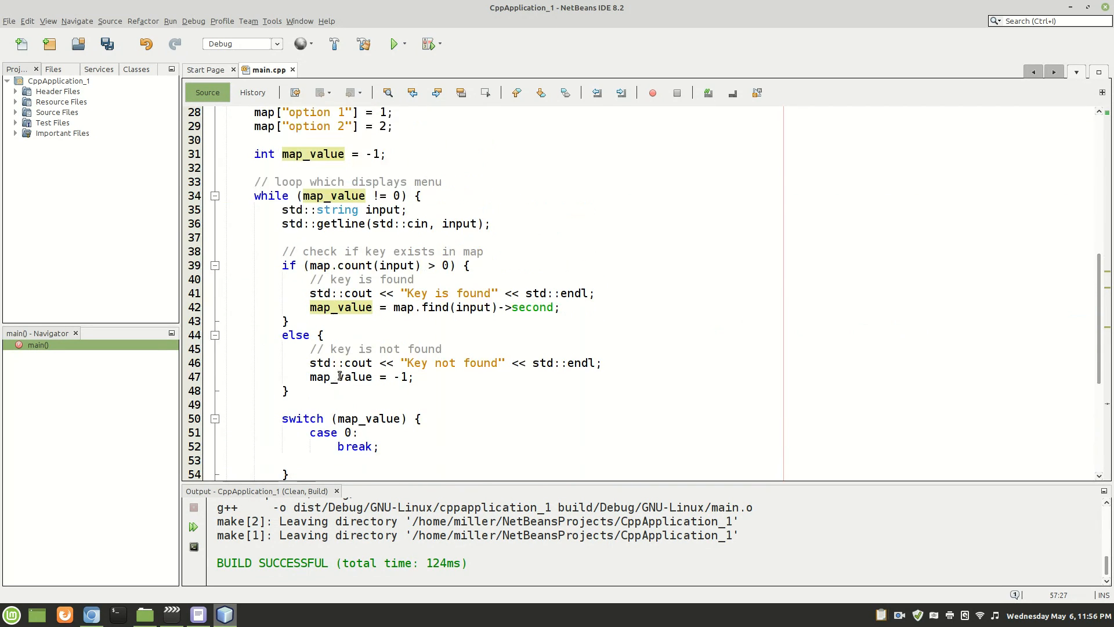
{"action": "scroll", "scroll_direction": "up", "scroll_amount": 3}
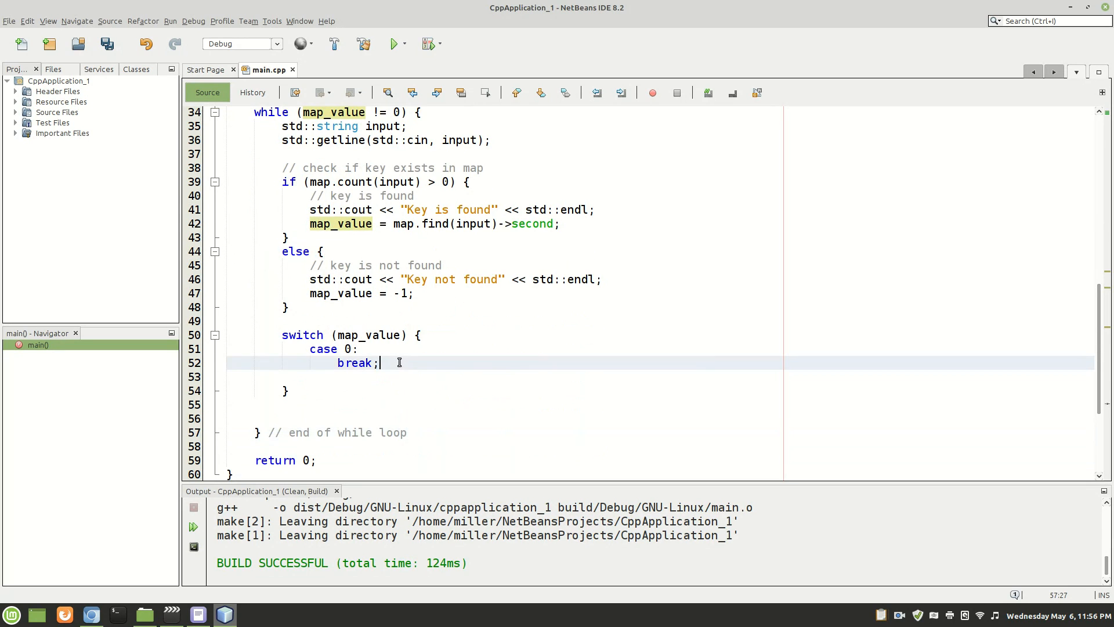
Add case 1 and case 2 printing "Option 1 selected" and "Option 2 selected", each ending with break
{"action": "type", "text": "case"}
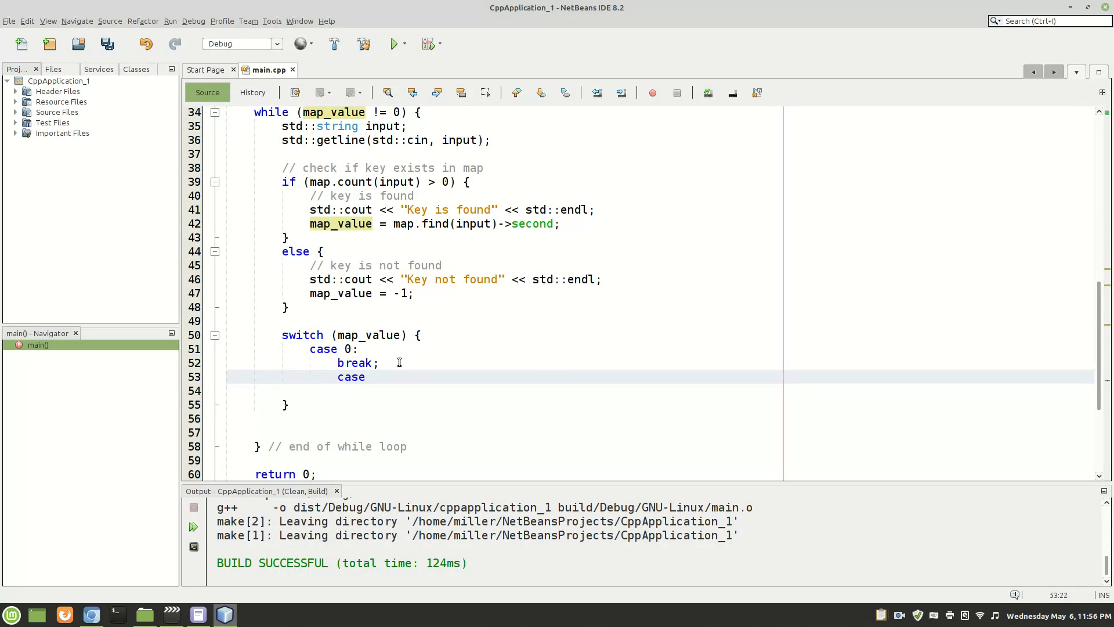
{"action": "type", "text": "1:"}
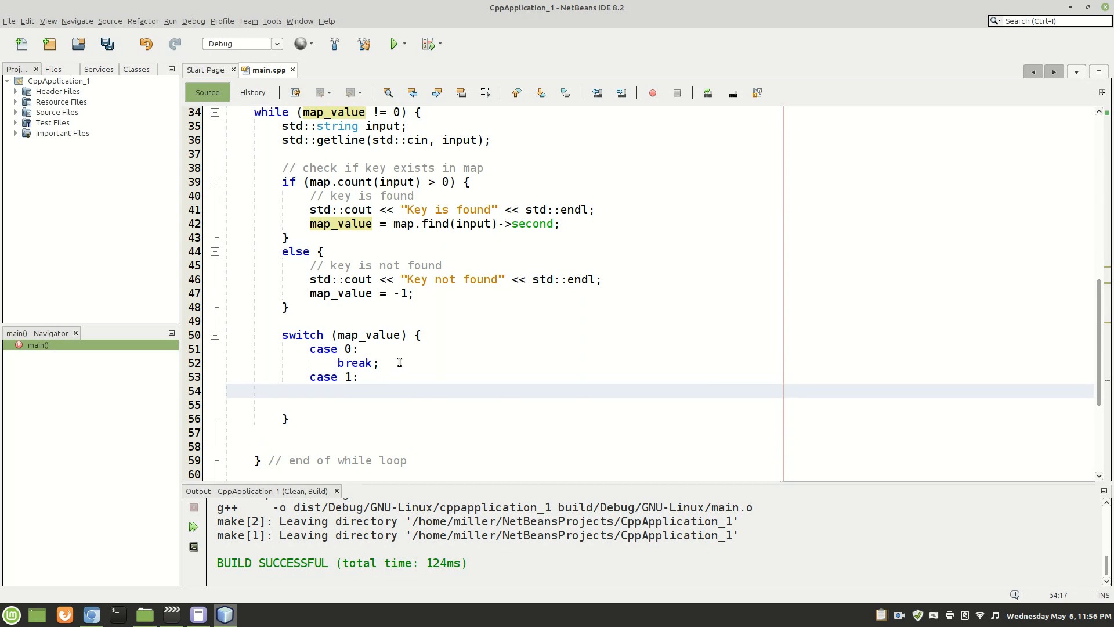
{"action": "type", "text": "."}
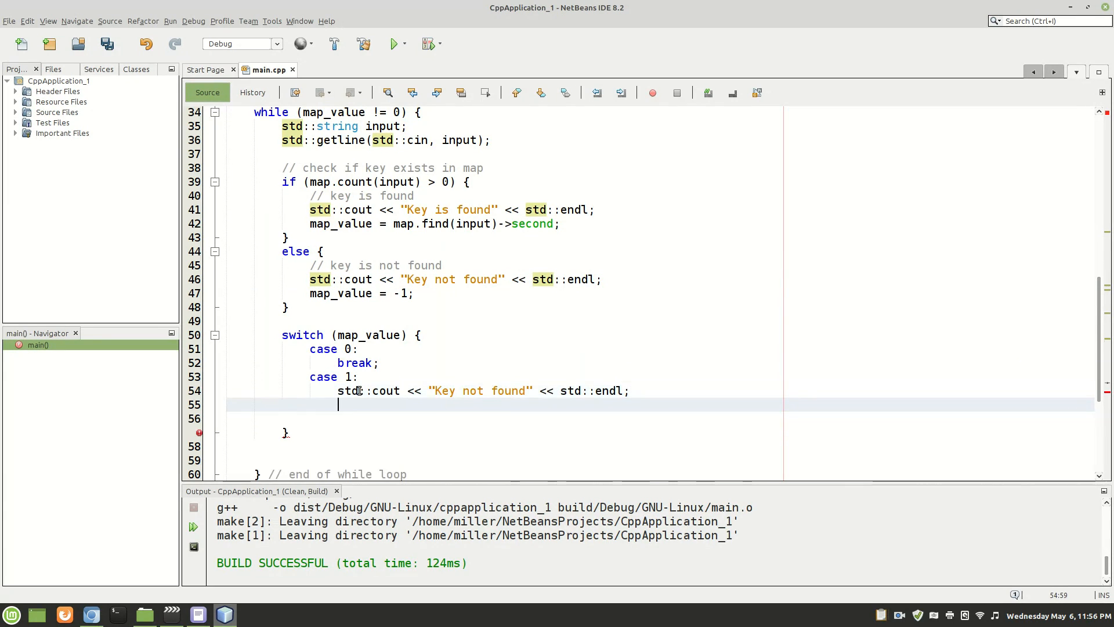
{"action": "type", "text": "break;"}
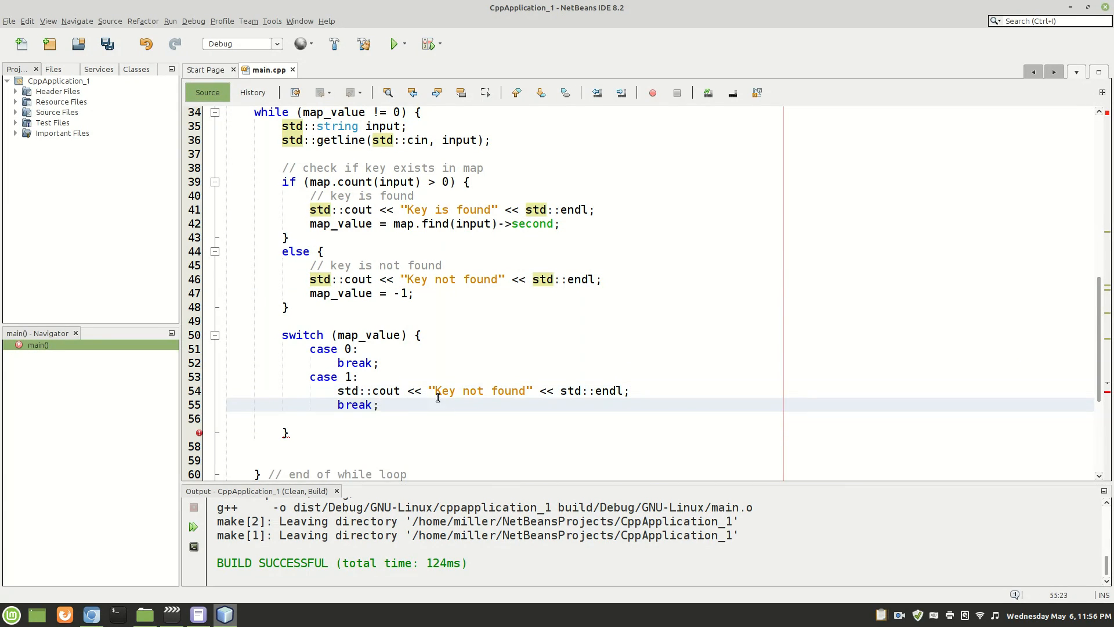
{"action": "double_click", "coordinate": [480, 389]}
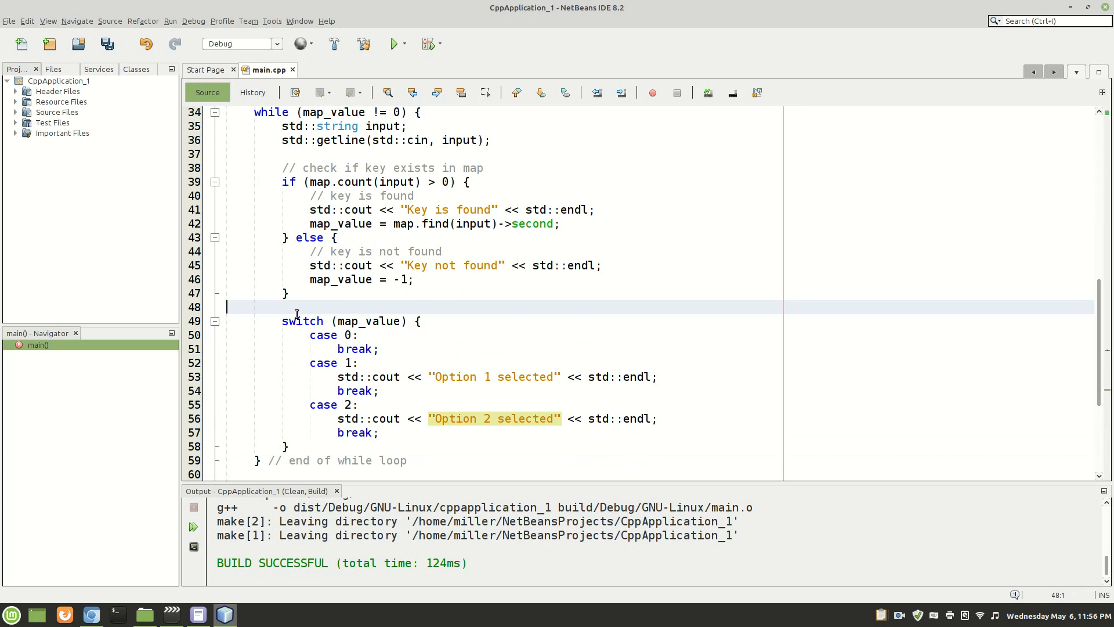
{"action": "scroll", "scroll_direction": "down", "scroll_amount": 3}
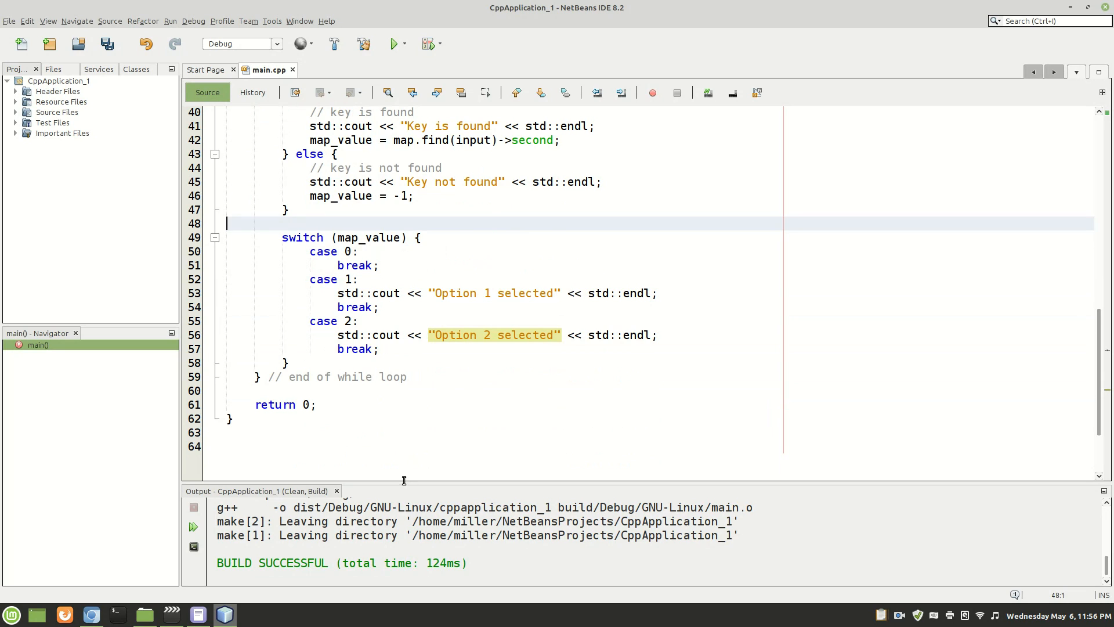
Clean and Build the project, then Run it so the program starts in the output console
{"action": "left_click", "coordinate": [363, 43]}
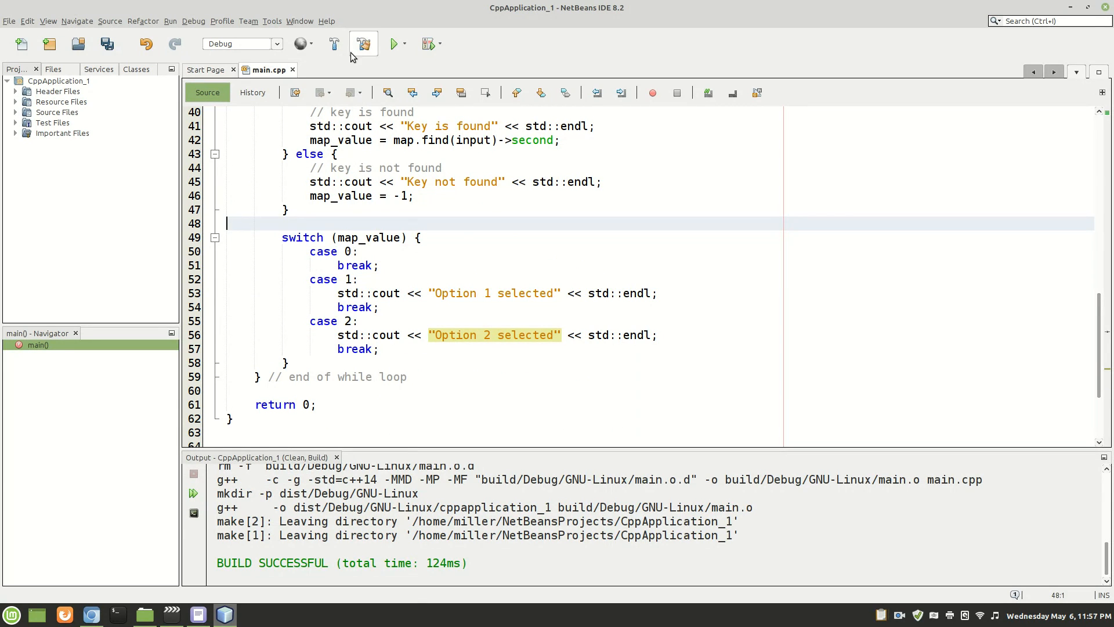
{"action": "left_click", "coordinate": [363, 43]}
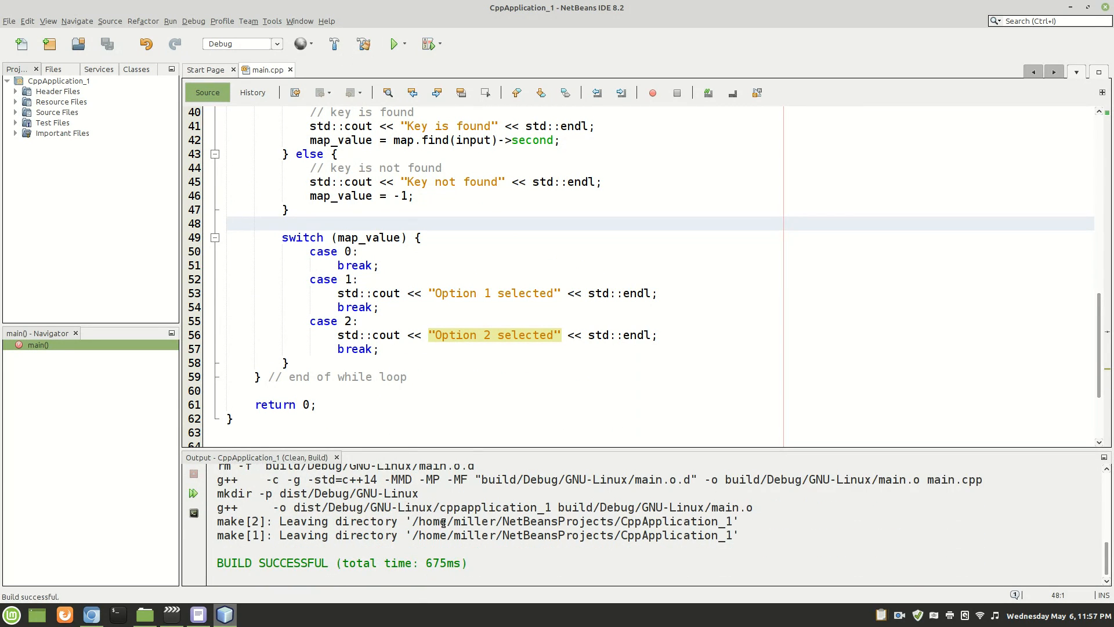
{"action": "left_click", "coordinate": [392, 43]}
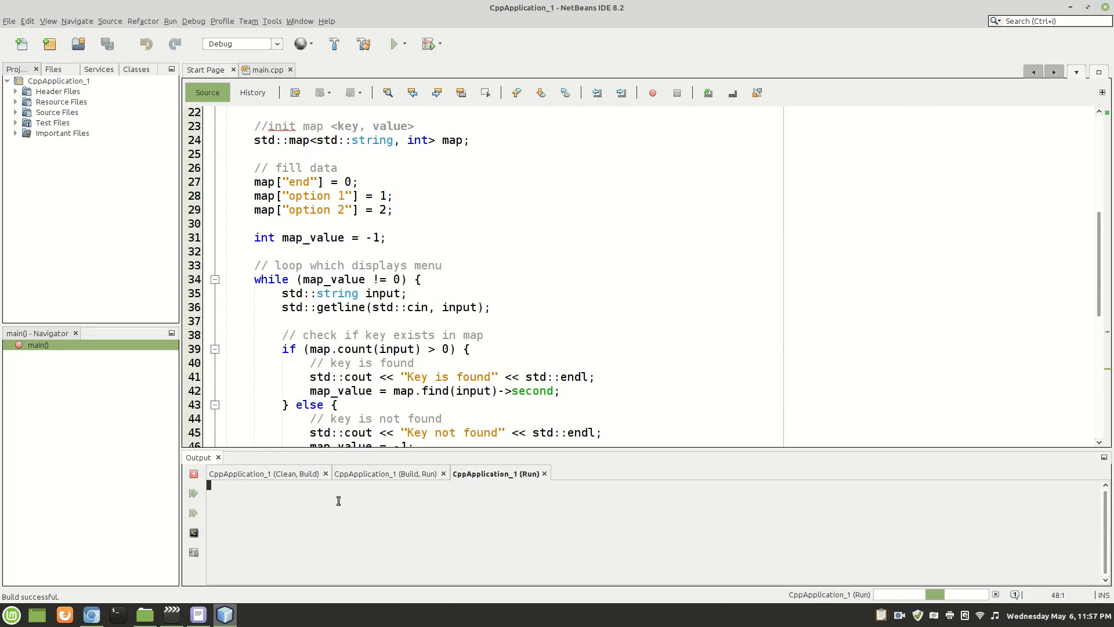
Enter asdfasdf, option 1, option 2 and end in the Run console, finishing with exit value 0
{"action": "type", "text": "asdfasdf"}
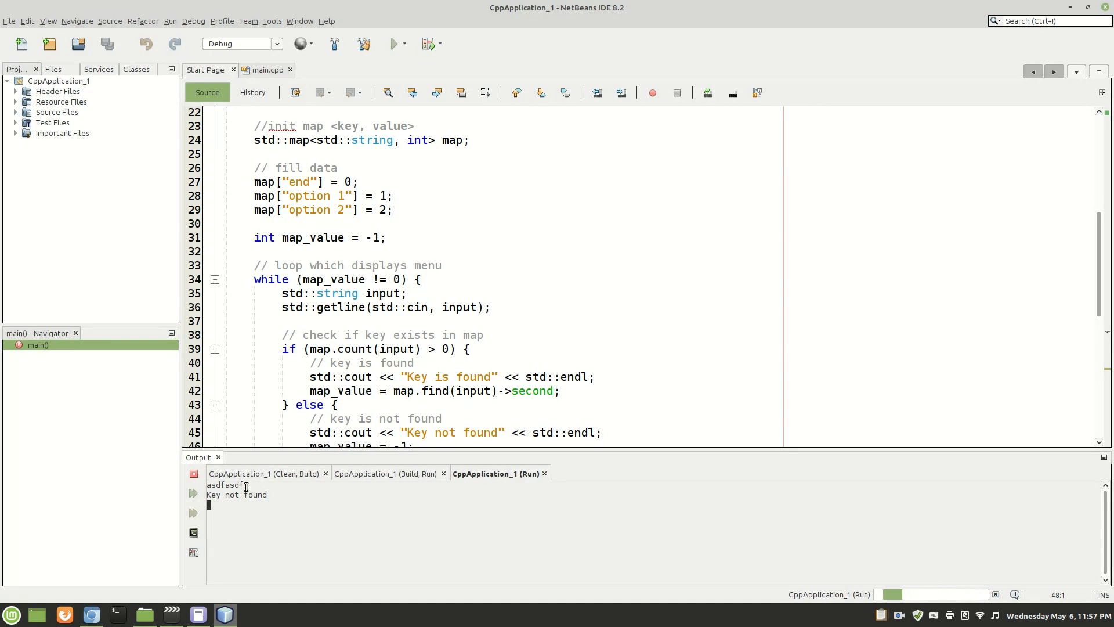
{"action": "double_click", "coordinate": [224, 484]}
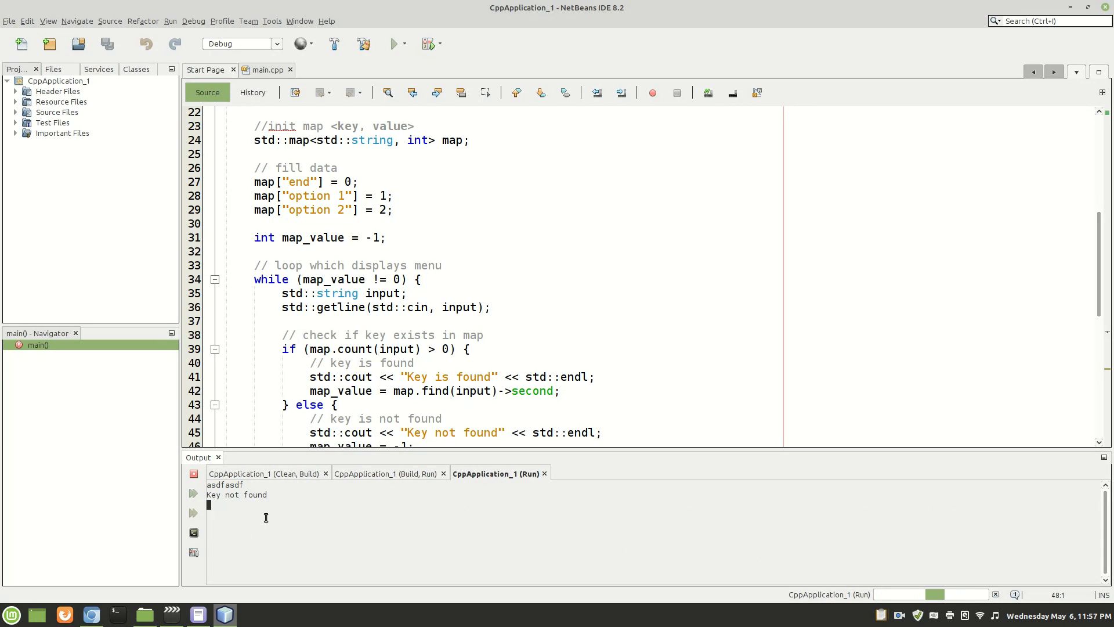
{"action": "type", "text": "option 1"}
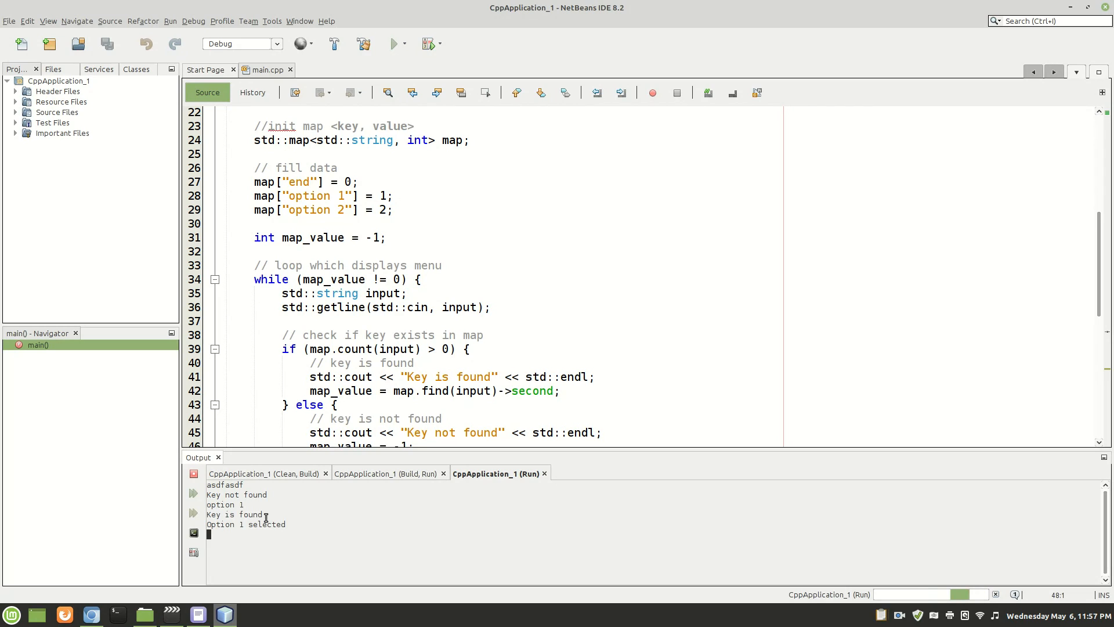
{"action": "type", "text": "option 2"}
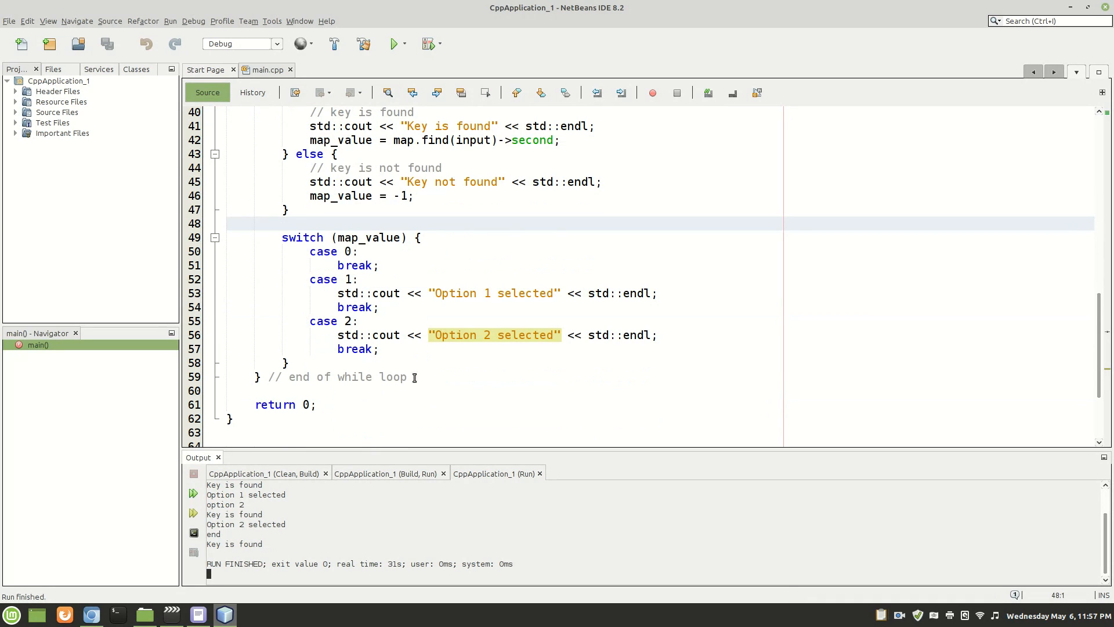
{"action": "mouse_move", "coordinate": [418, 455]}
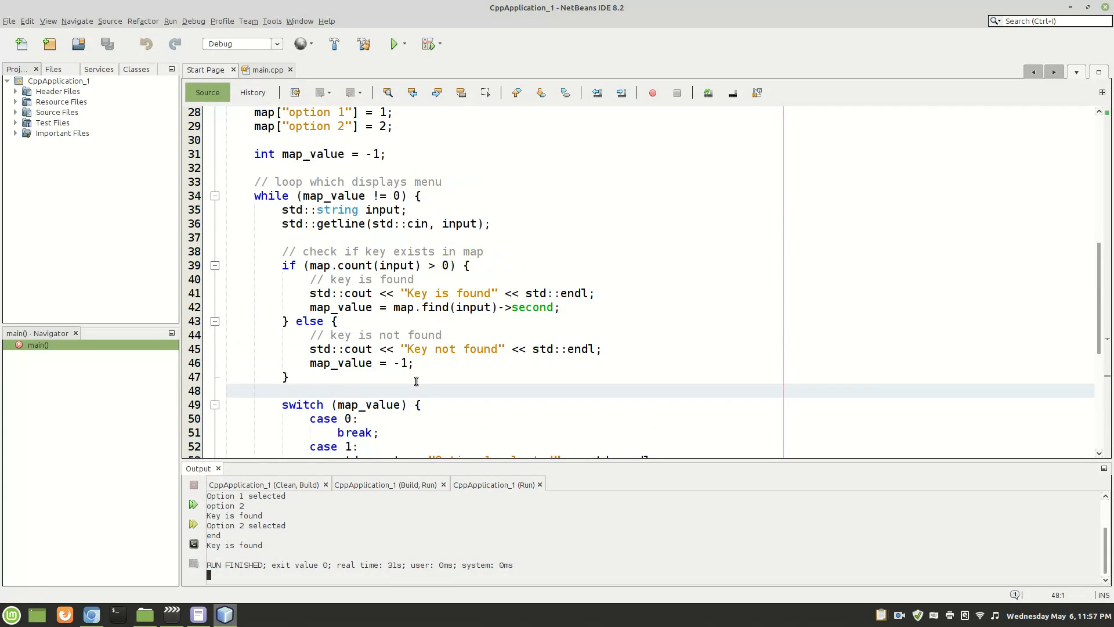
{"action": "scroll", "scroll_direction": "down", "scroll_amount": 3}
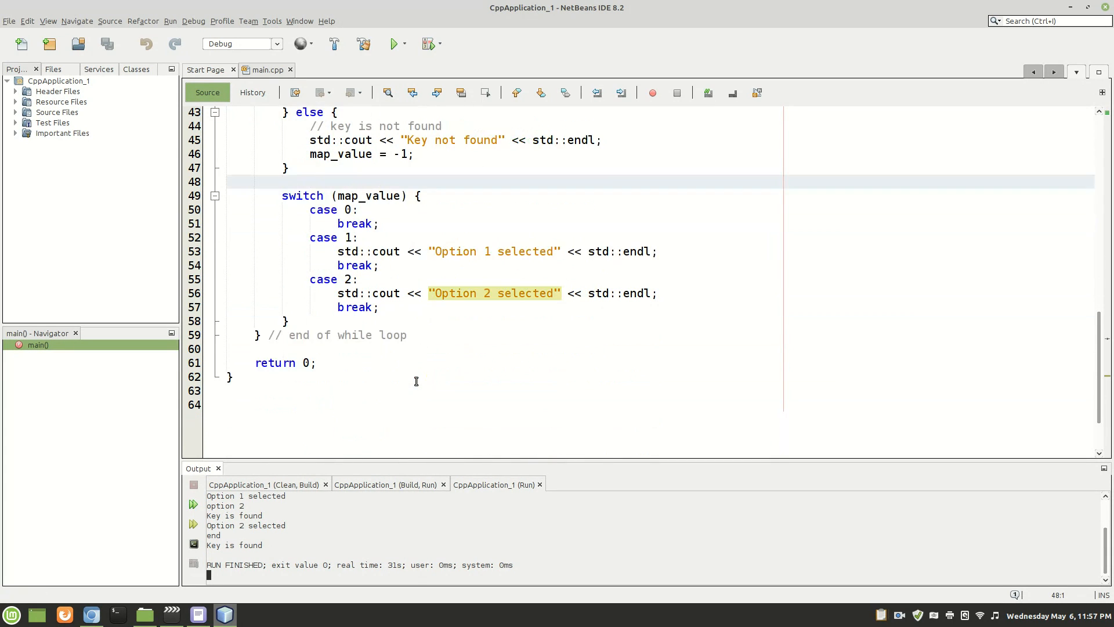
{"action": "left_click_drag", "start_coordinate": [282, 195], "coordinate": [290, 321]}
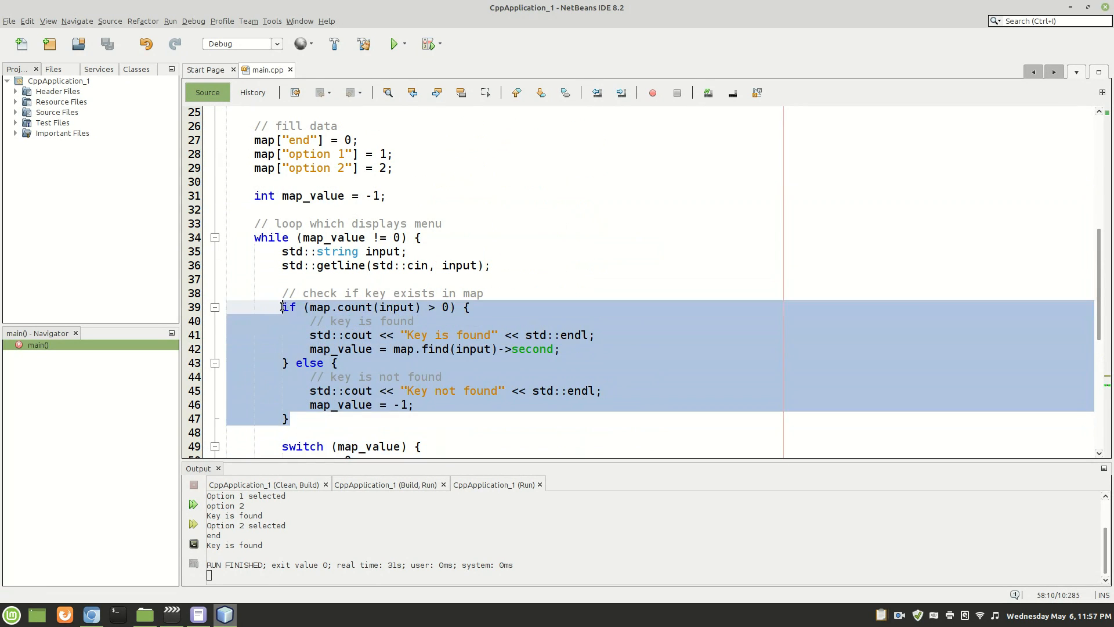
{"action": "scroll", "scroll_direction": "down", "scroll_amount": 3}
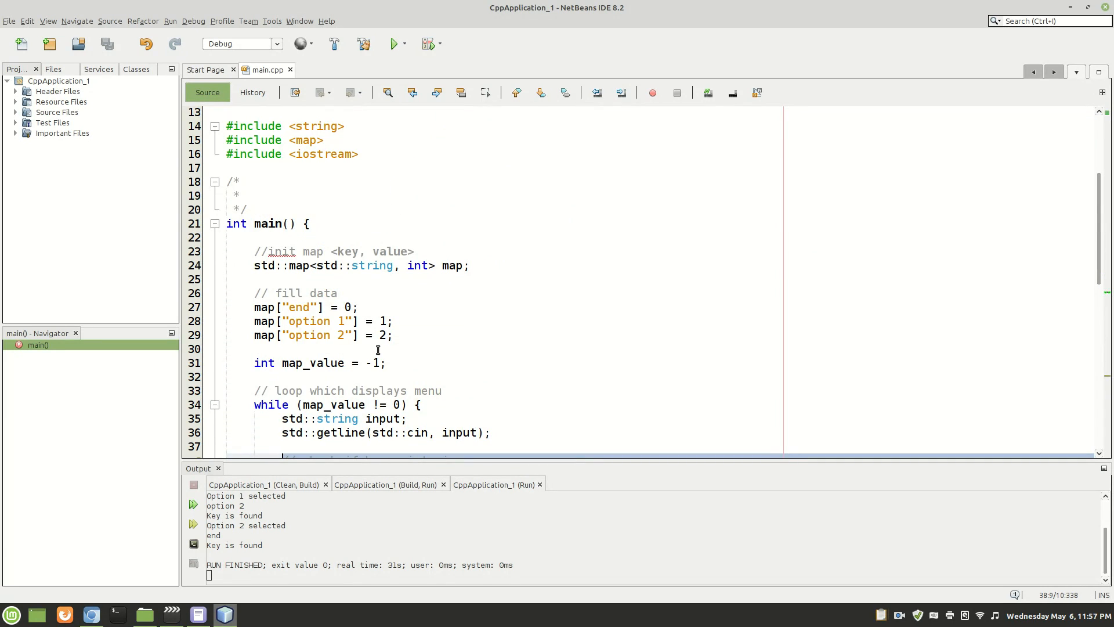
{"action": "scroll", "scroll_direction": "down", "scroll_amount": 3}
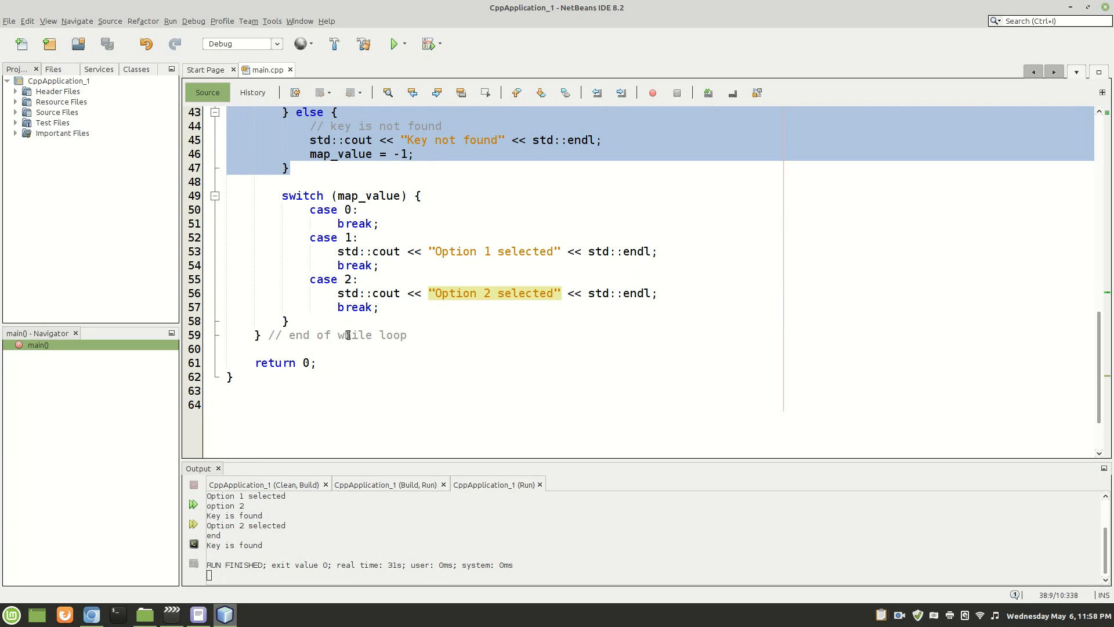
{"action": "left_click", "coordinate": [334, 349]}
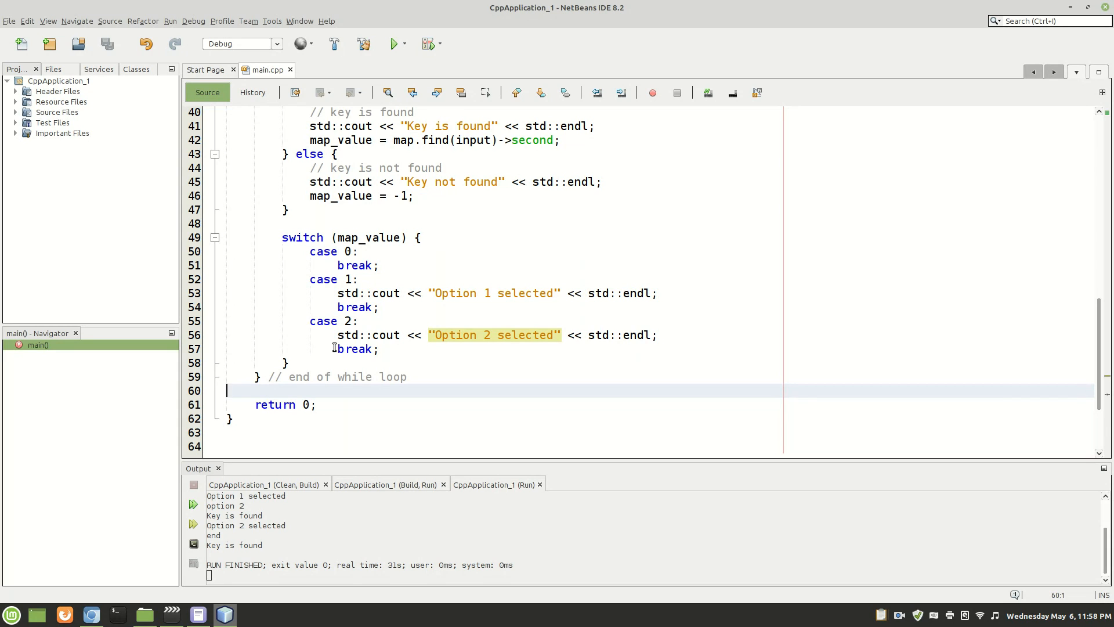
{"action": "mouse_move", "coordinate": [223, 398]}
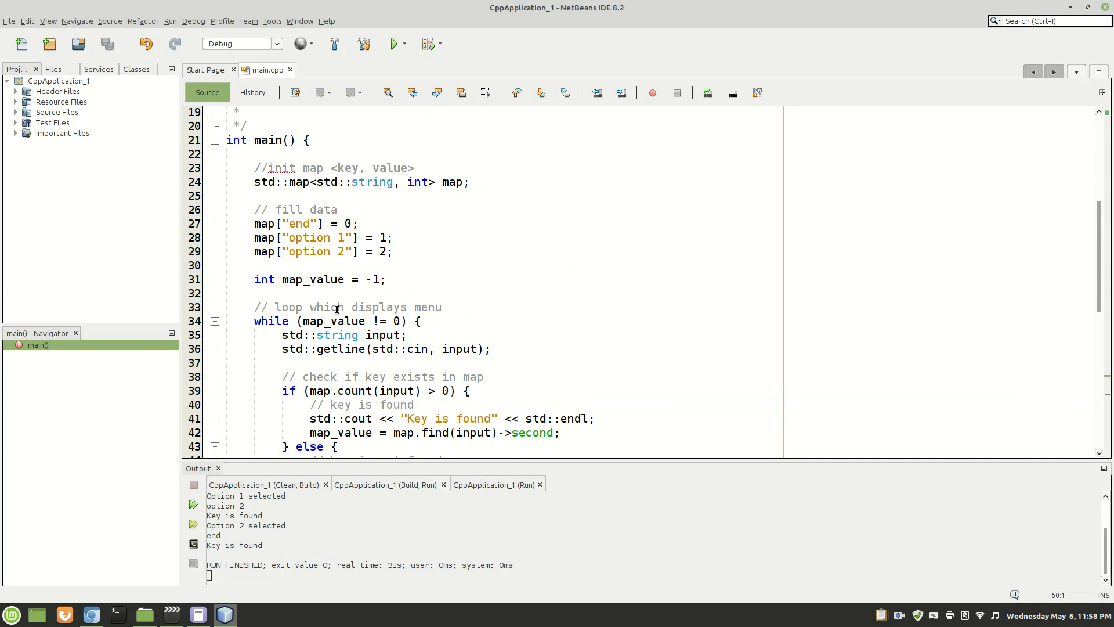
{"action": "scroll", "scroll_direction": "down", "scroll_amount": 3}
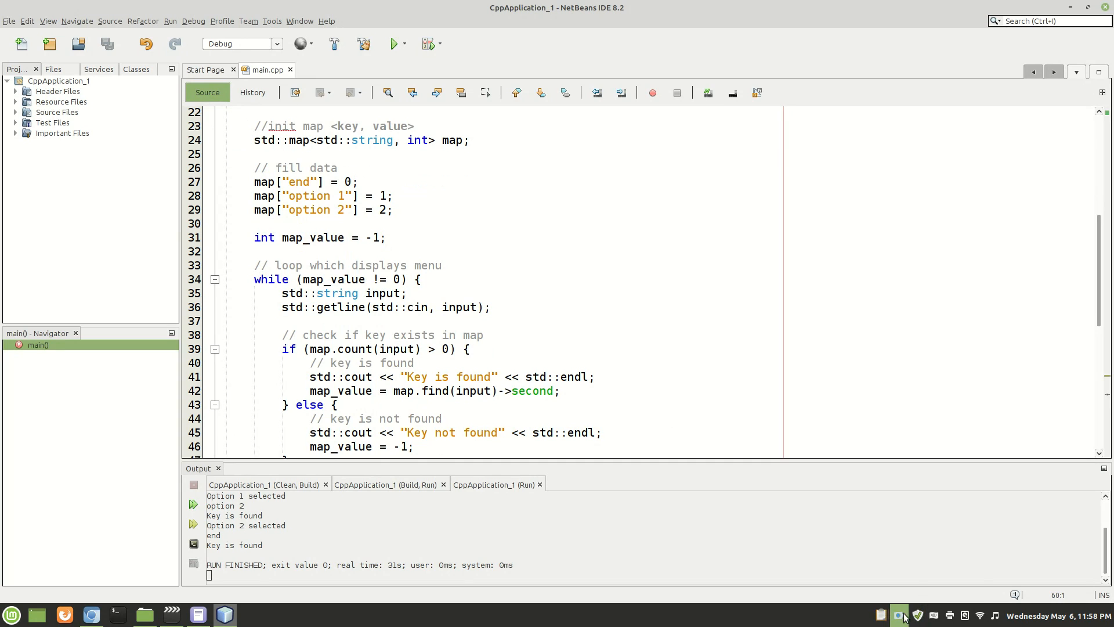
{"action": "left_click", "coordinate": [899, 615]}
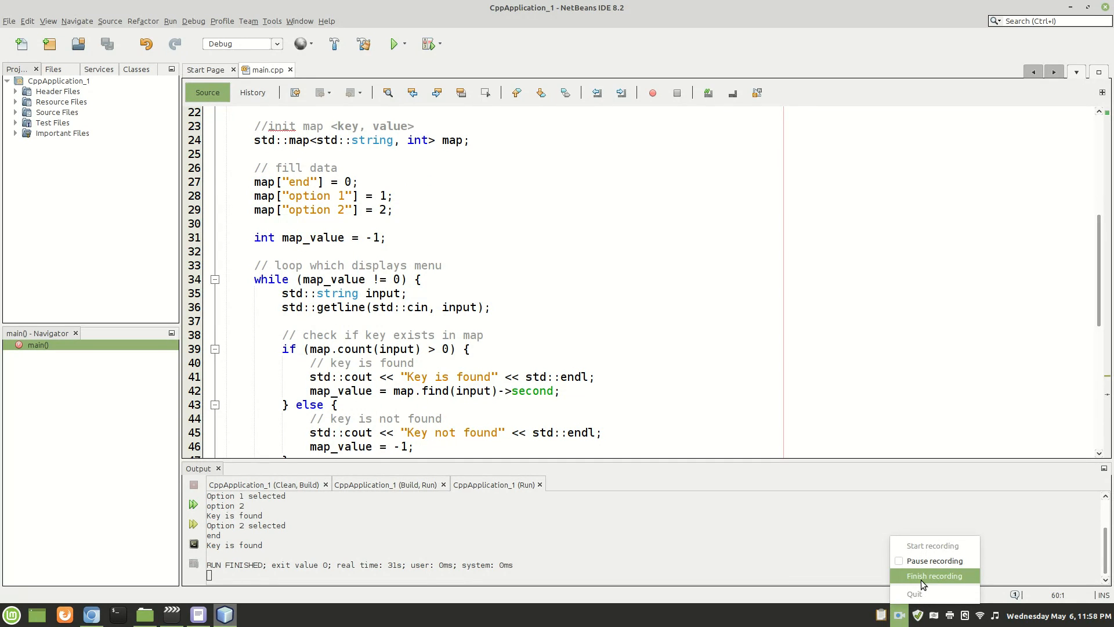